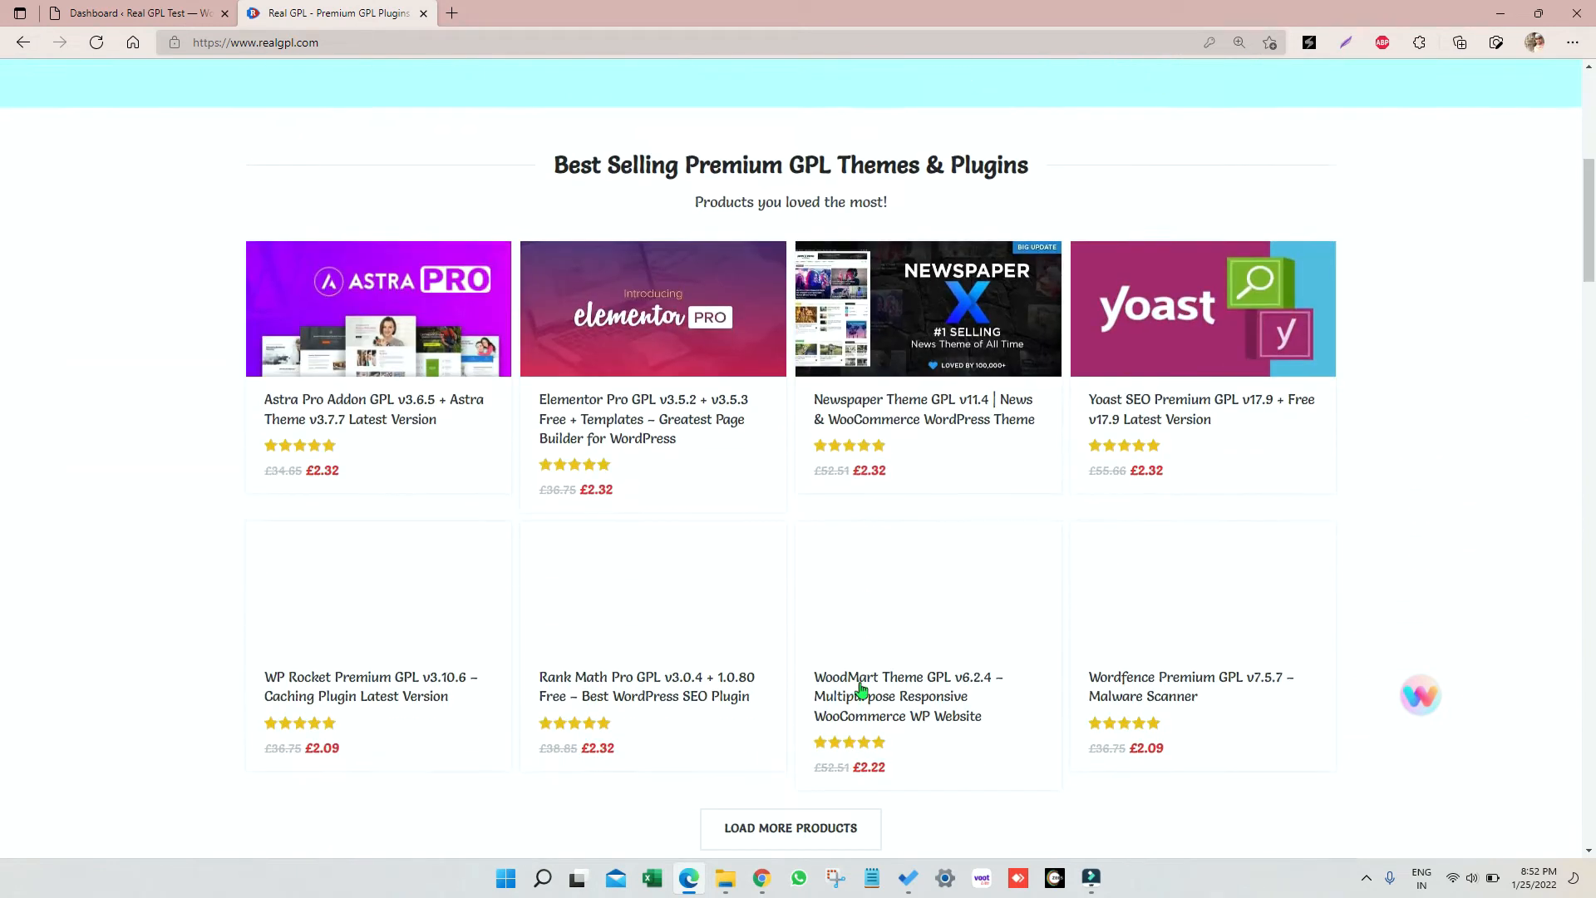
Search the RealGPL store for 'hub' to reach the Hub Theme GPL v1.5.2 product
scroll(down, 3)
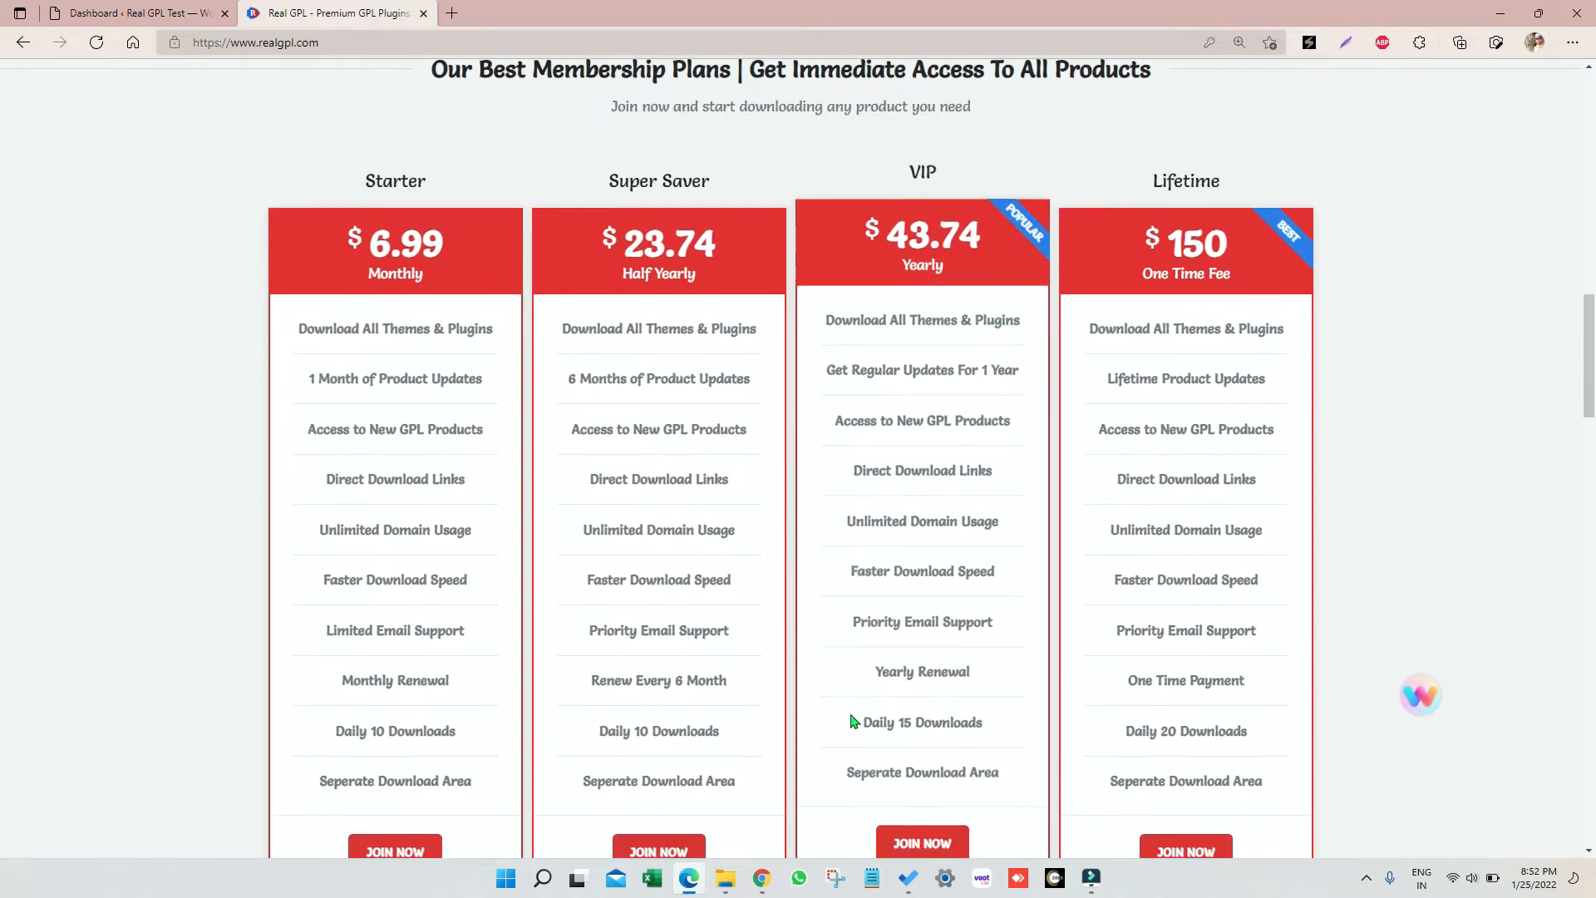
scroll(down, 3)
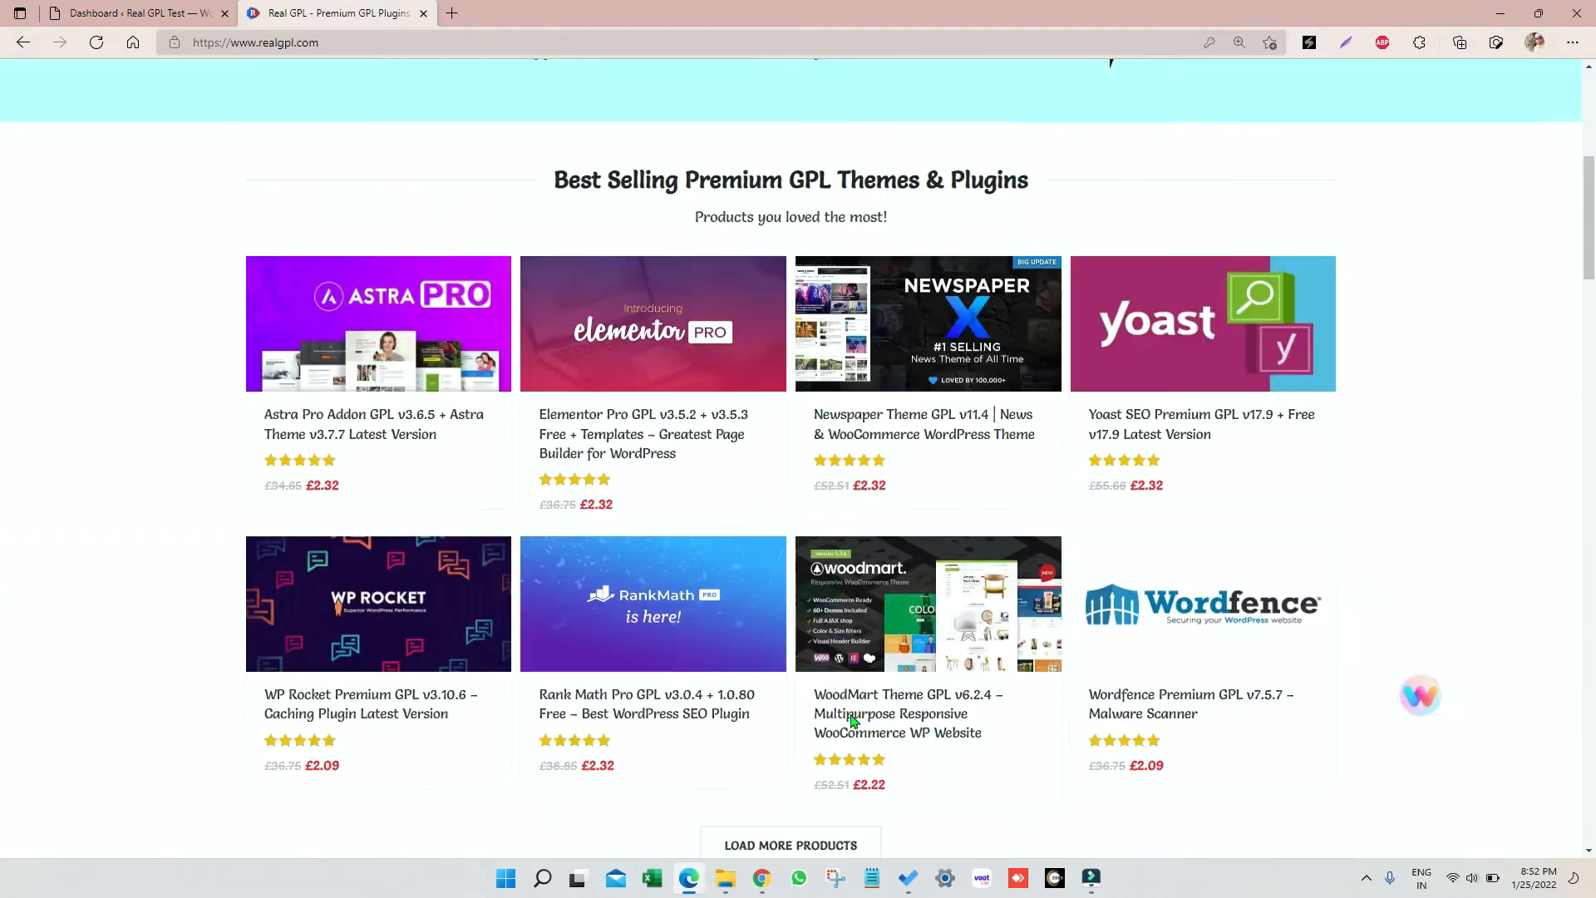
scroll(up, 3)
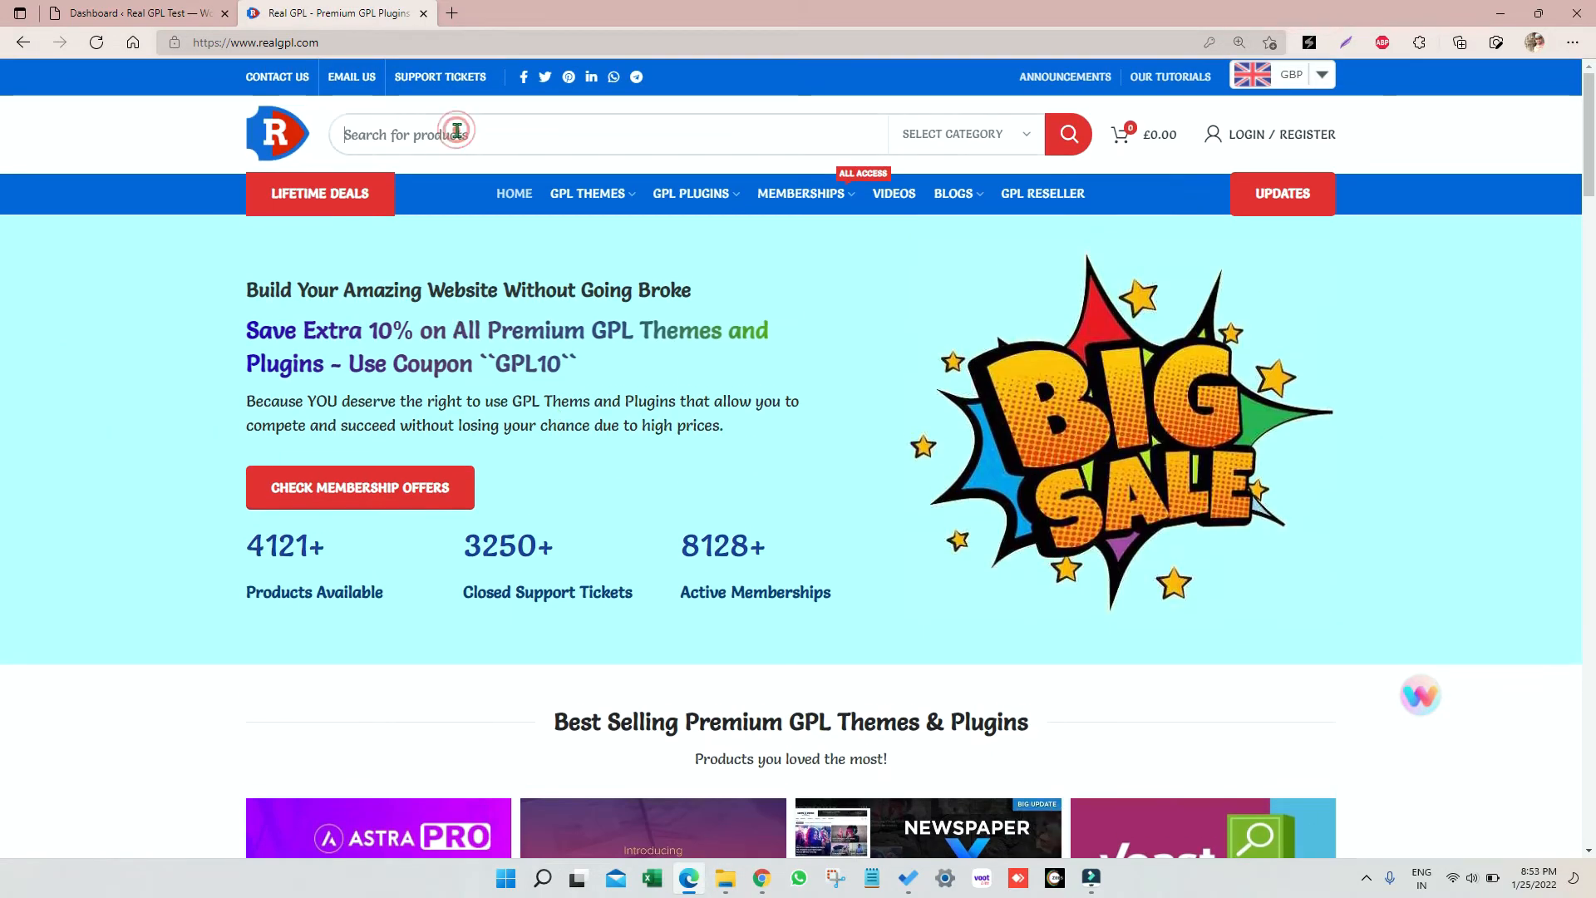
text(hub)
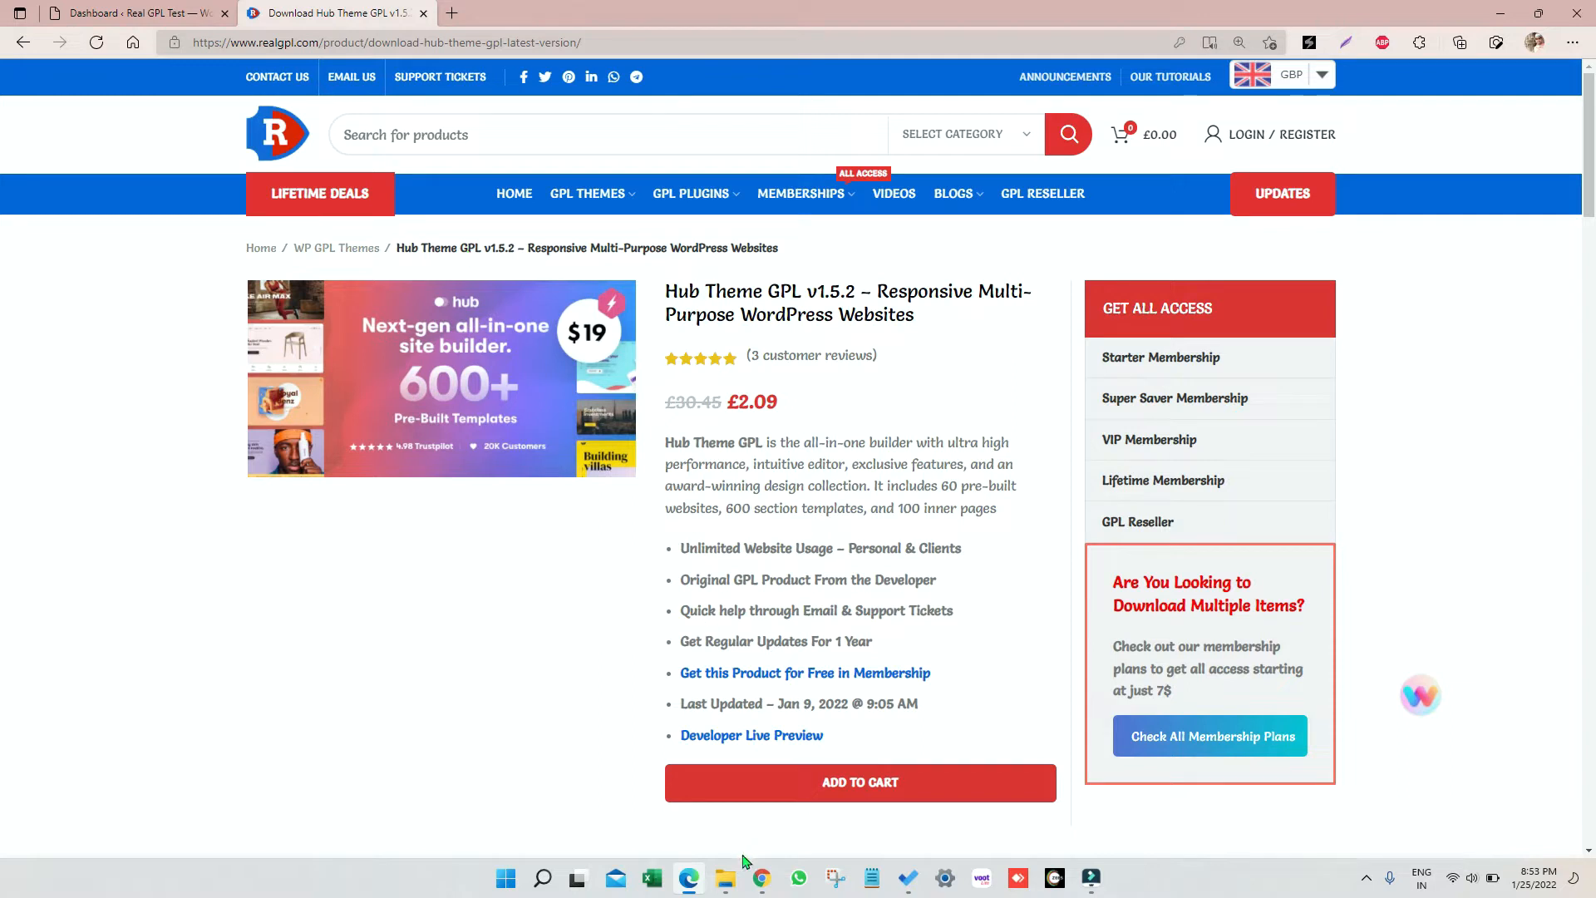
Browse File Explorer to the Videos > Hub Theme folder of downloaded theme files
click(724, 878)
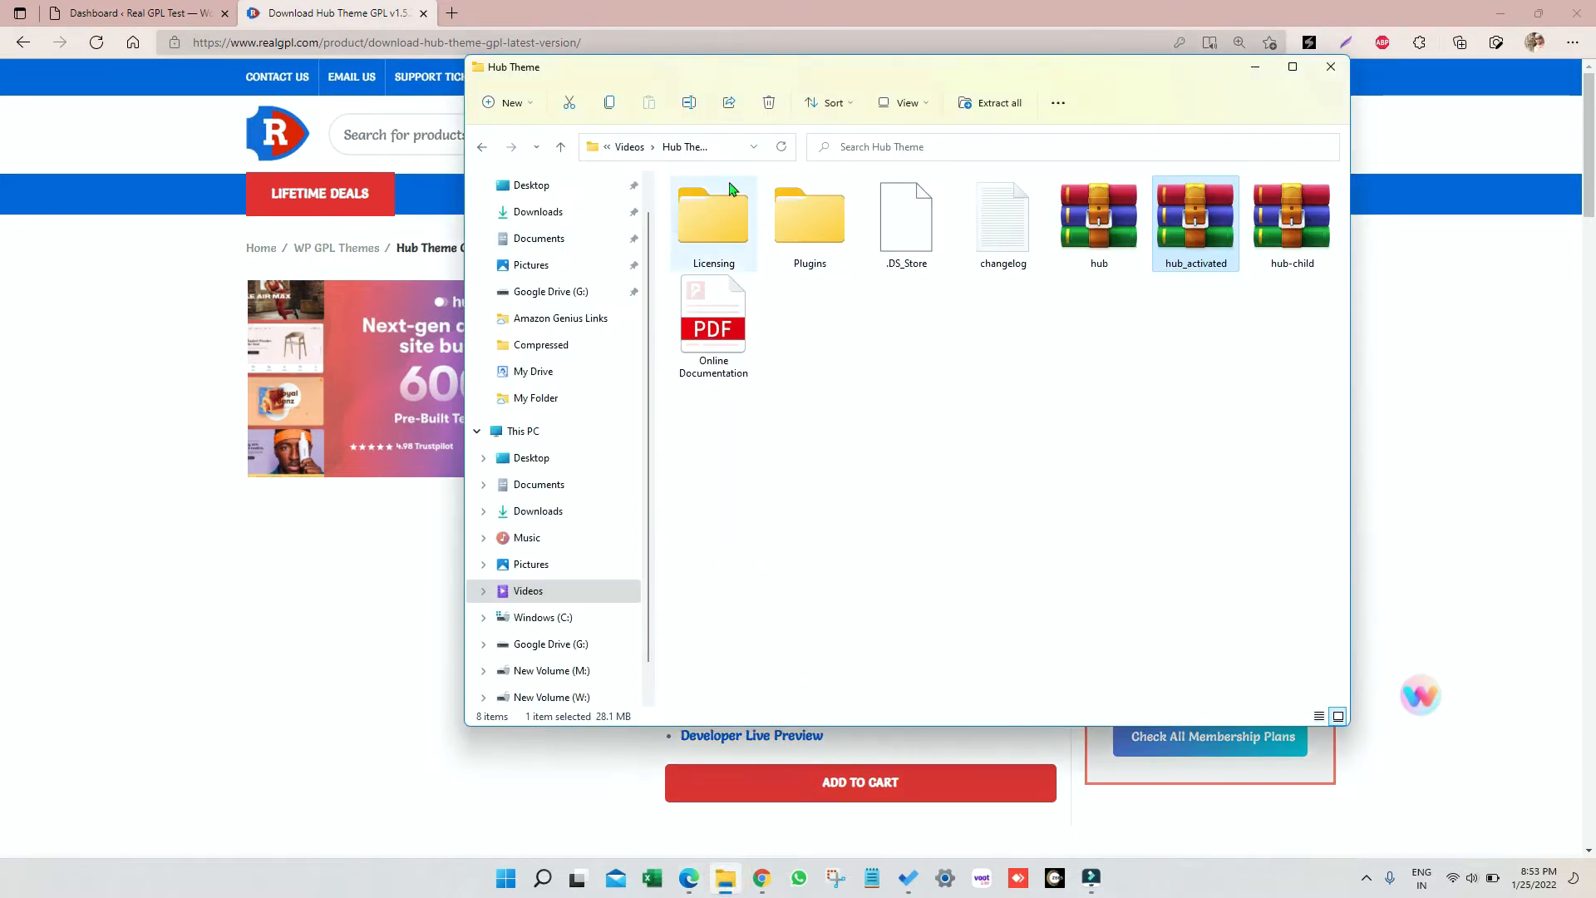
click(558, 146)
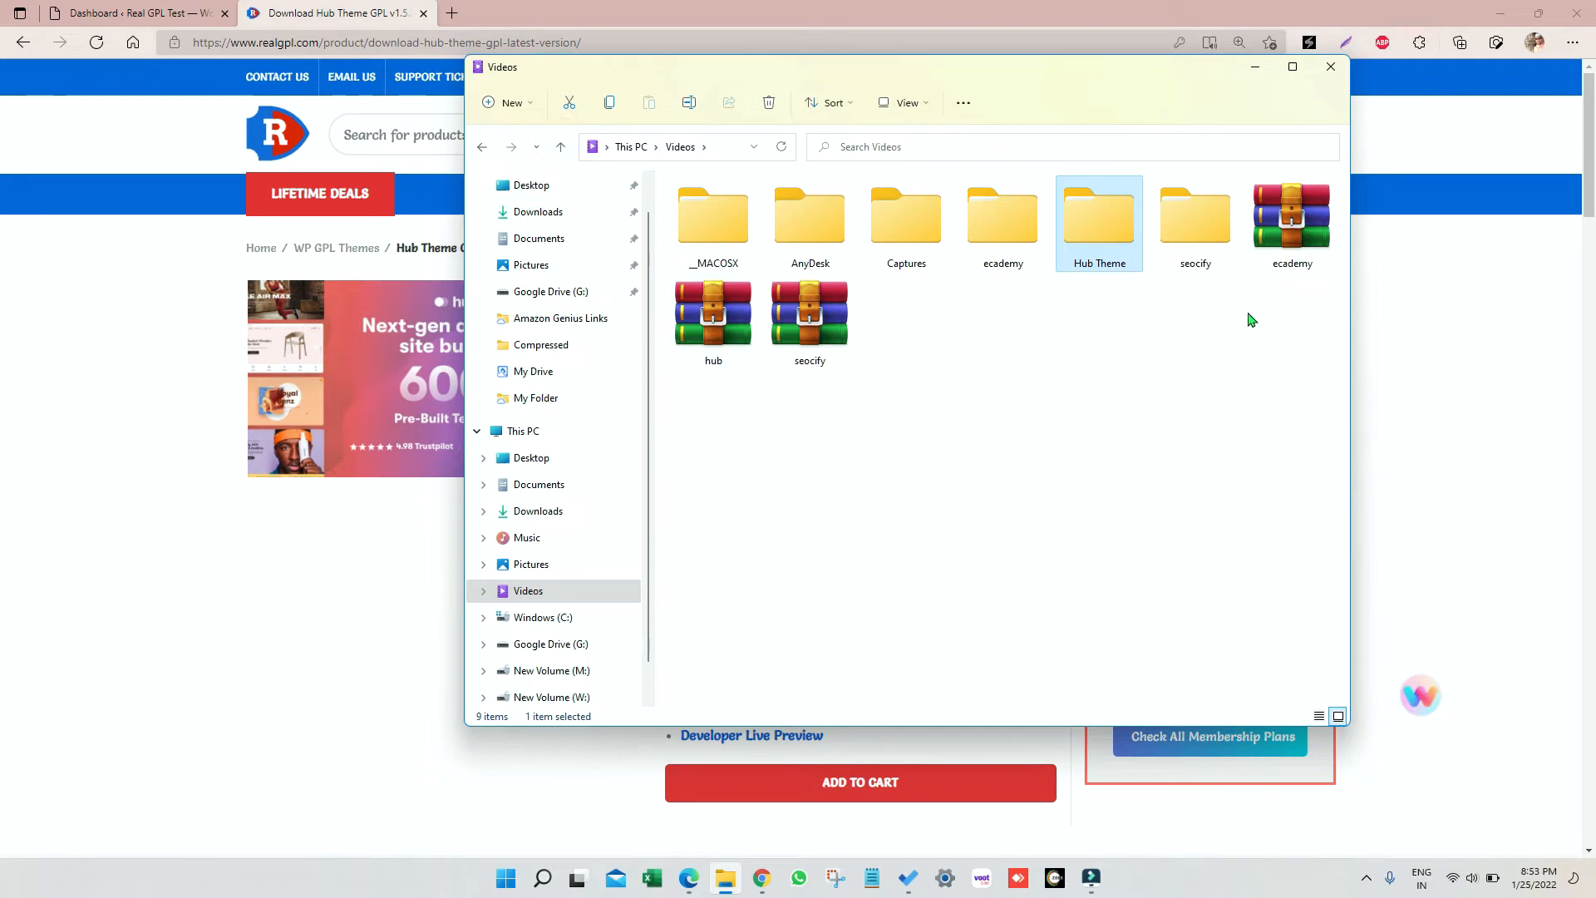
click(713, 310)
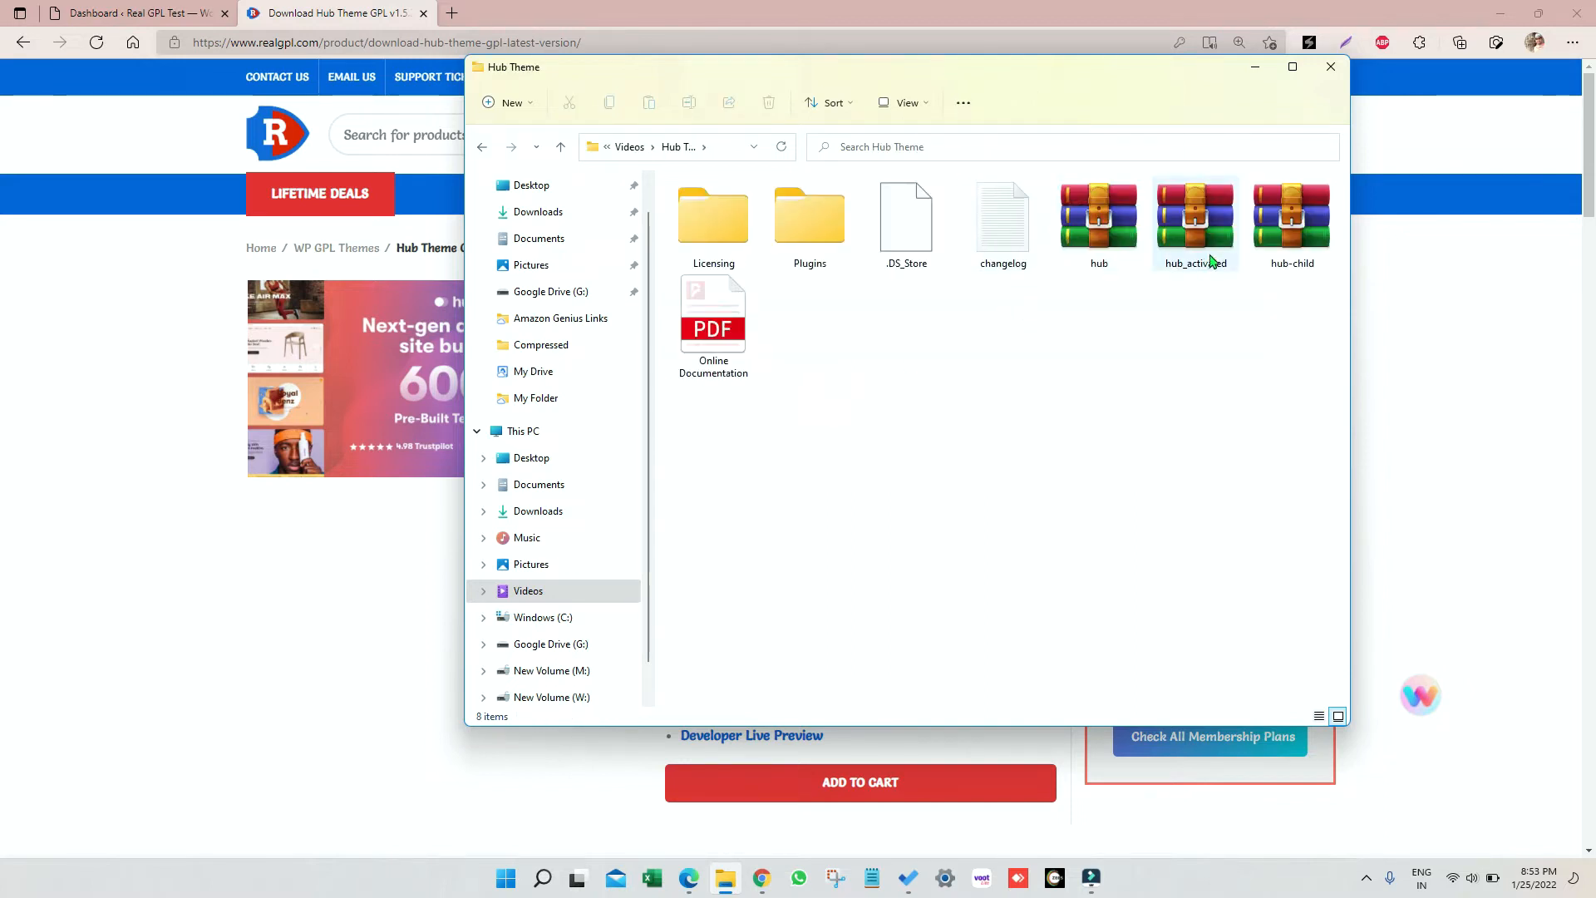
Review the hub and hub-child archives and the Plugins folder's plugin archives
click(1291, 213)
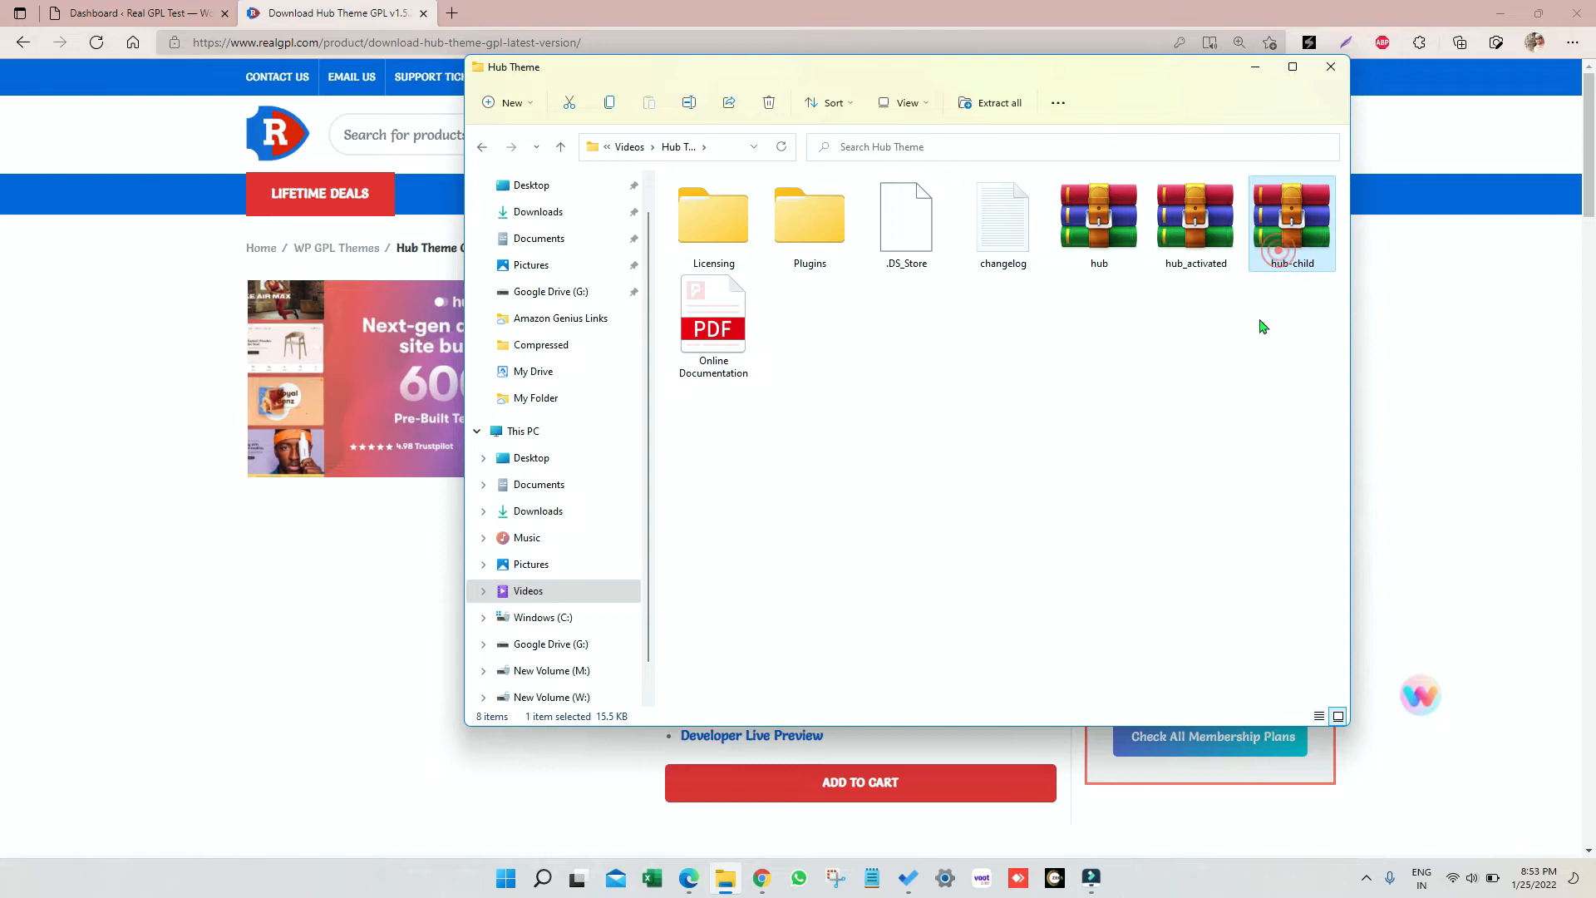
click(1098, 217)
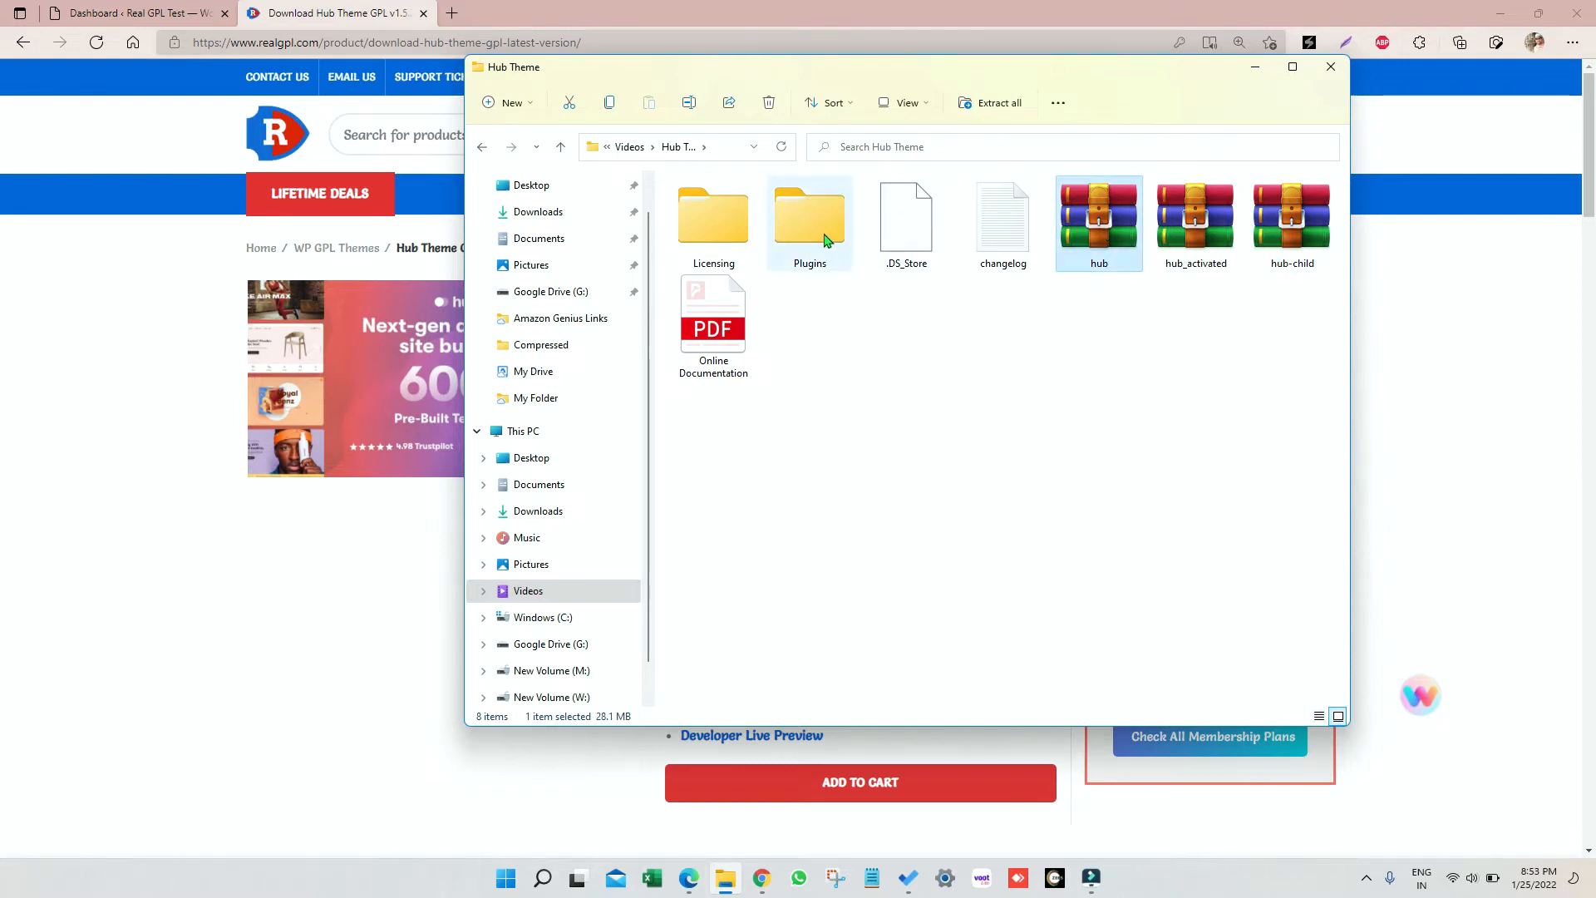
double_click(809, 214)
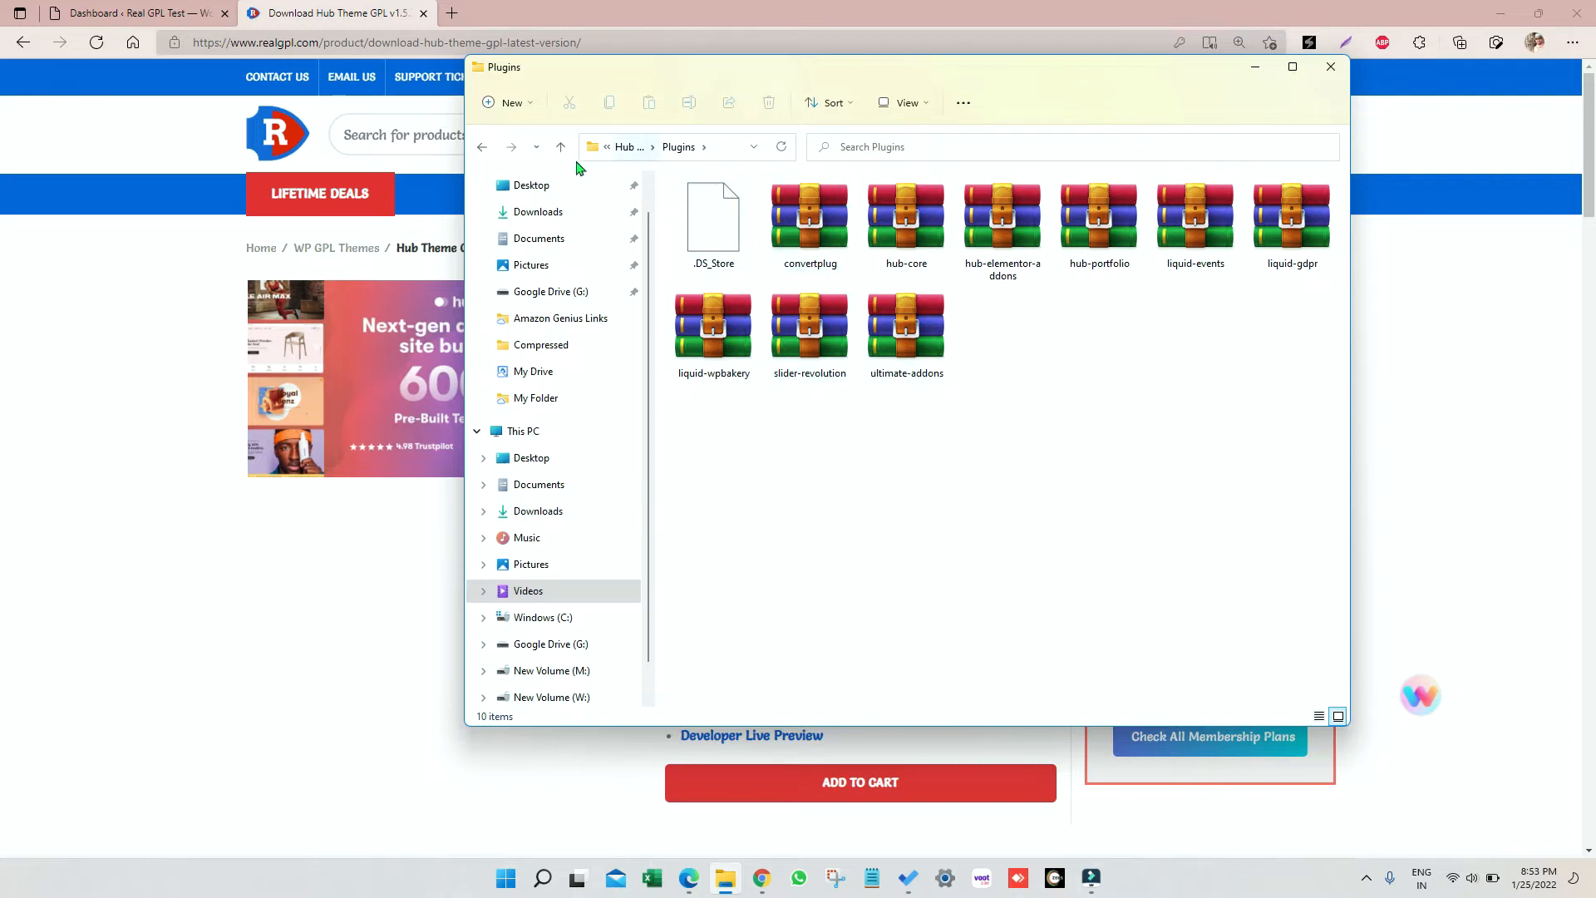
click(559, 146)
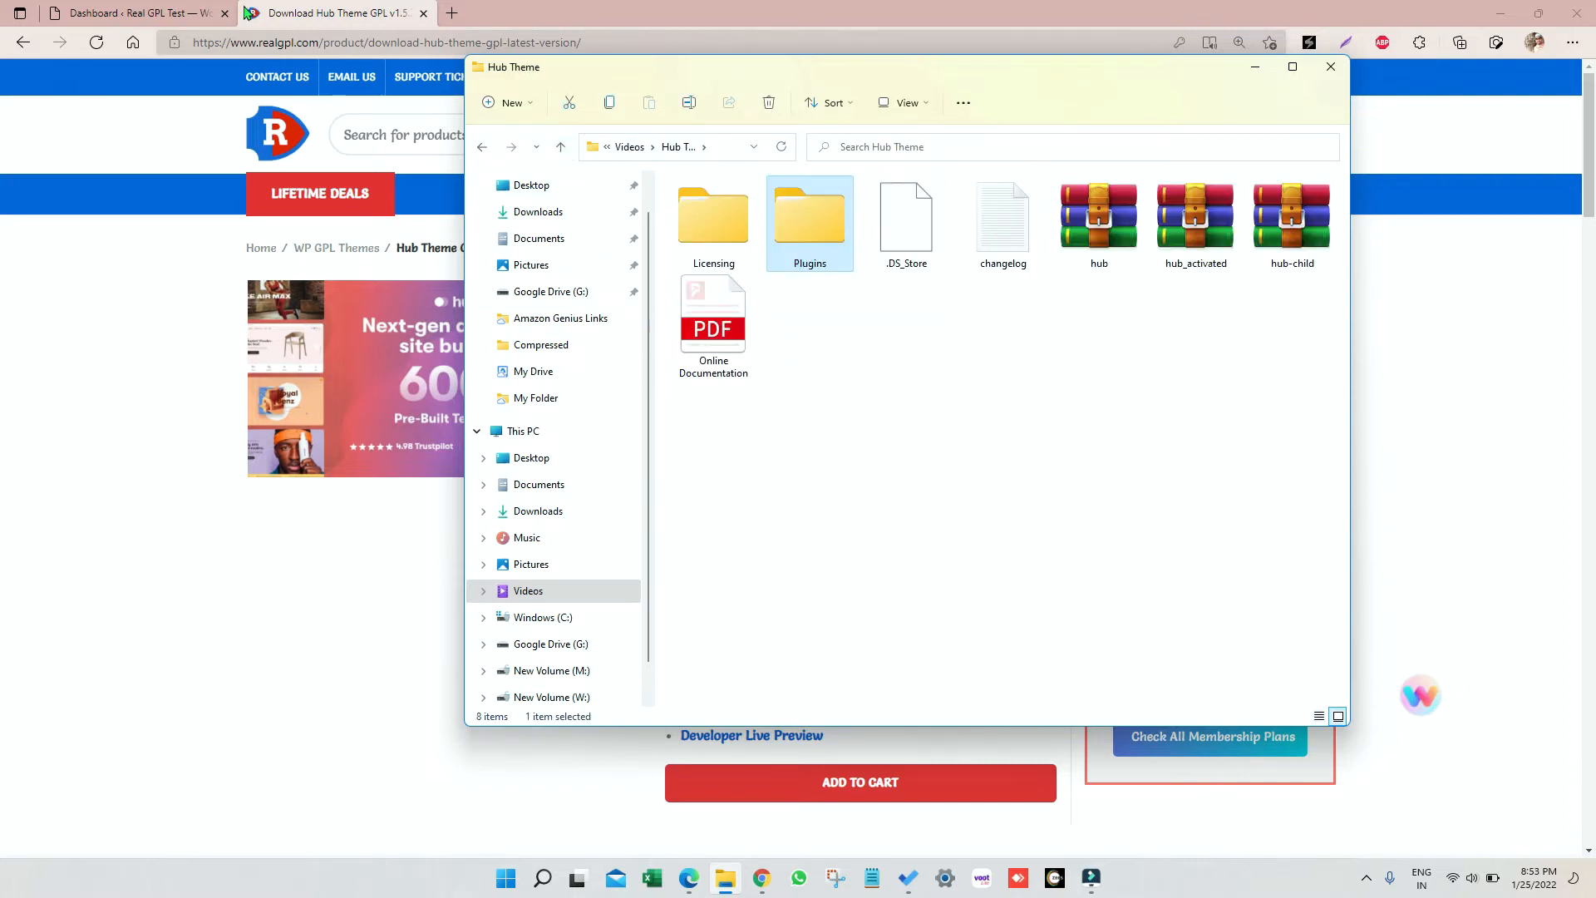
Go to Appearance > Themes in the WordPress dashboard and start adding a theme by upload
click(133, 13)
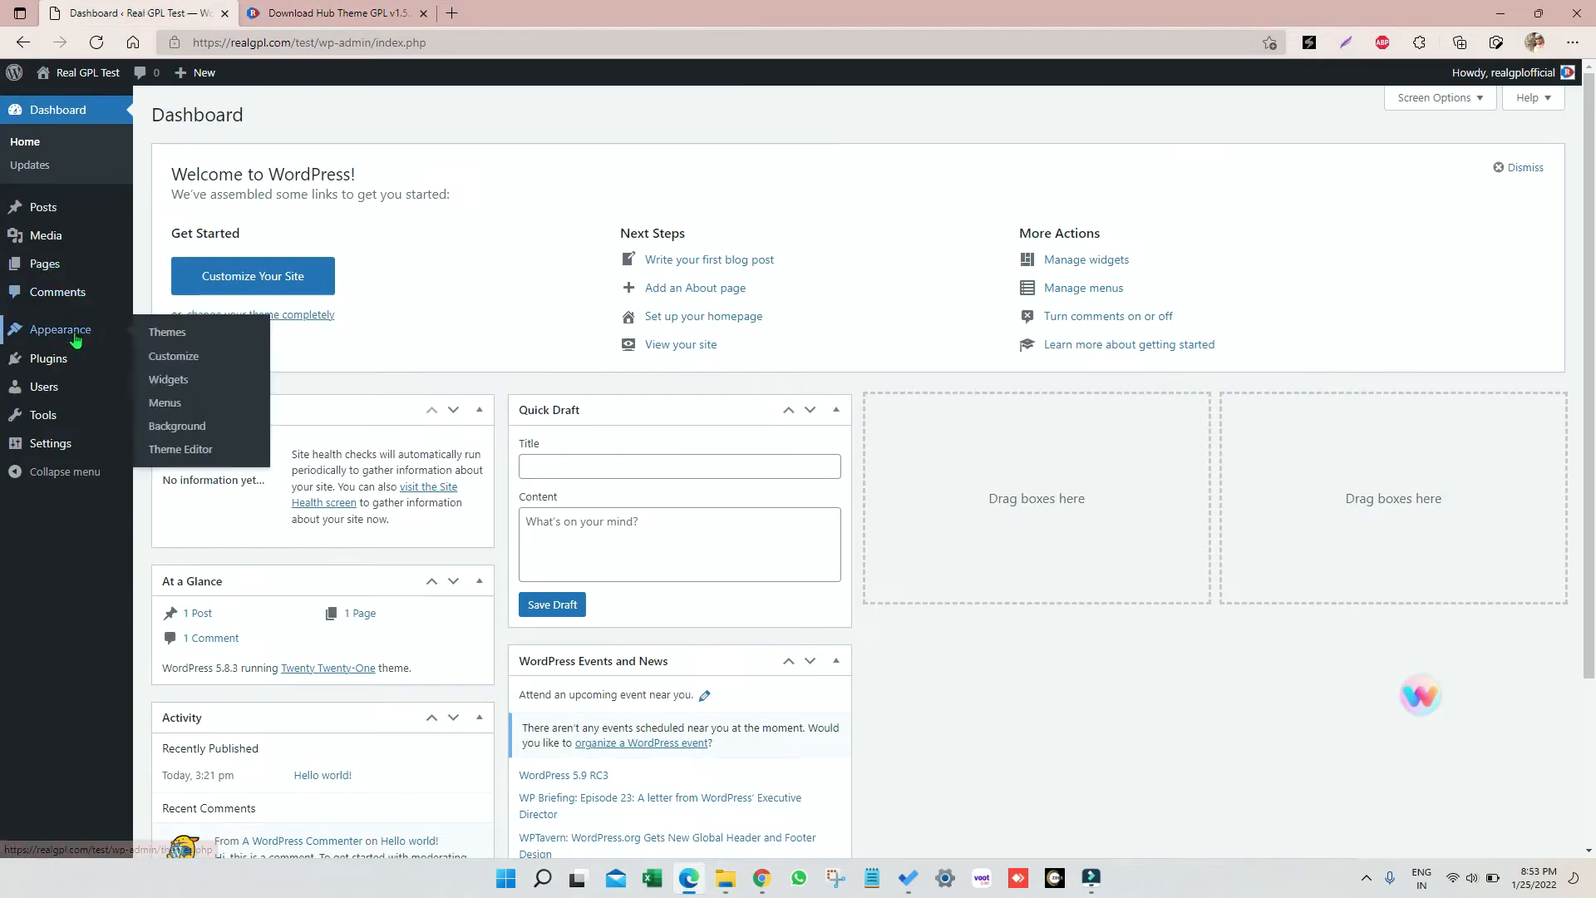
click(167, 332)
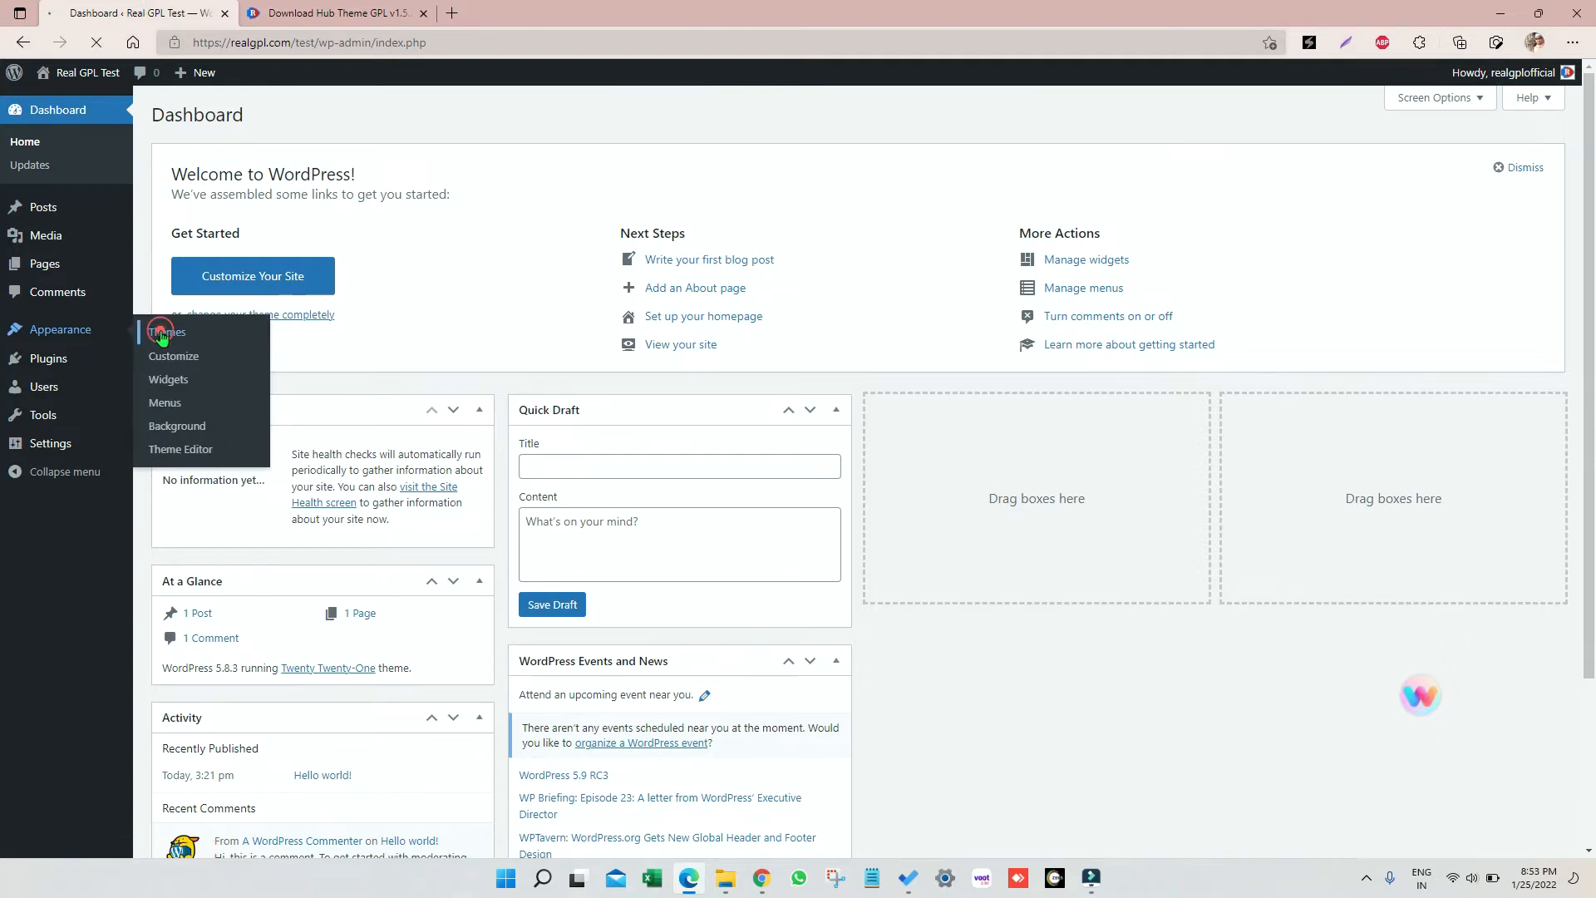
click(167, 332)
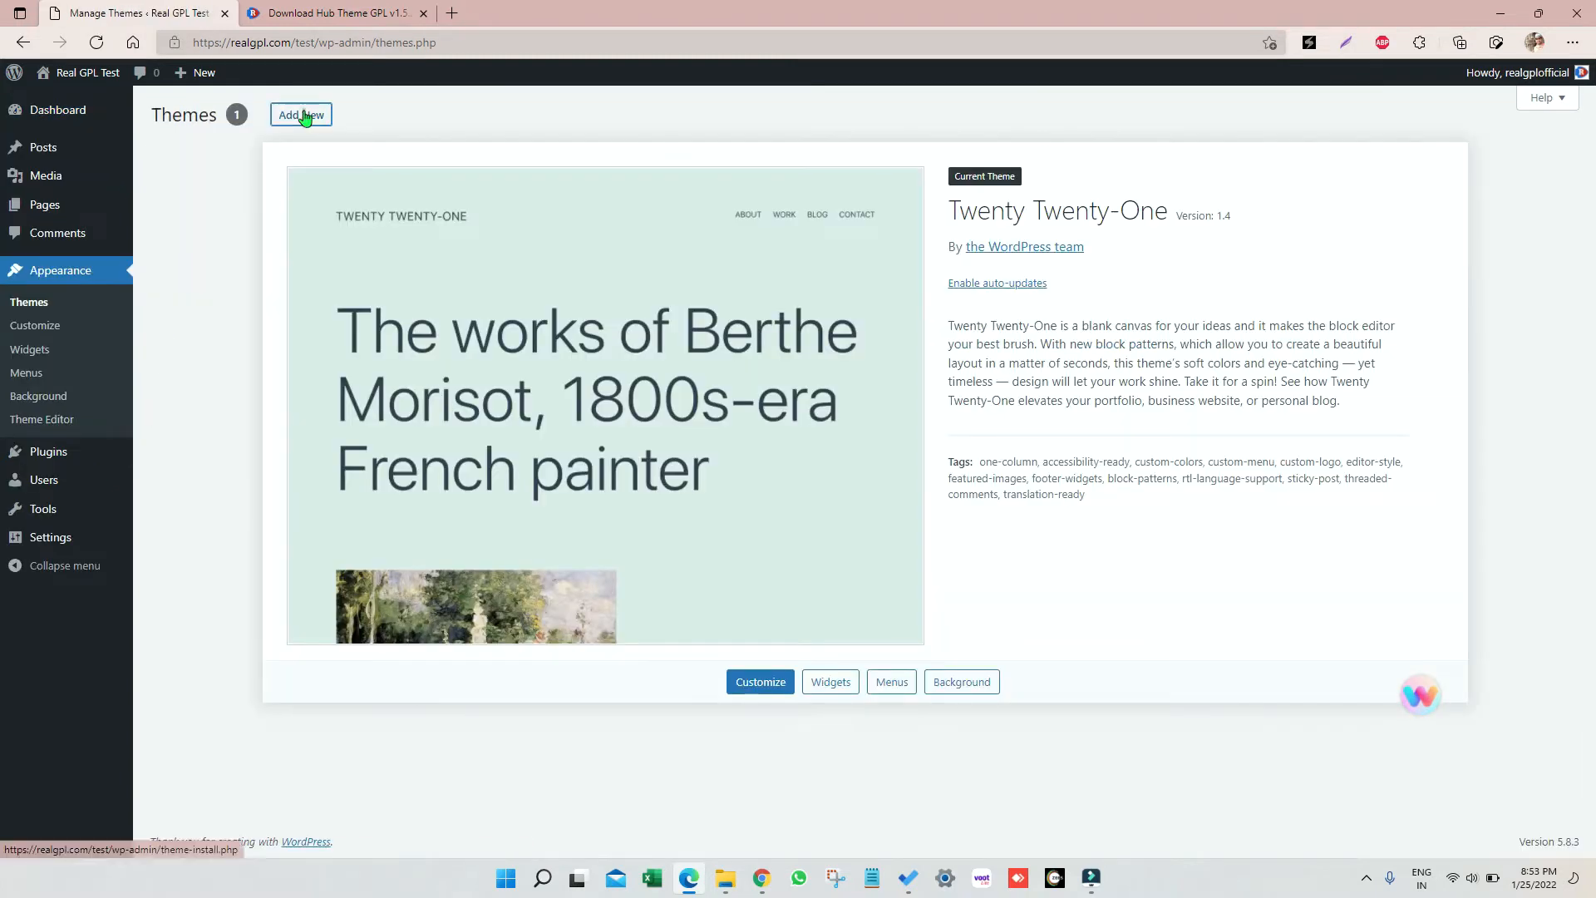
click(299, 114)
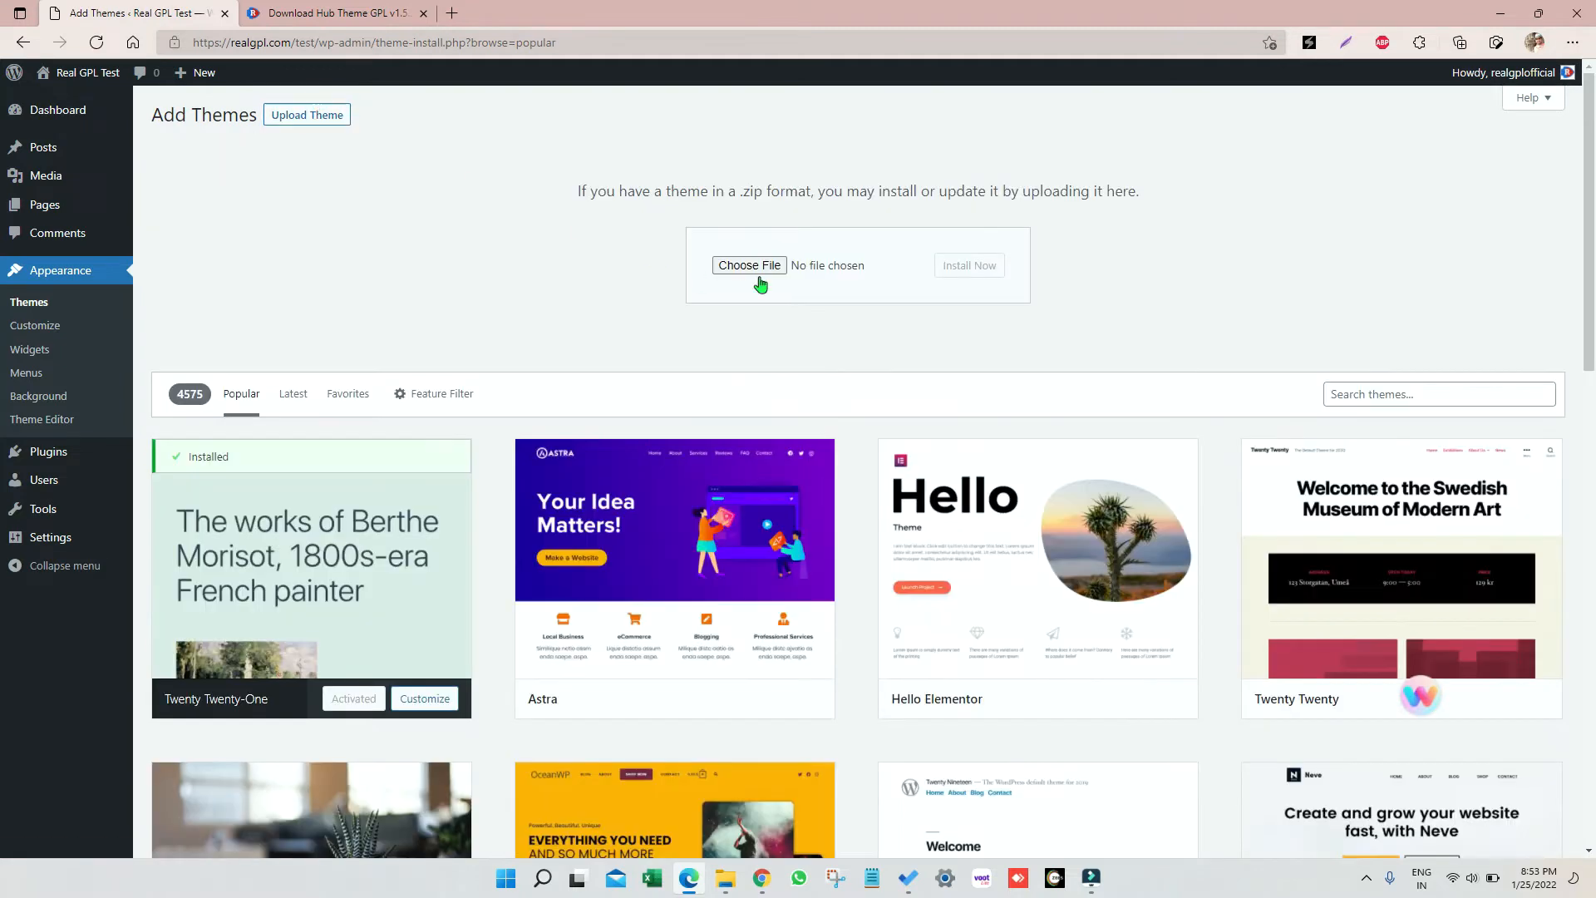
Choose hub_activated.zip as the theme file for the upload form
click(749, 264)
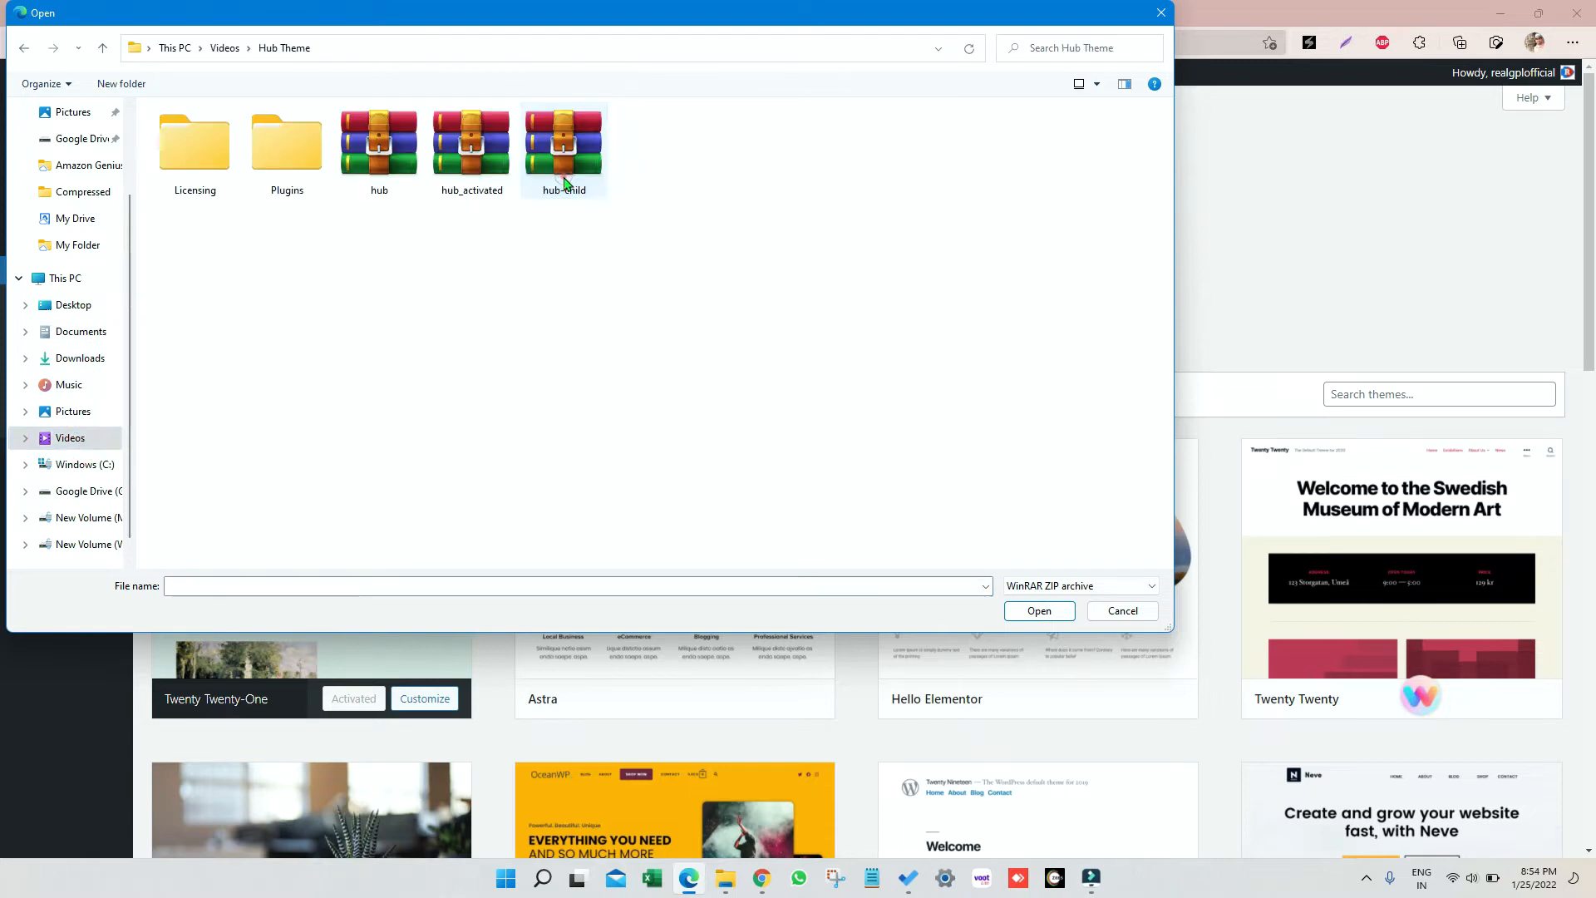
click(1038, 611)
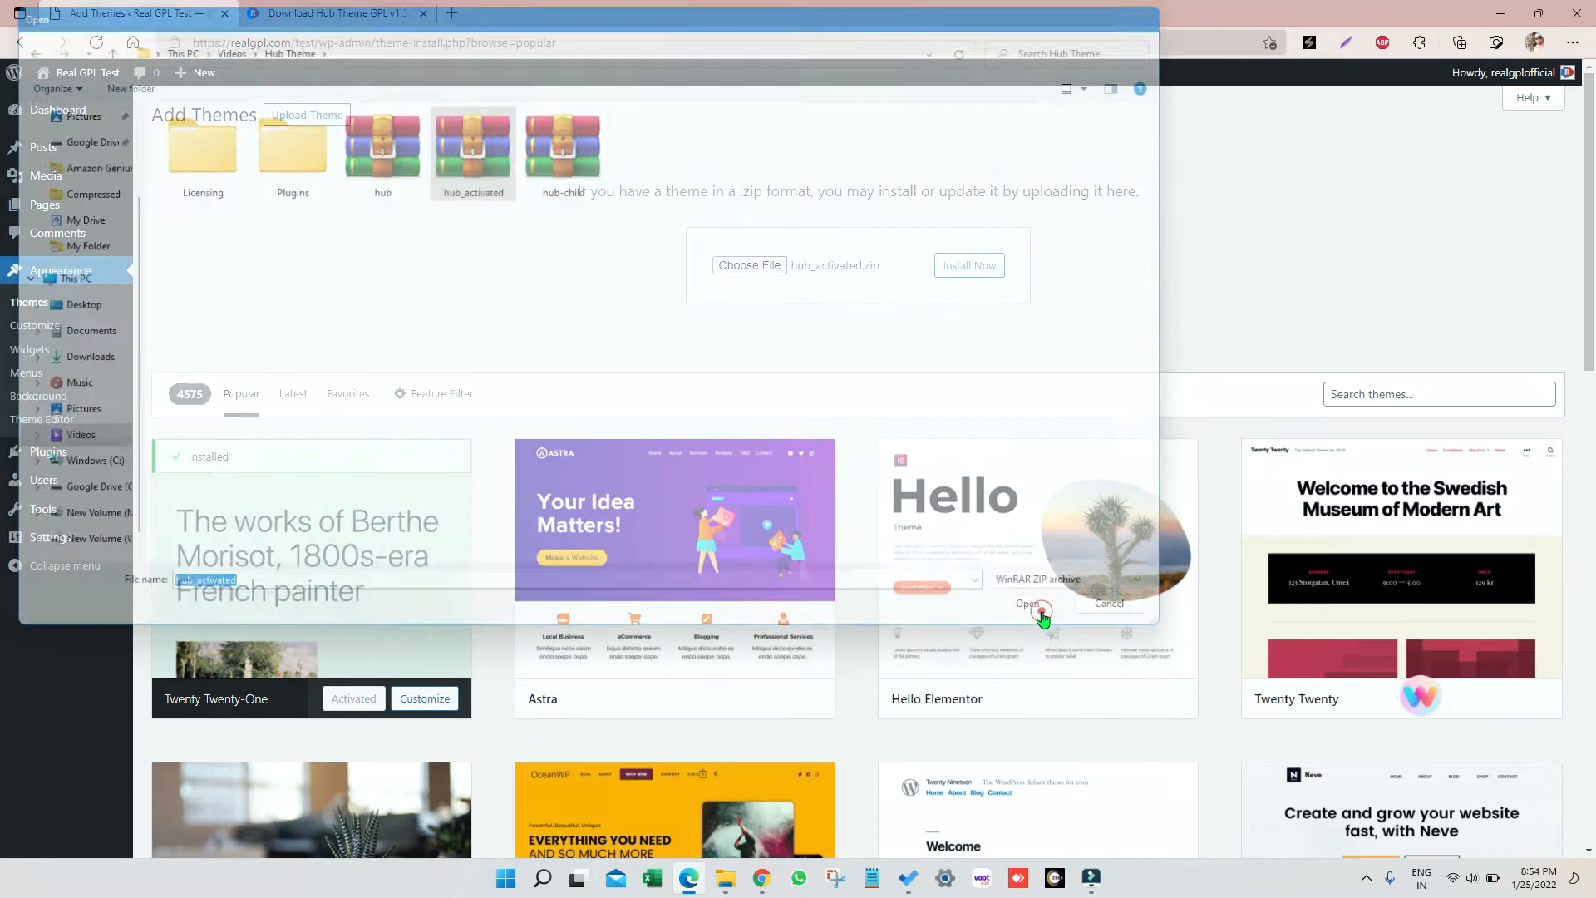
click(1023, 603)
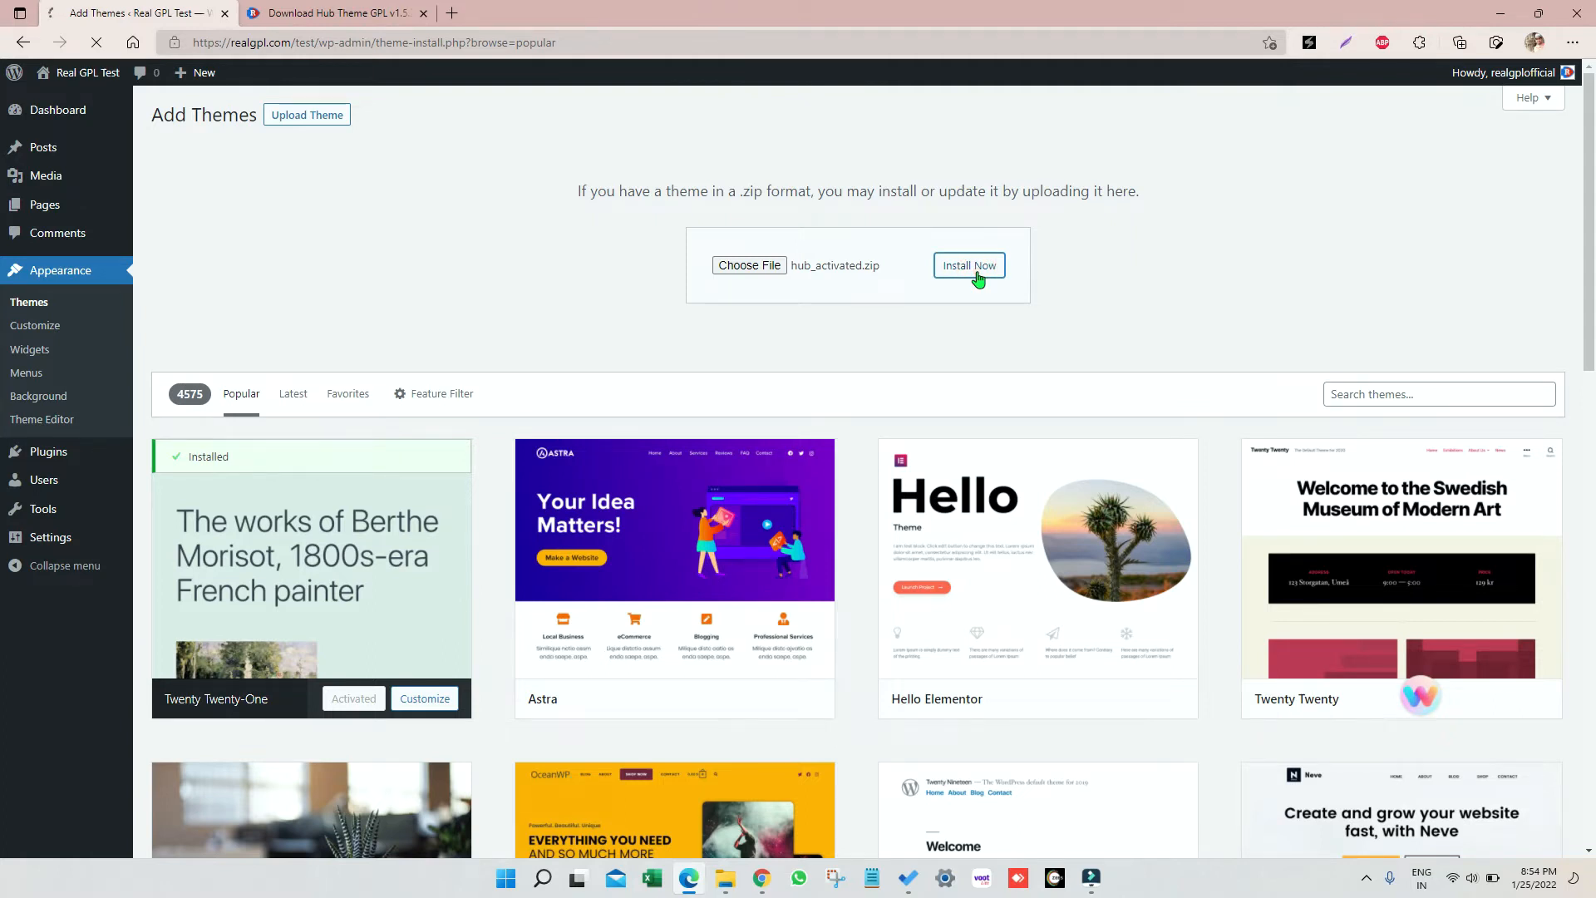
mouse_move(965, 395)
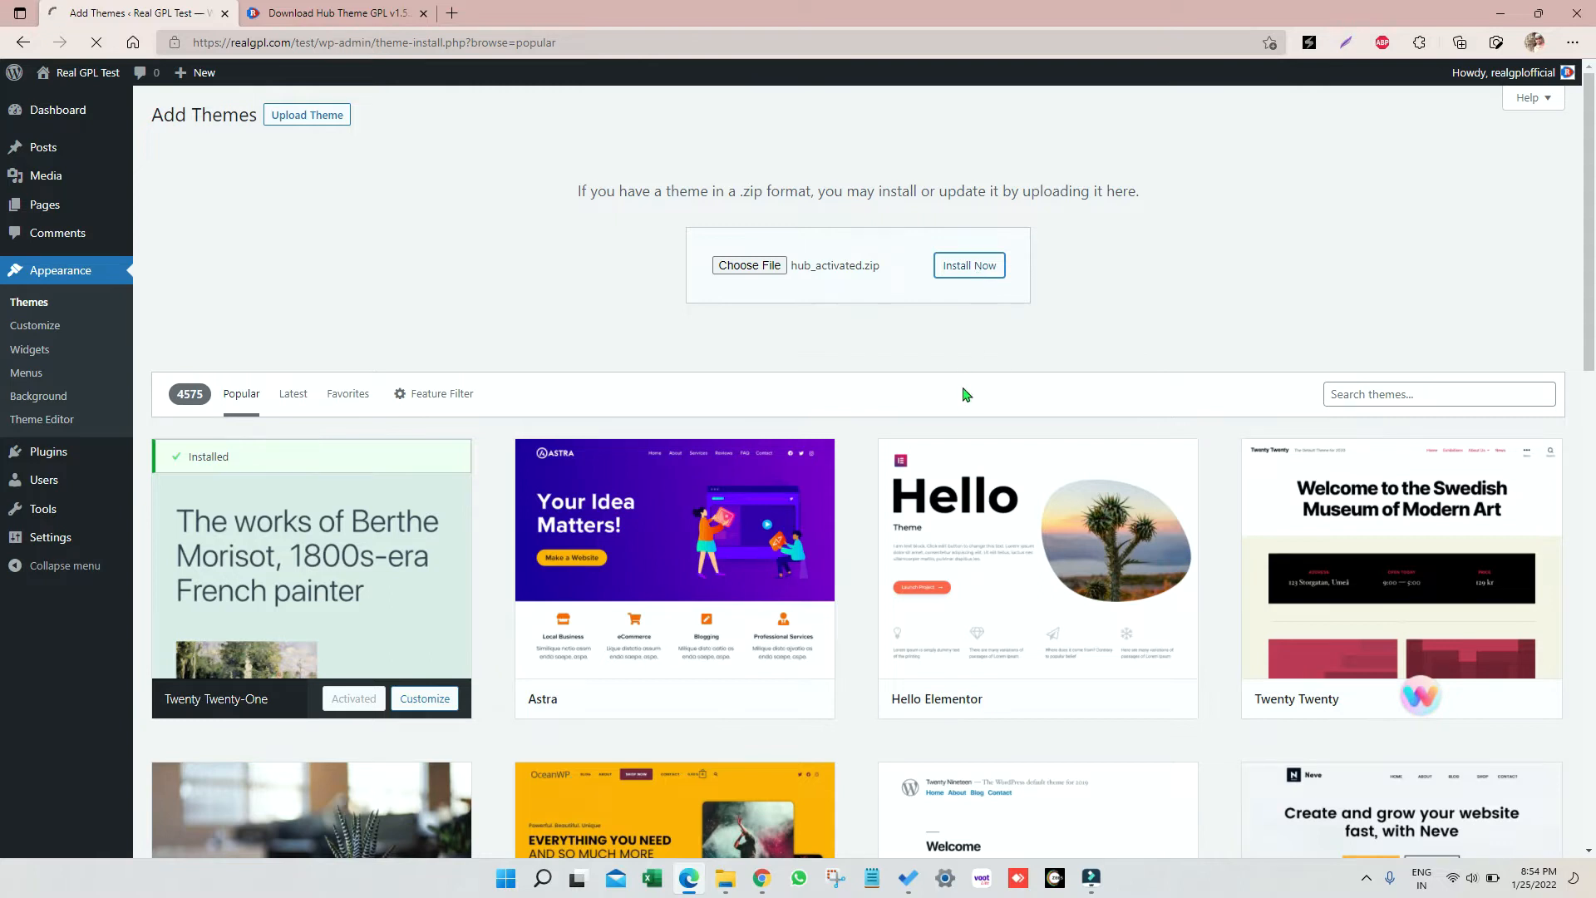
Return to the RealGPL tab and open its Lifetime Deals store page
click(326, 12)
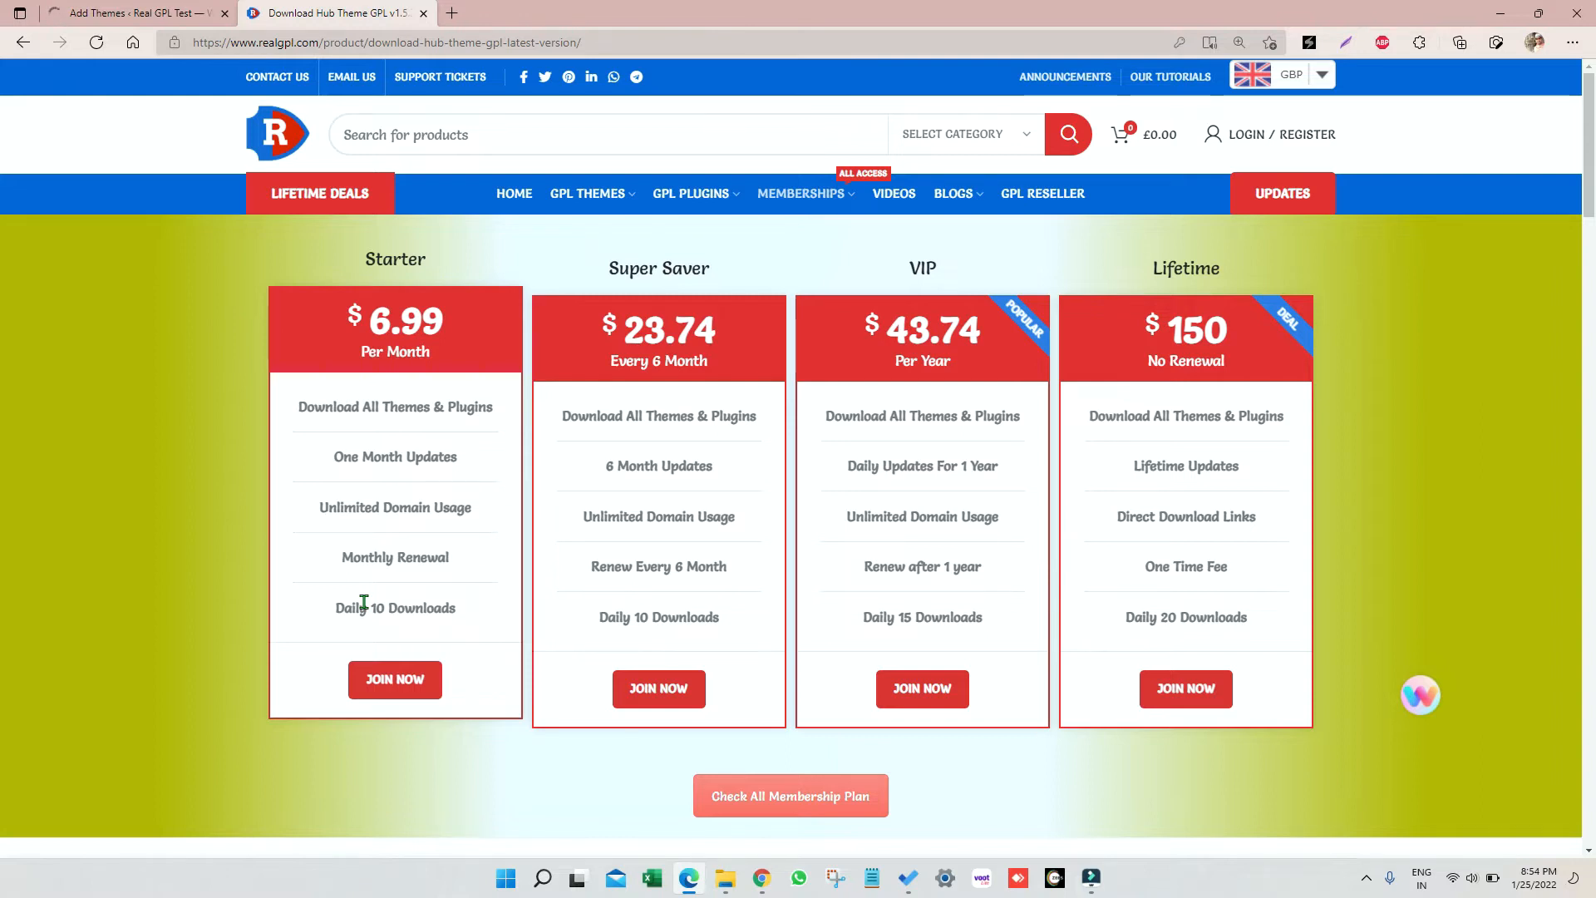
click(321, 193)
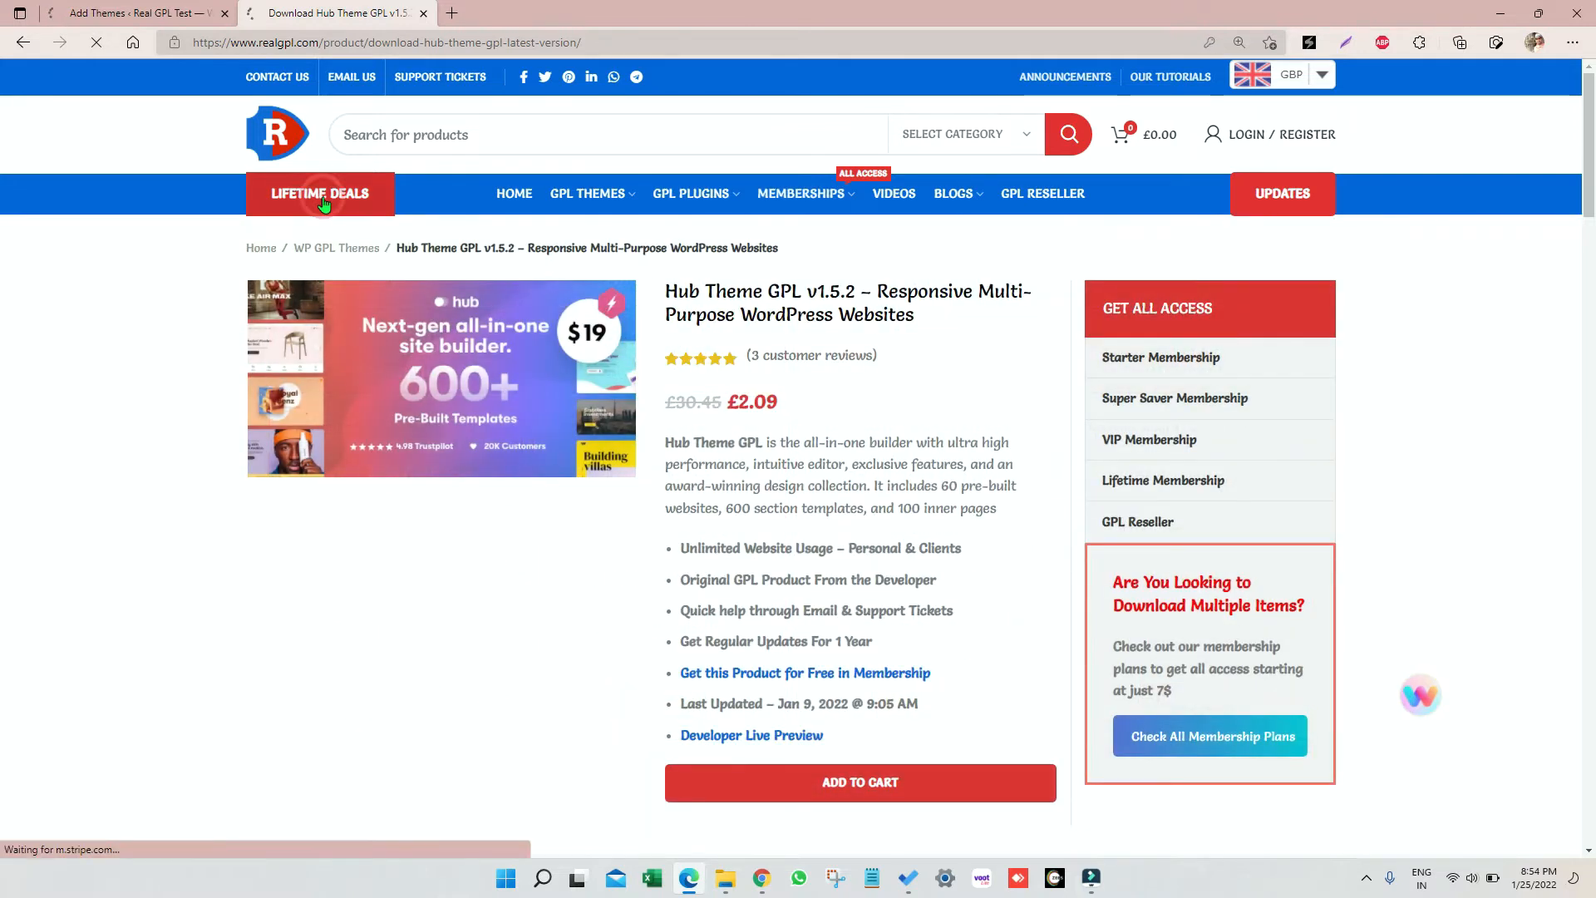
click(320, 194)
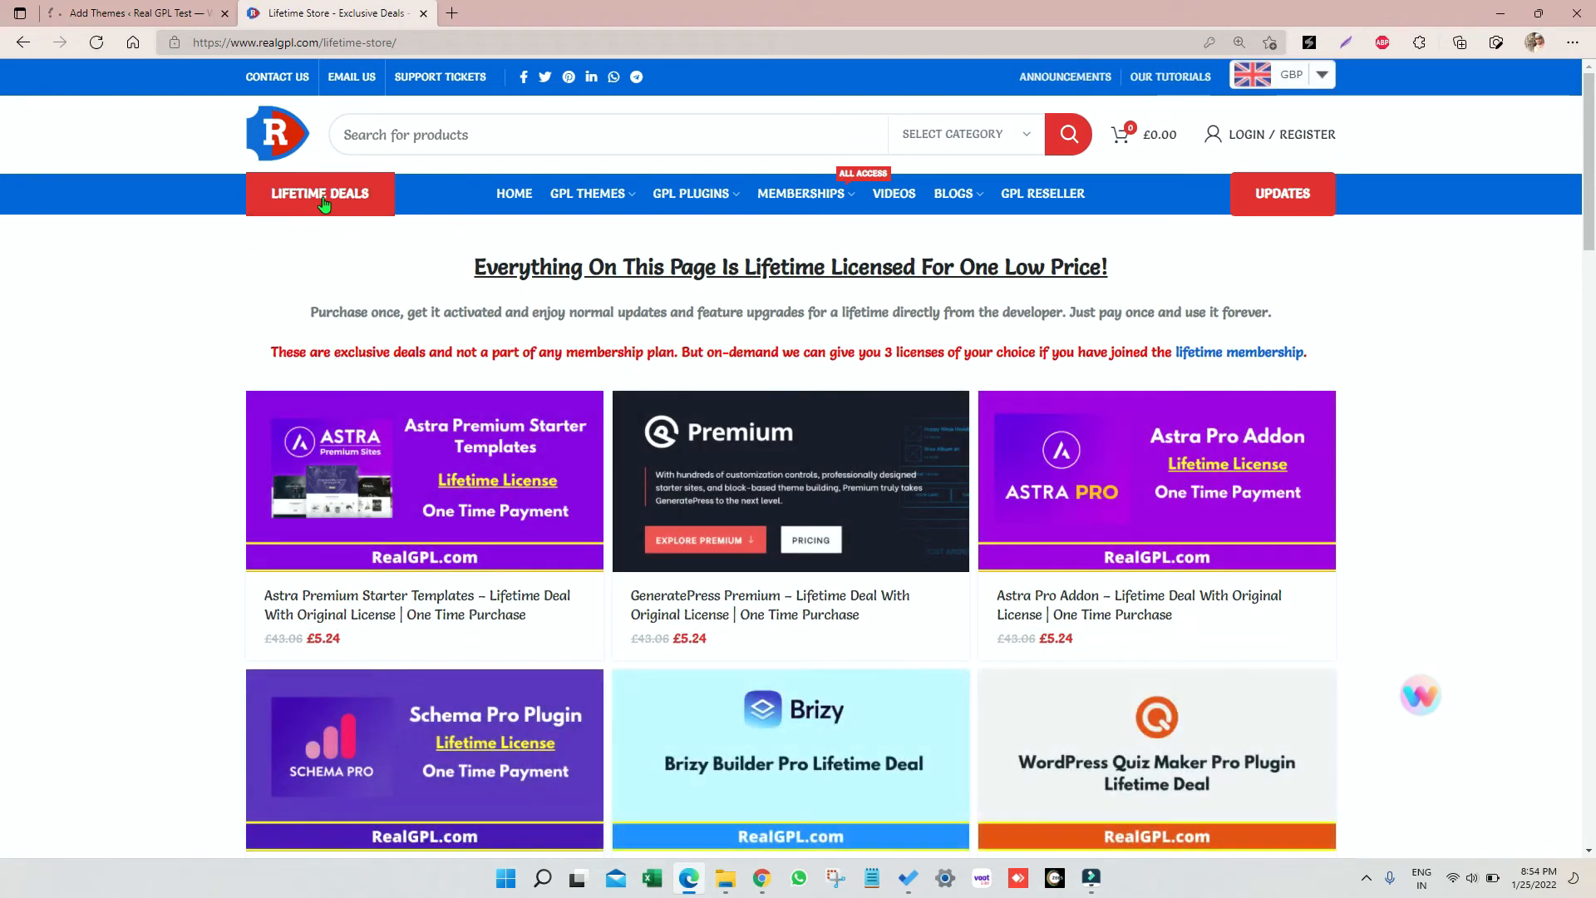
mouse_move(385, 390)
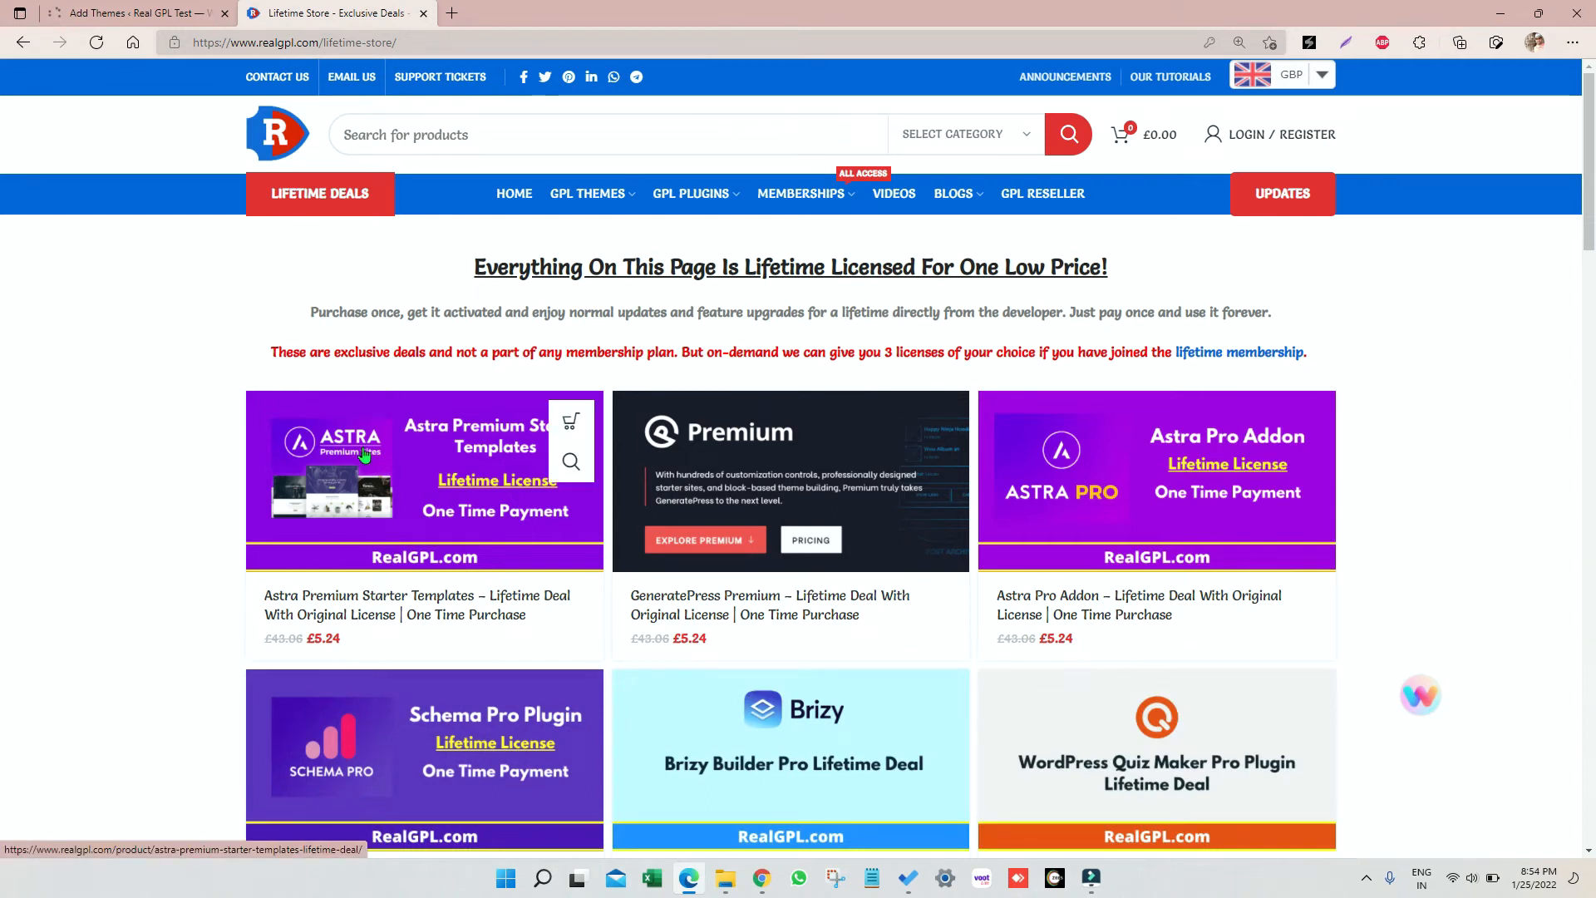
mouse_move(146, 6)
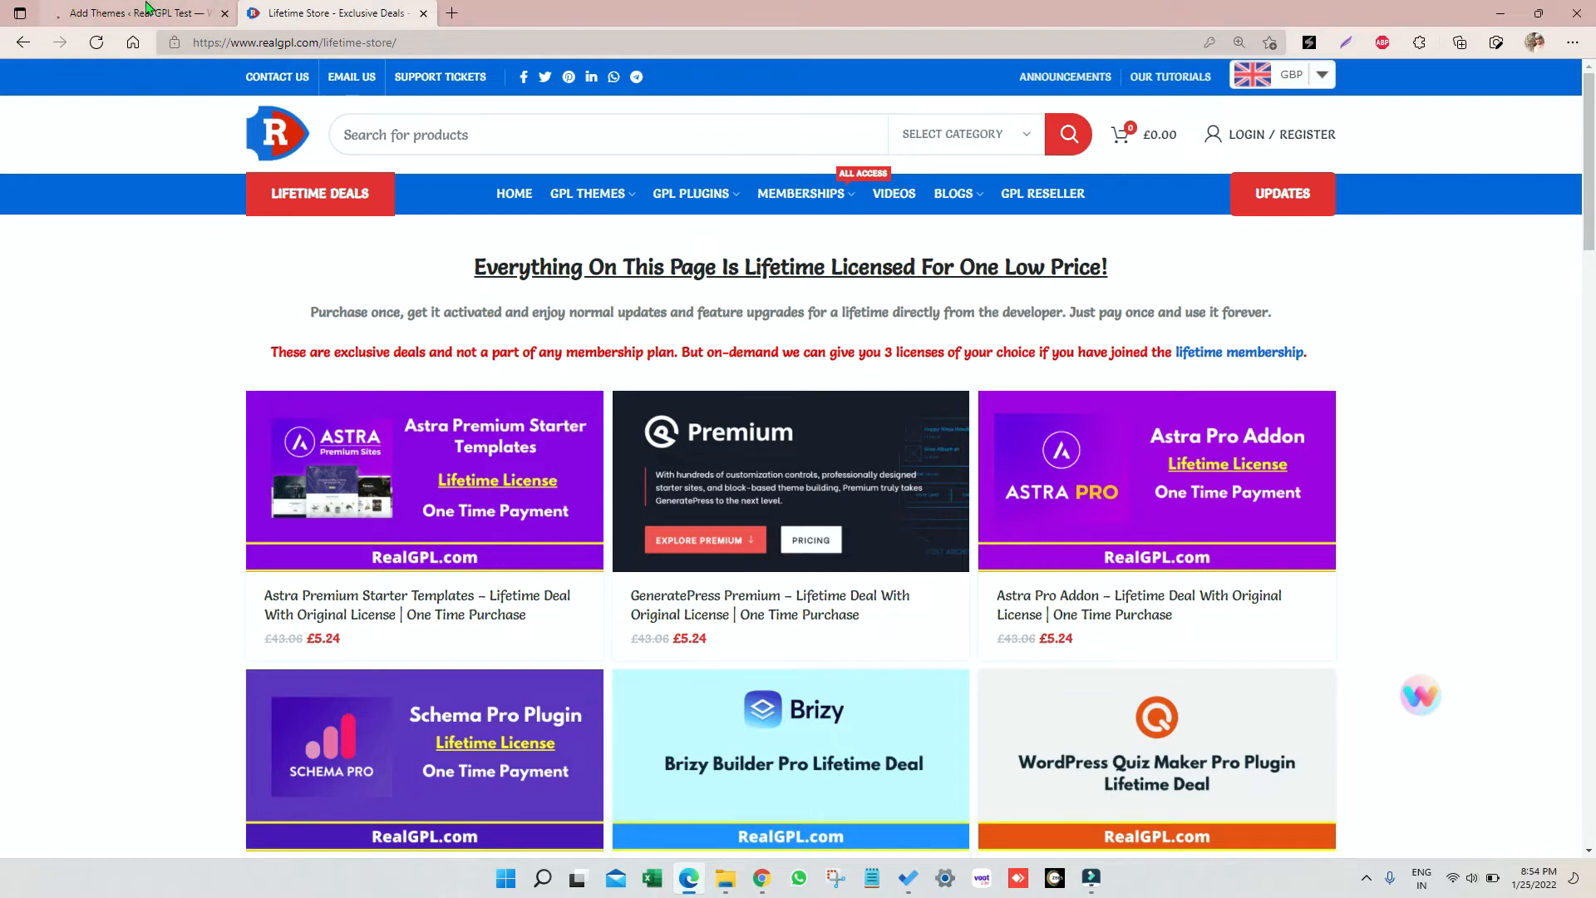
click(132, 12)
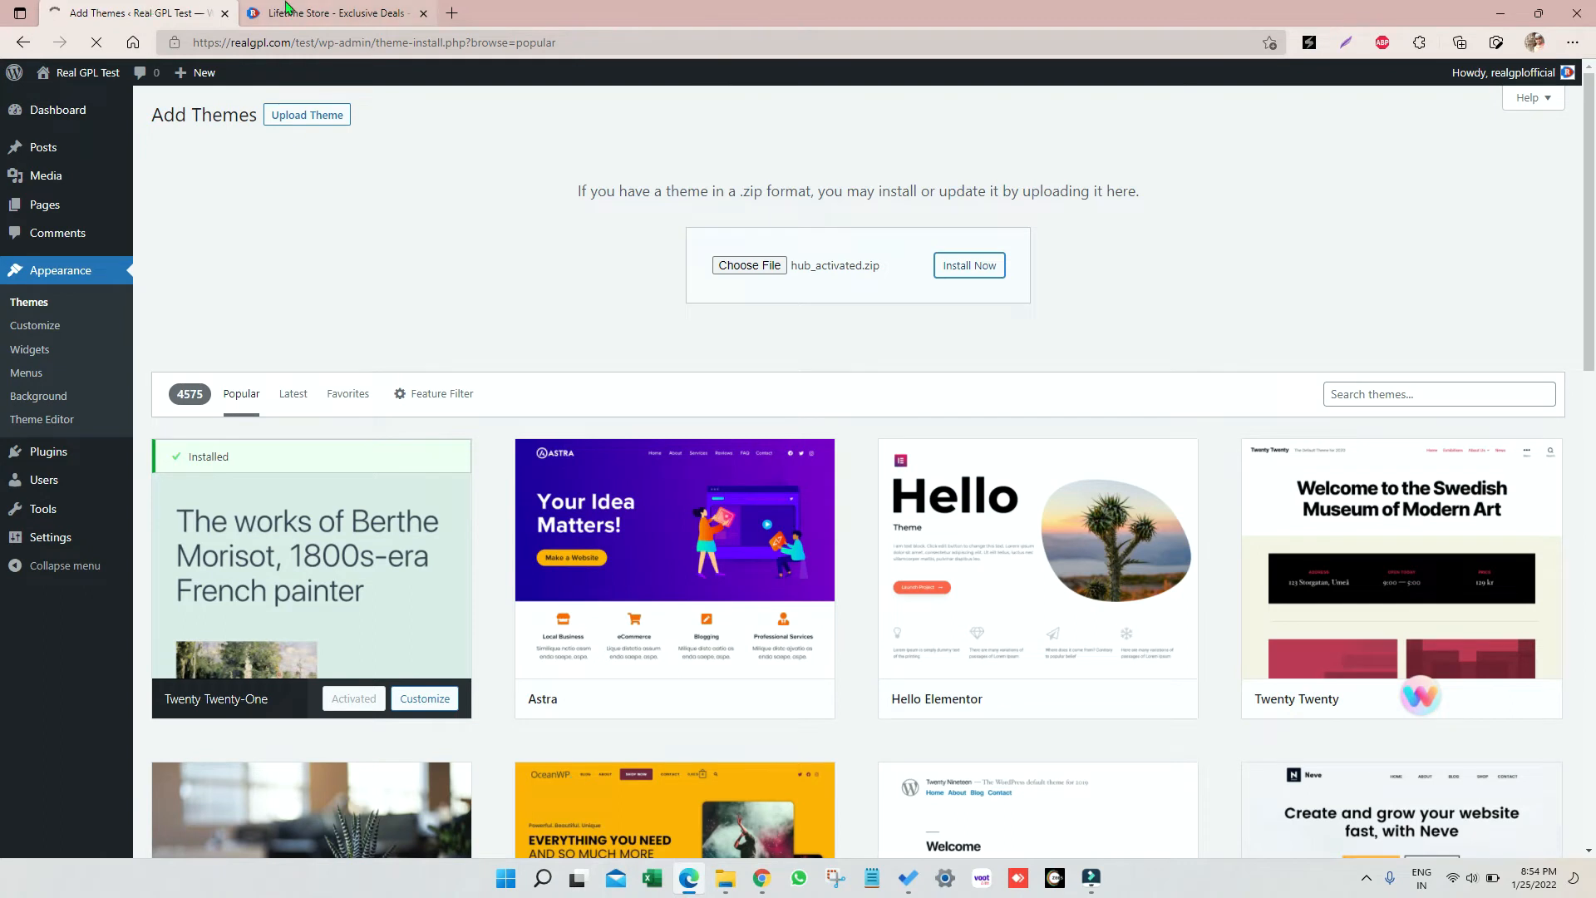
click(331, 12)
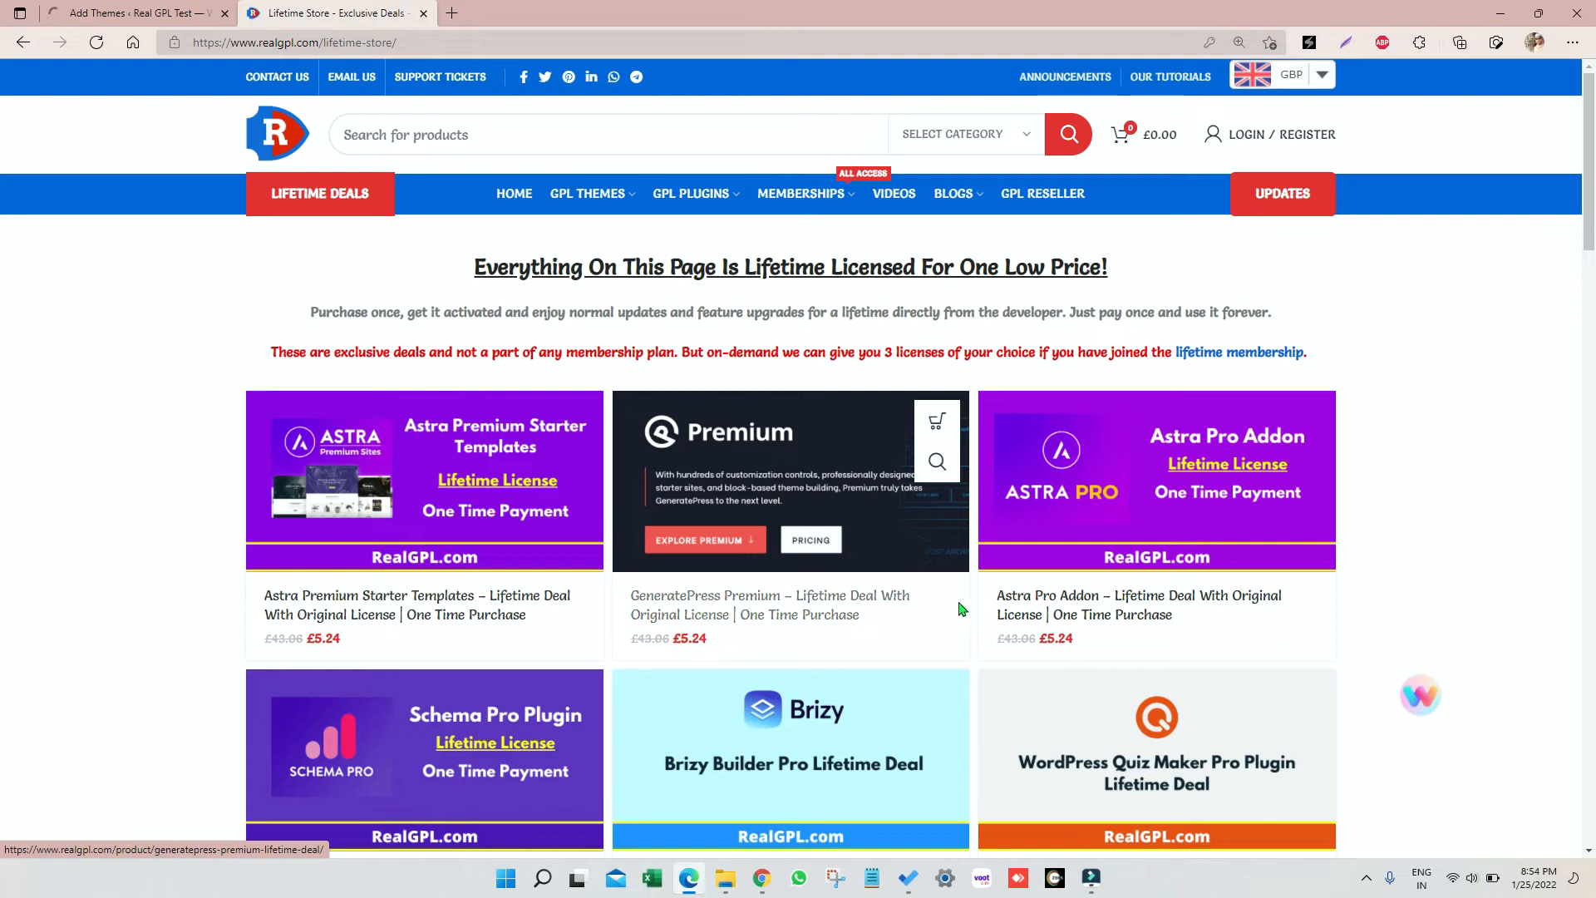
scroll(down, 3)
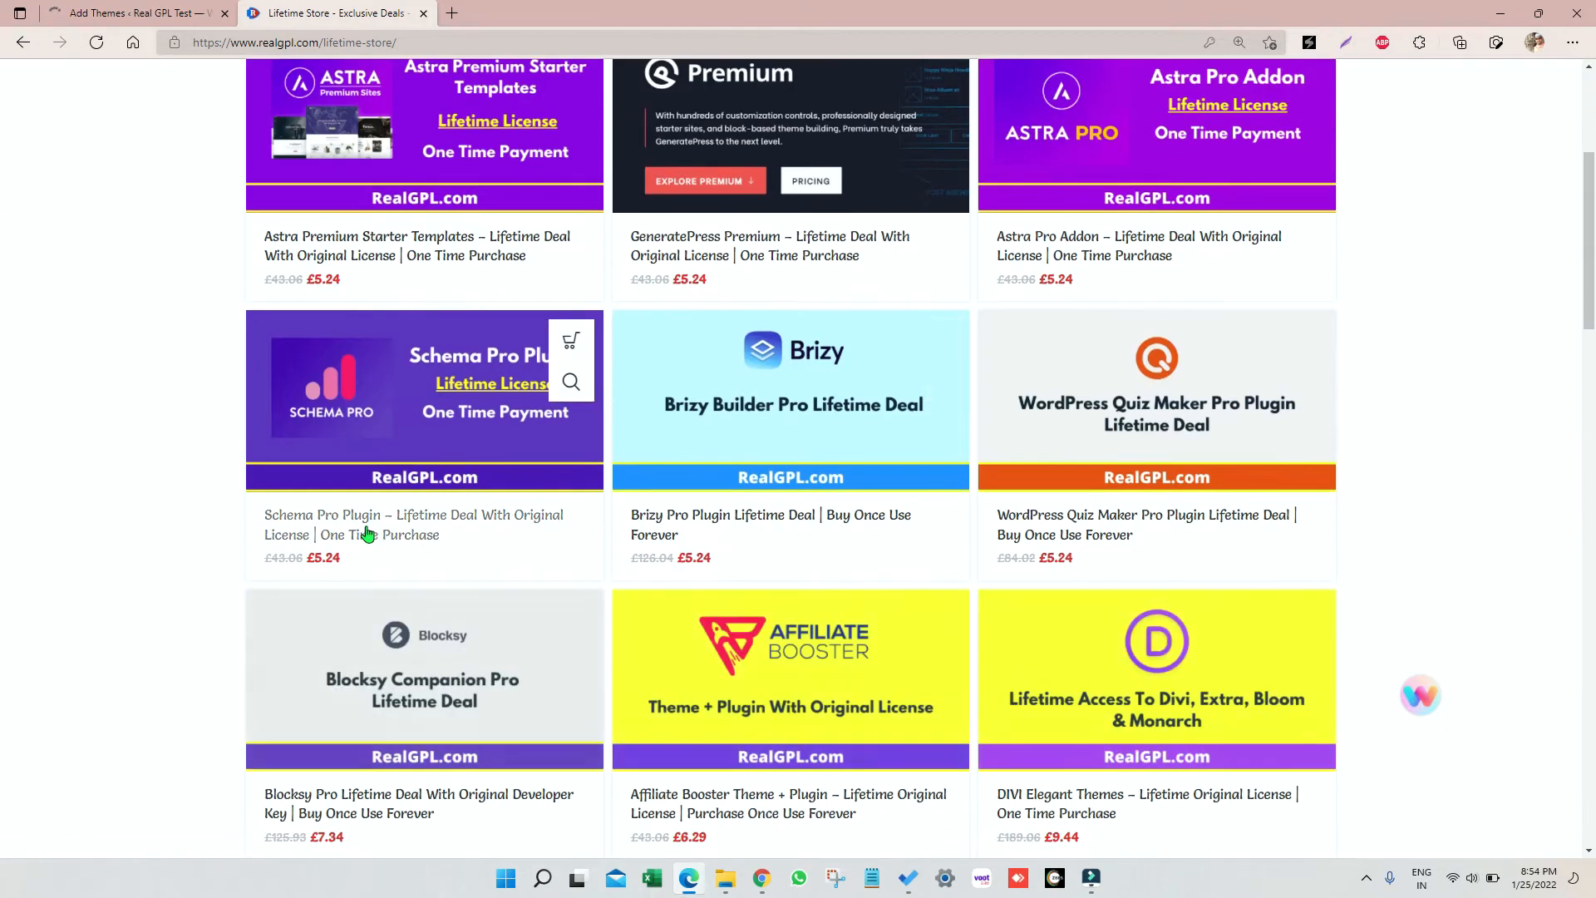
mouse_move(613, 539)
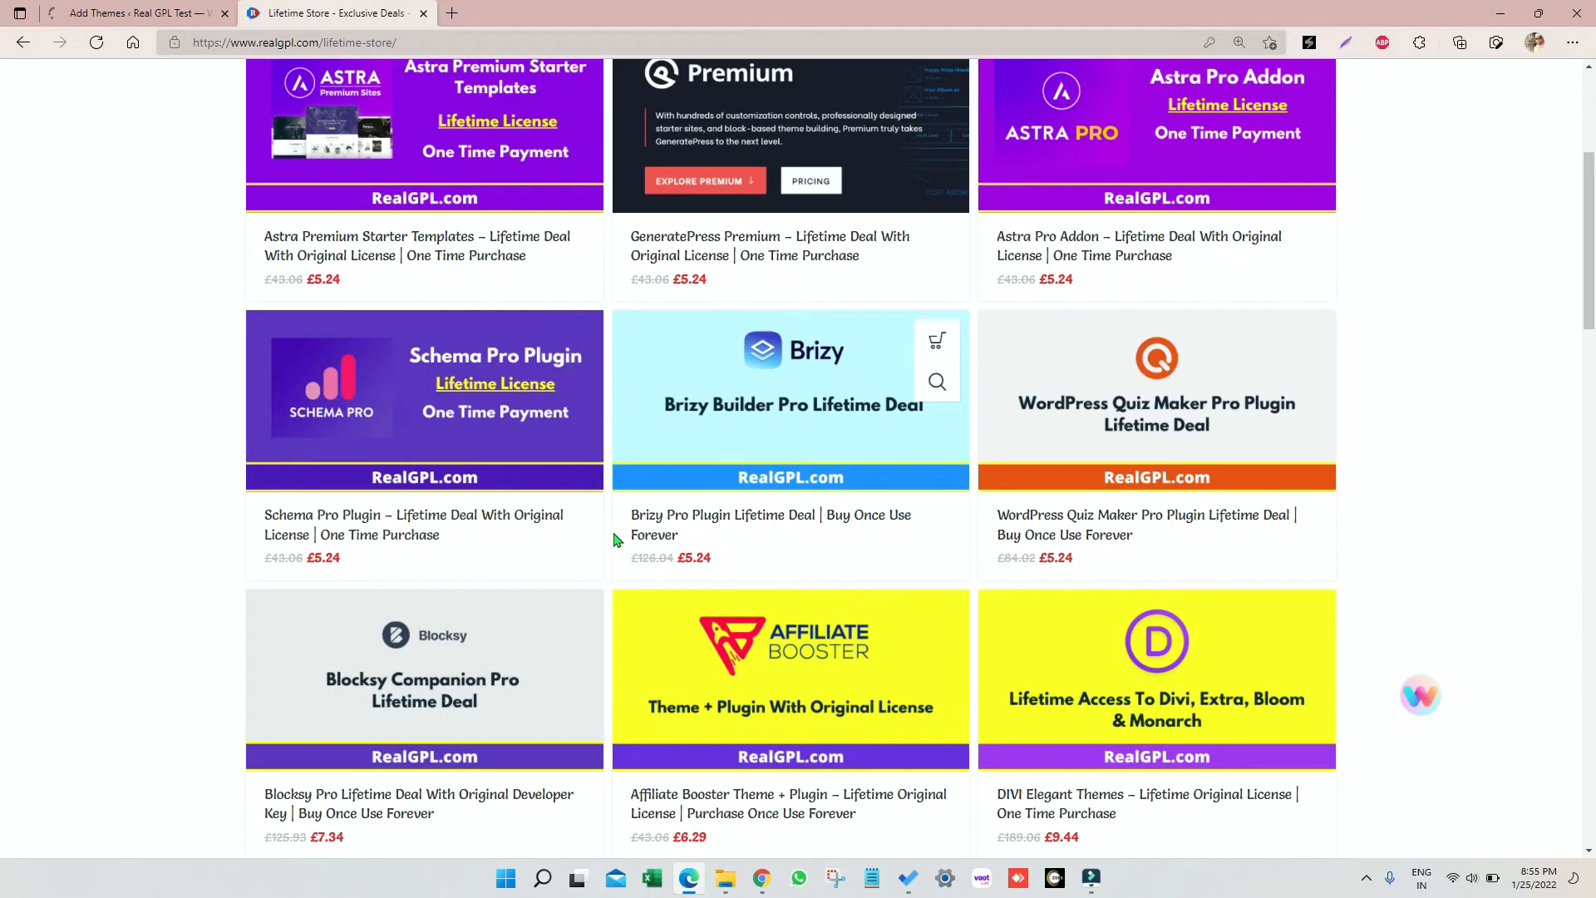
scroll(down, 3)
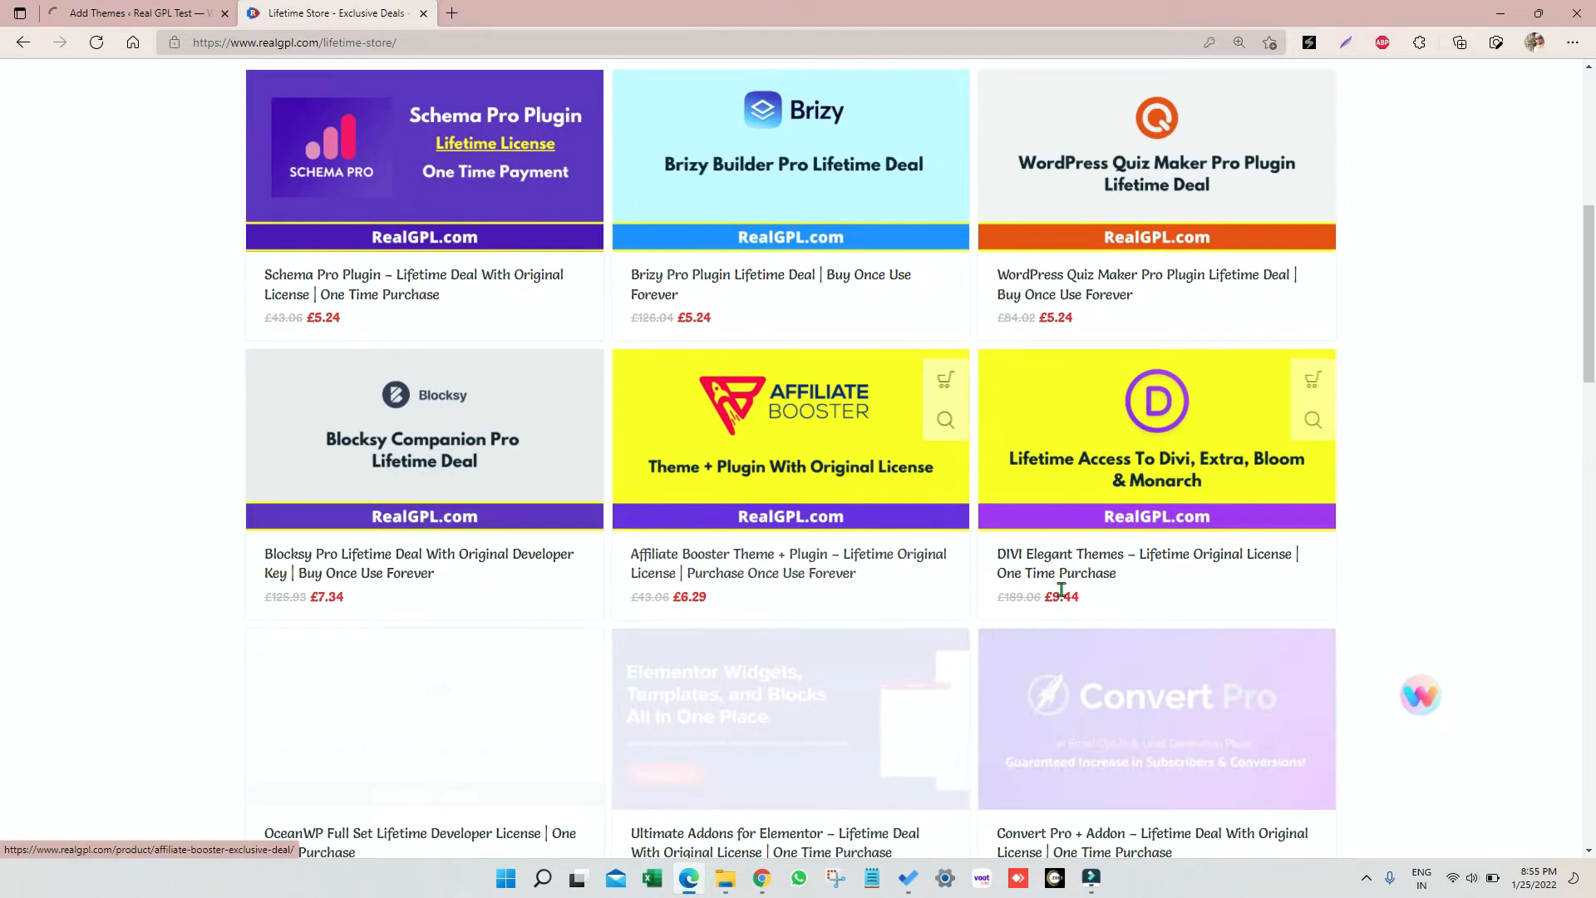
scroll(down, 3)
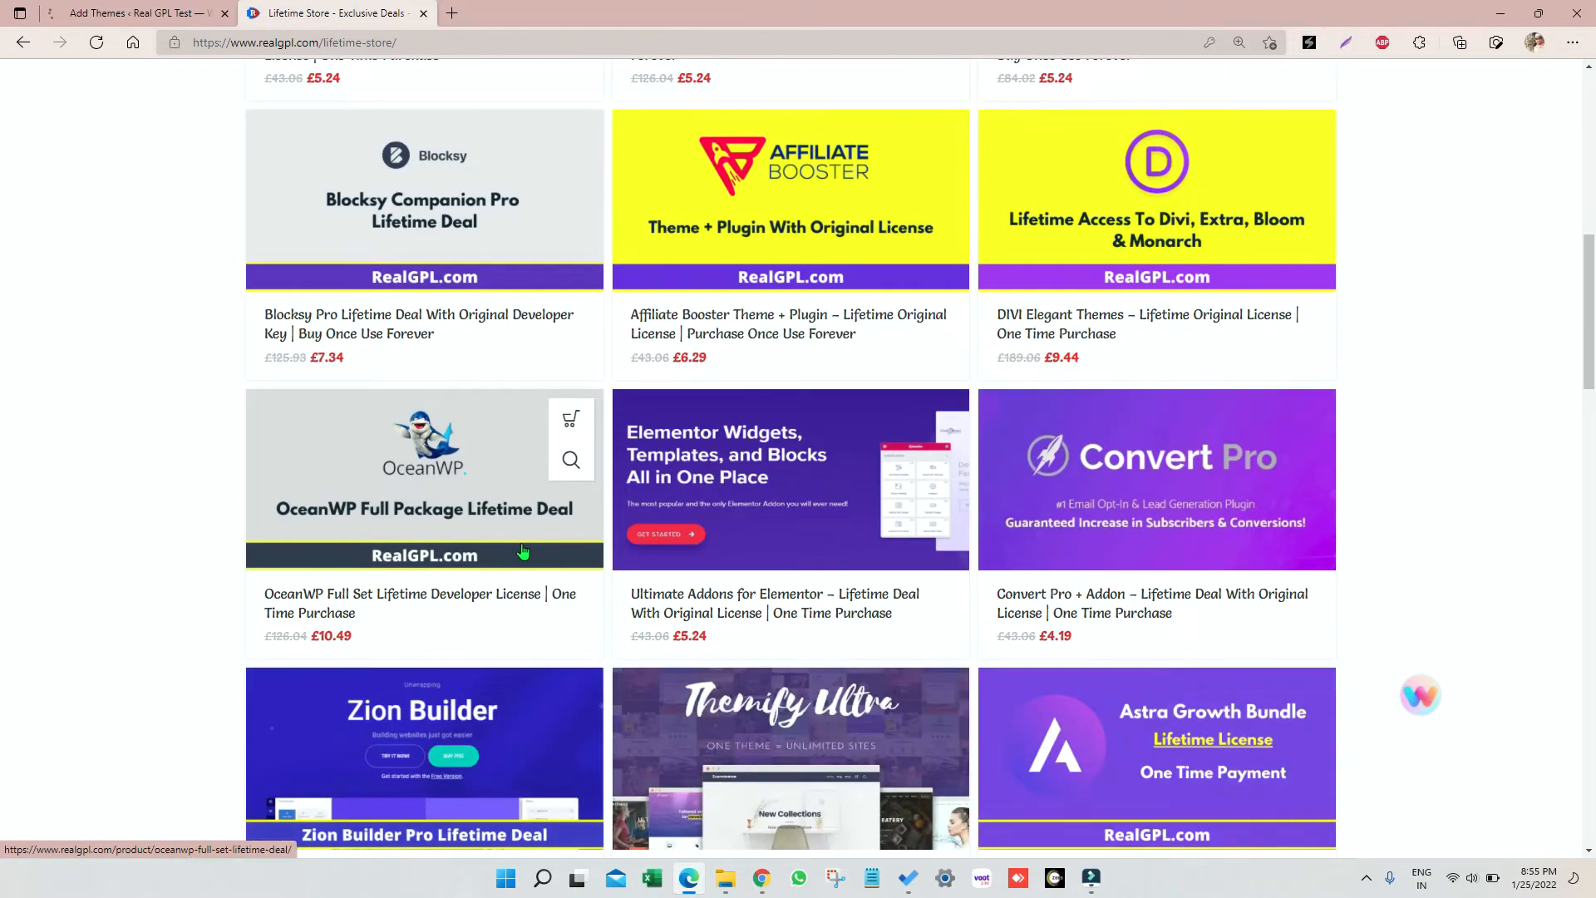
scroll(down, 3)
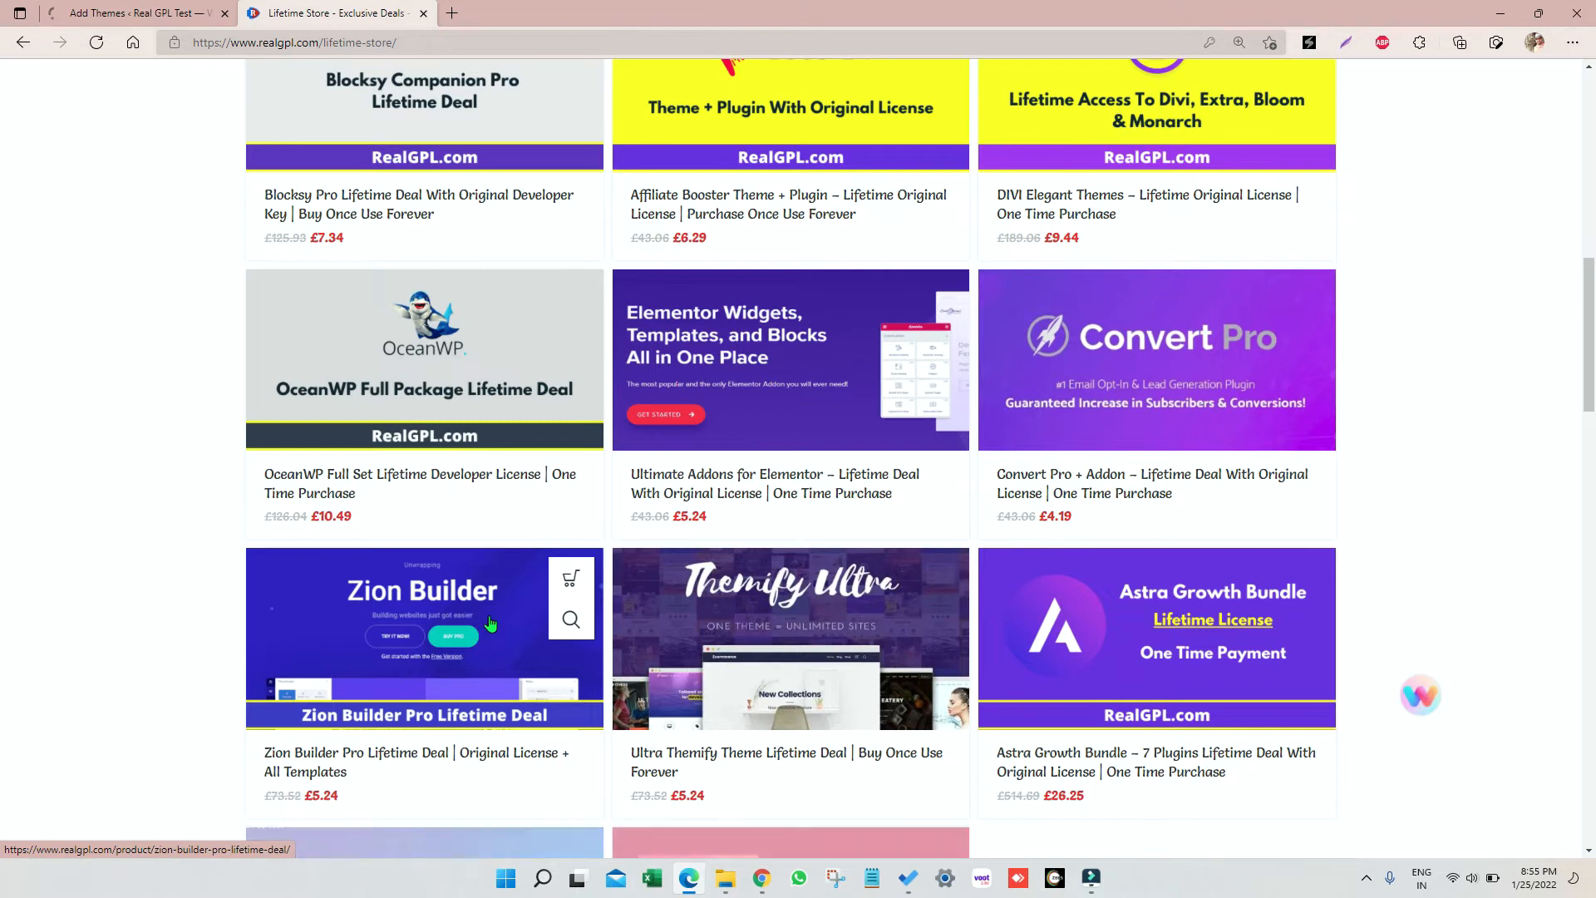
scroll(down, 3)
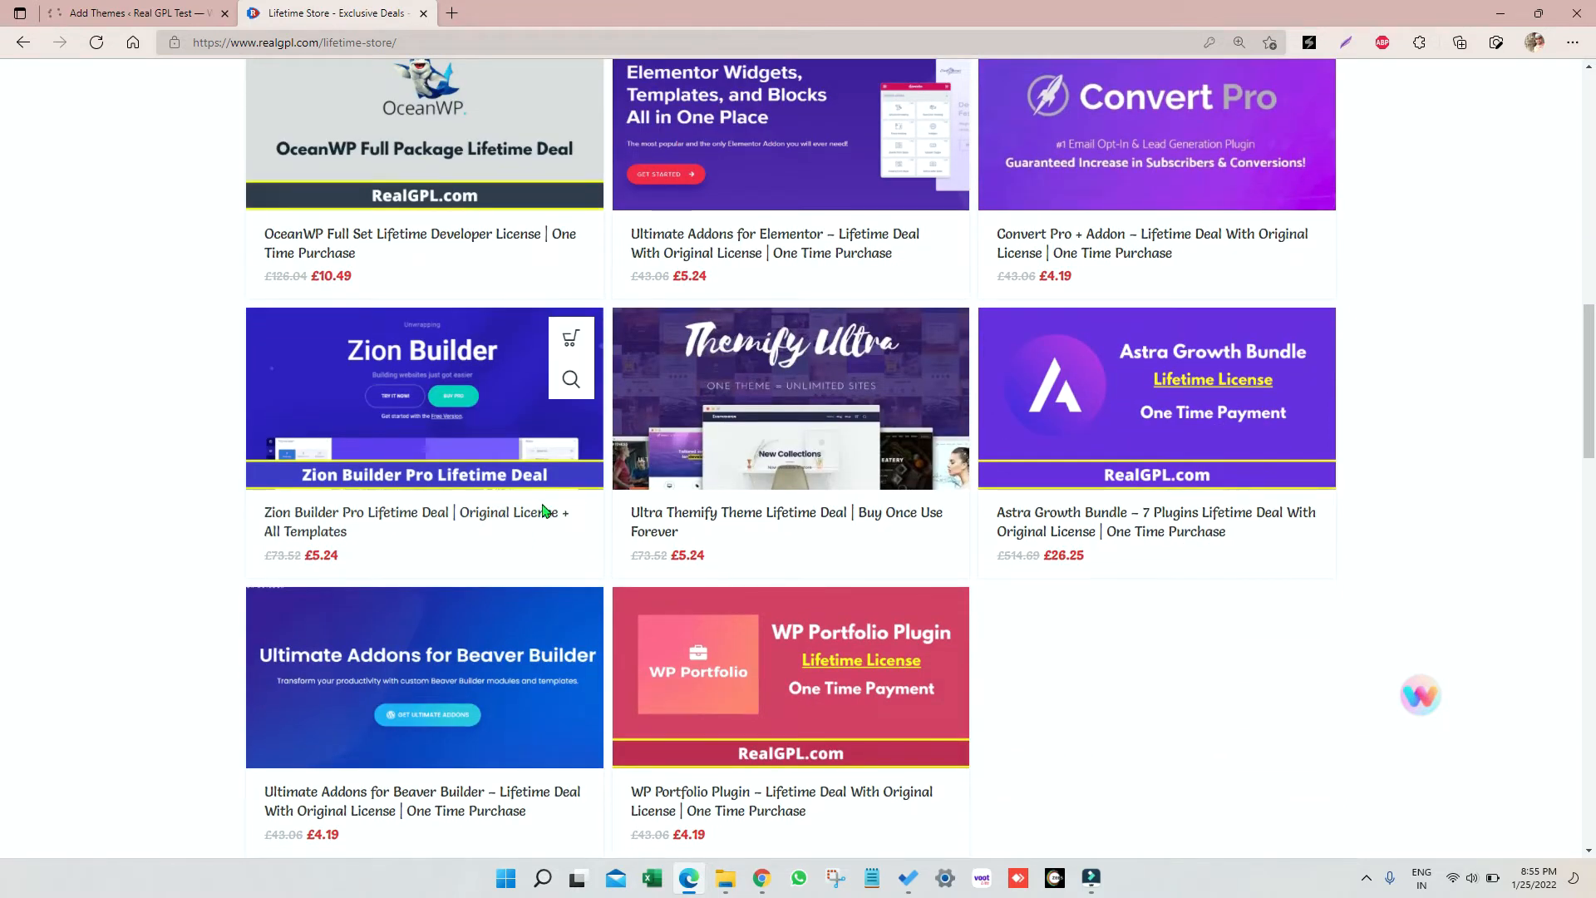
scroll(down, 3)
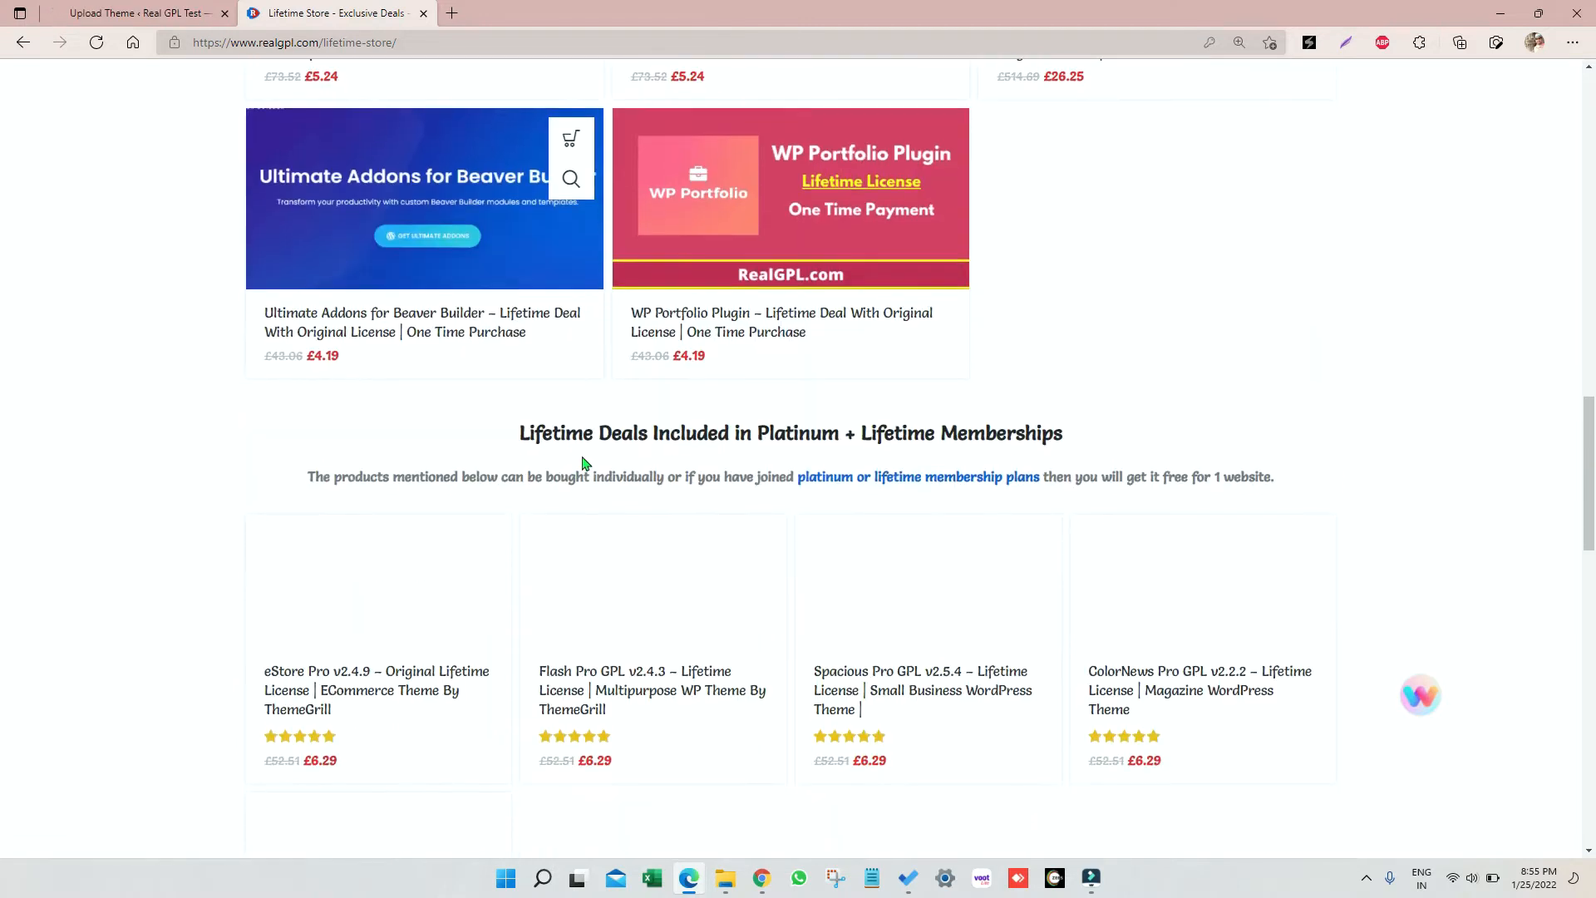
scroll(down, 3)
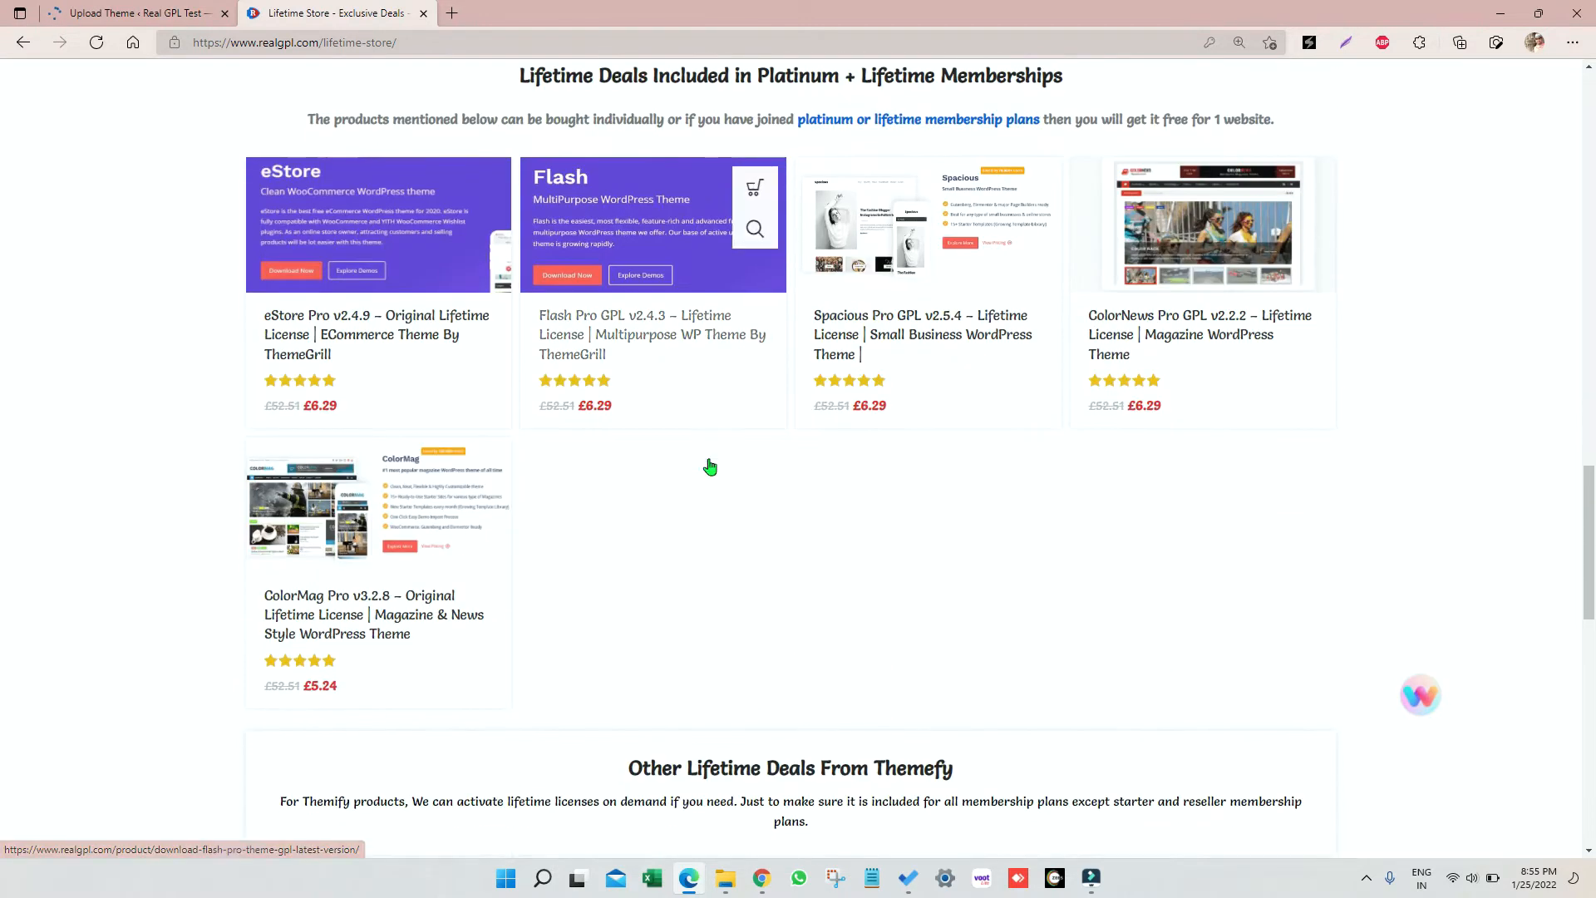
scroll(down, 3)
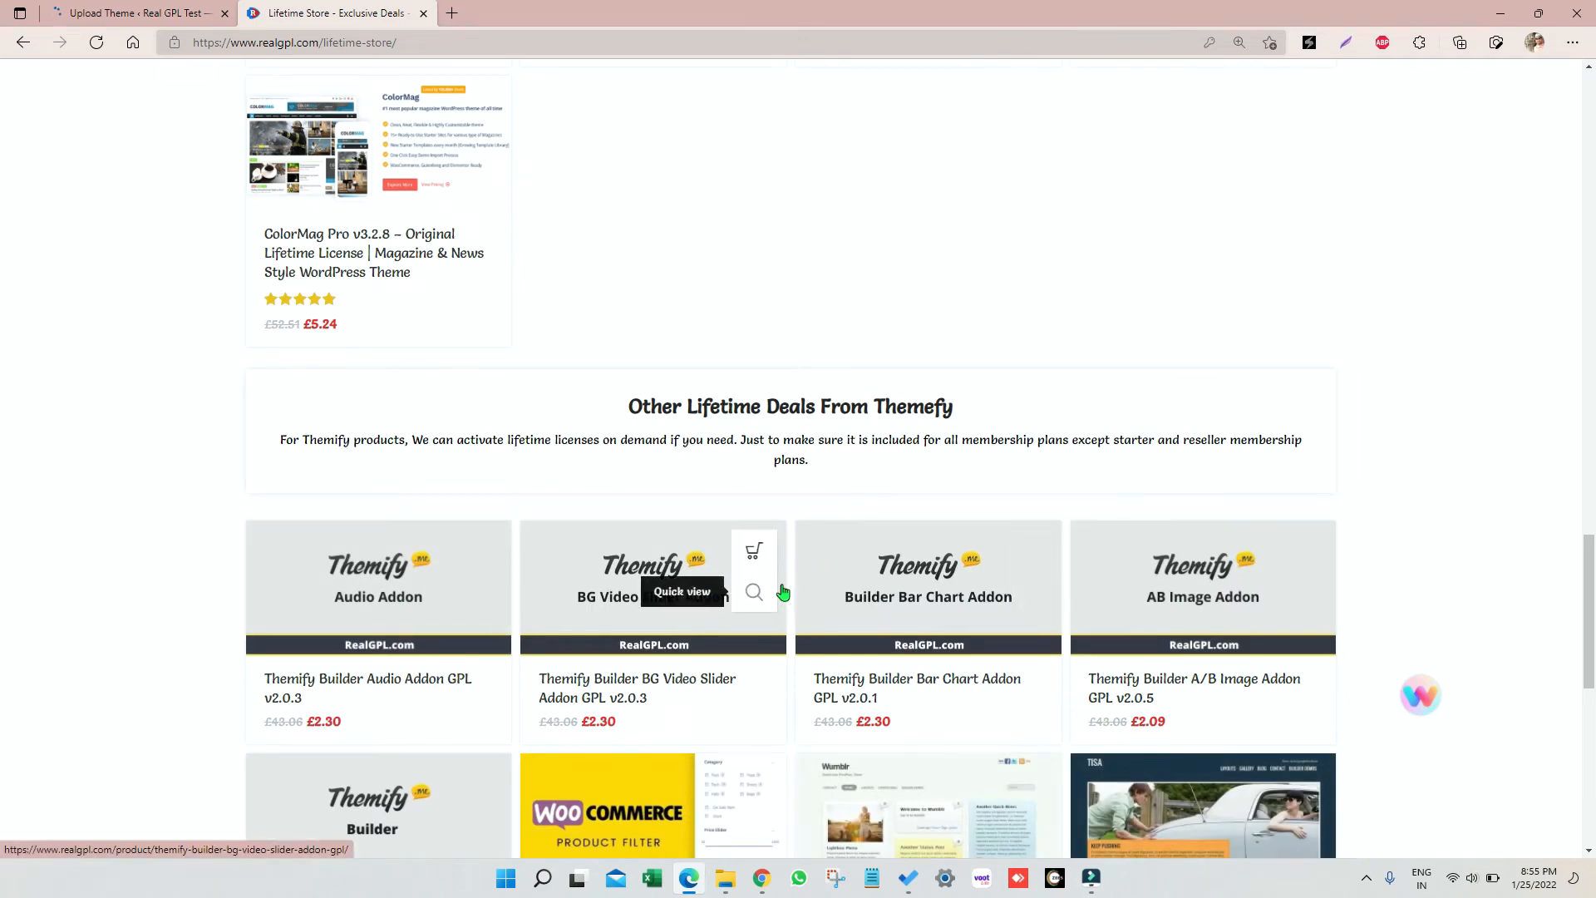
Return to the WordPress Themes page, where Hub now sits beside Twenty Twenty-One
click(132, 13)
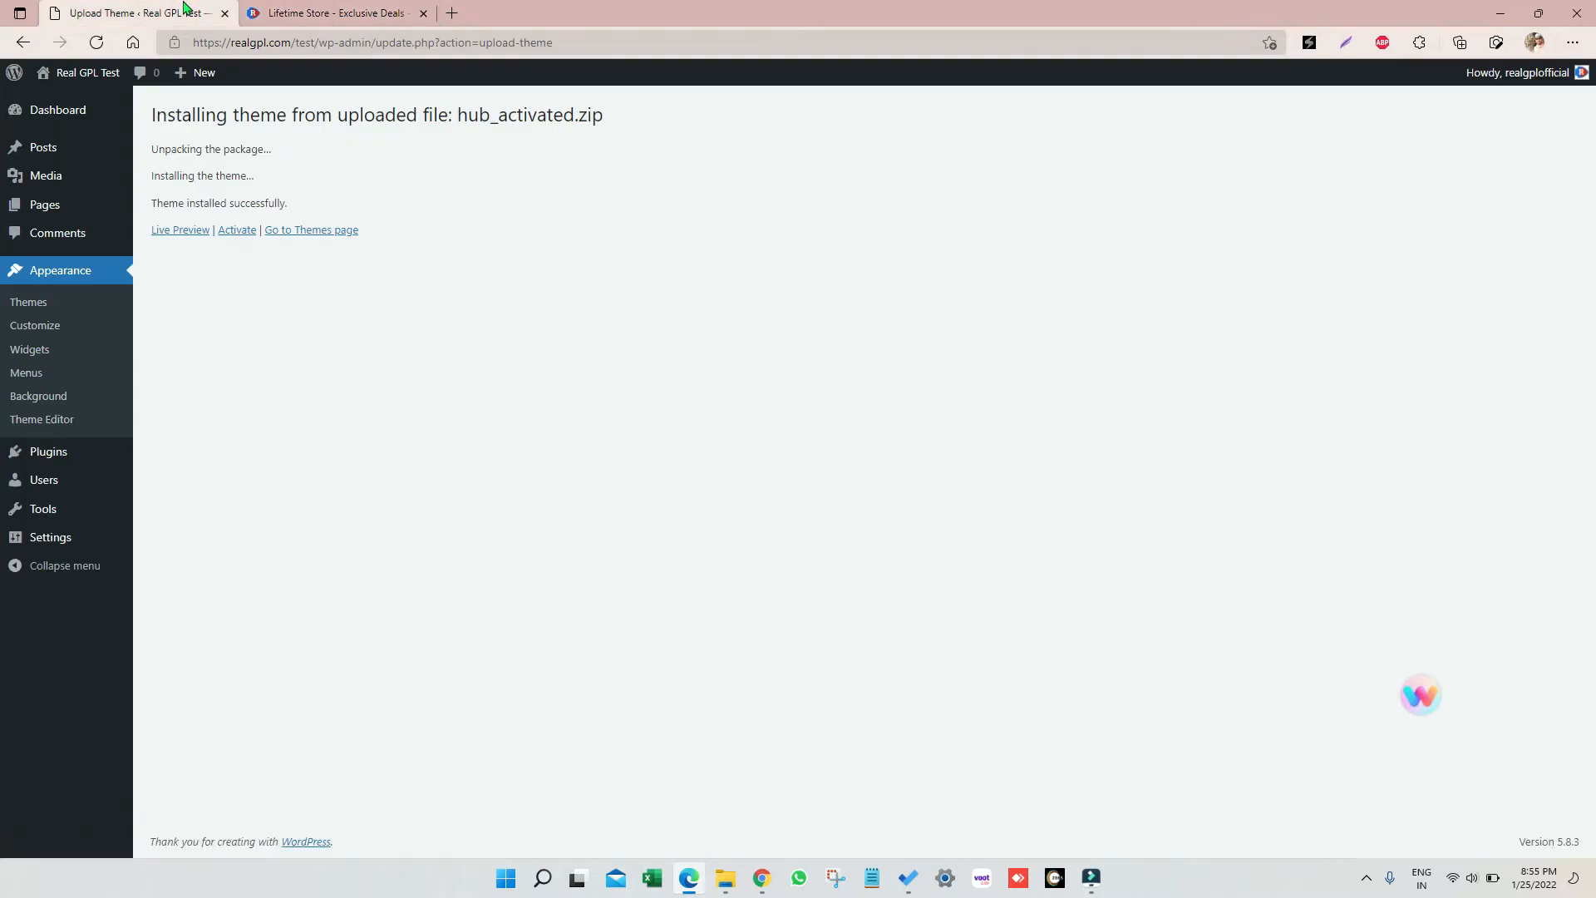
mouse_move(410, 255)
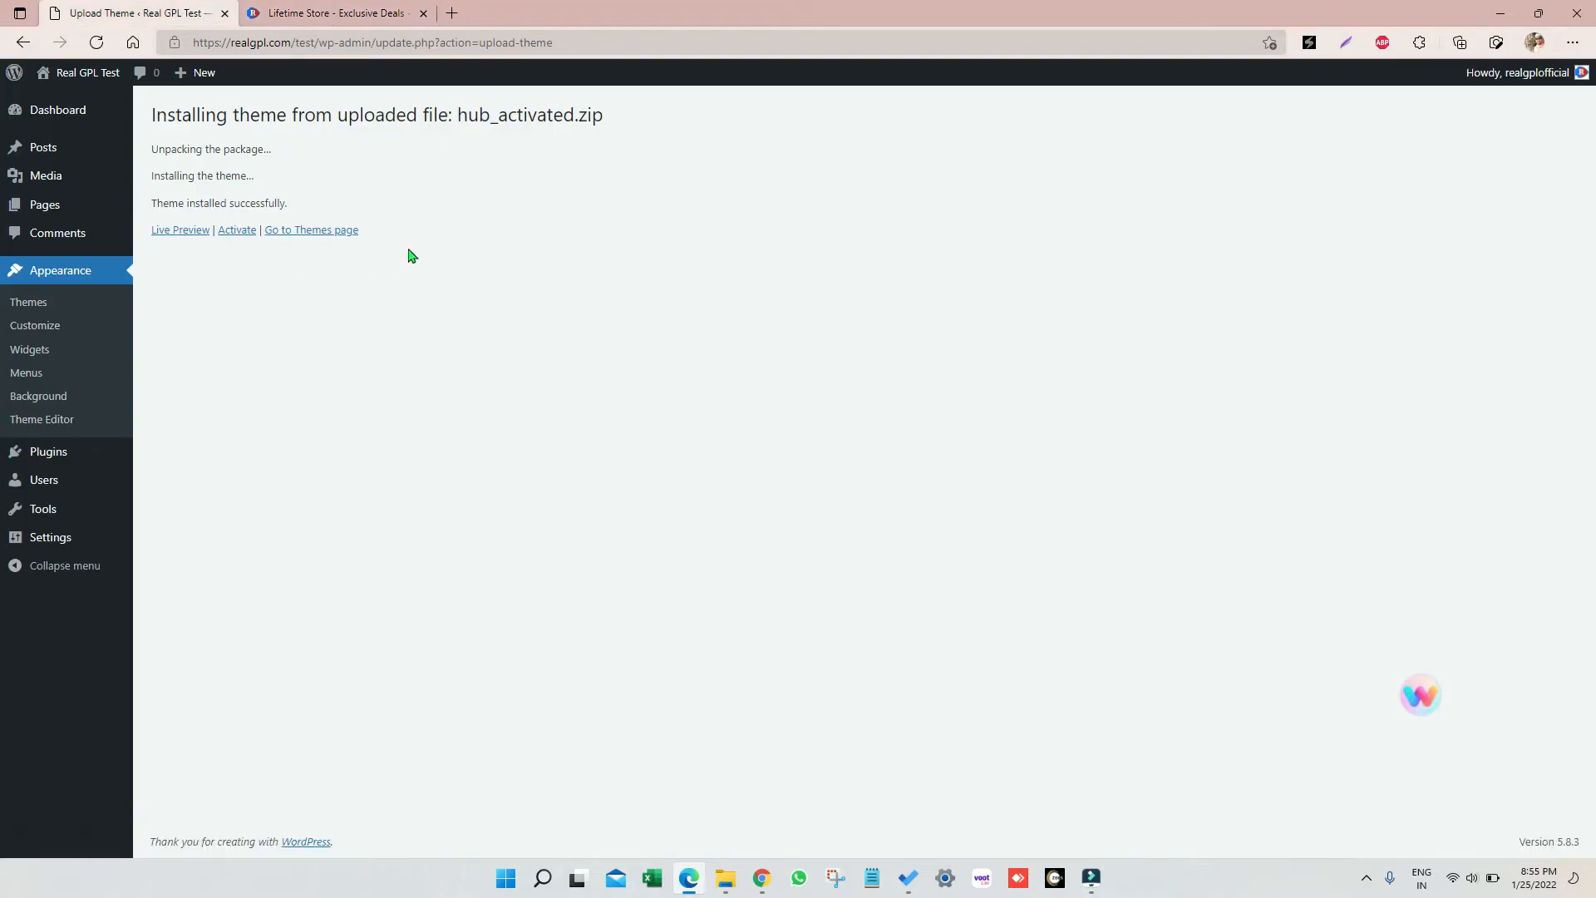
click(28, 301)
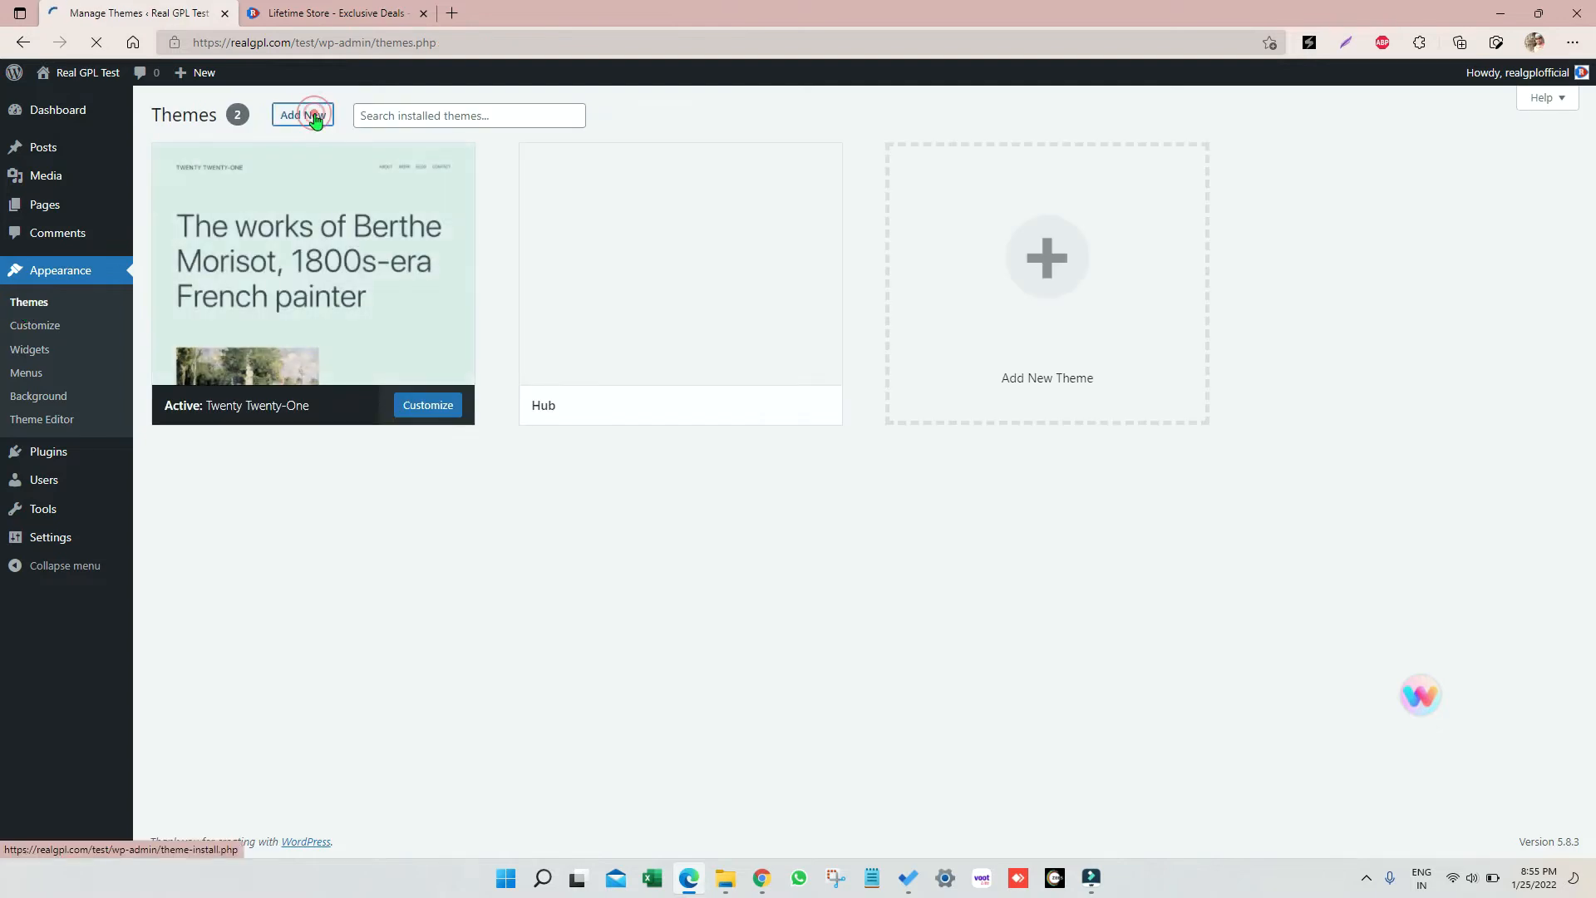
Upload and install hub-child.zip, then activate Hub Child as the site theme
click(301, 114)
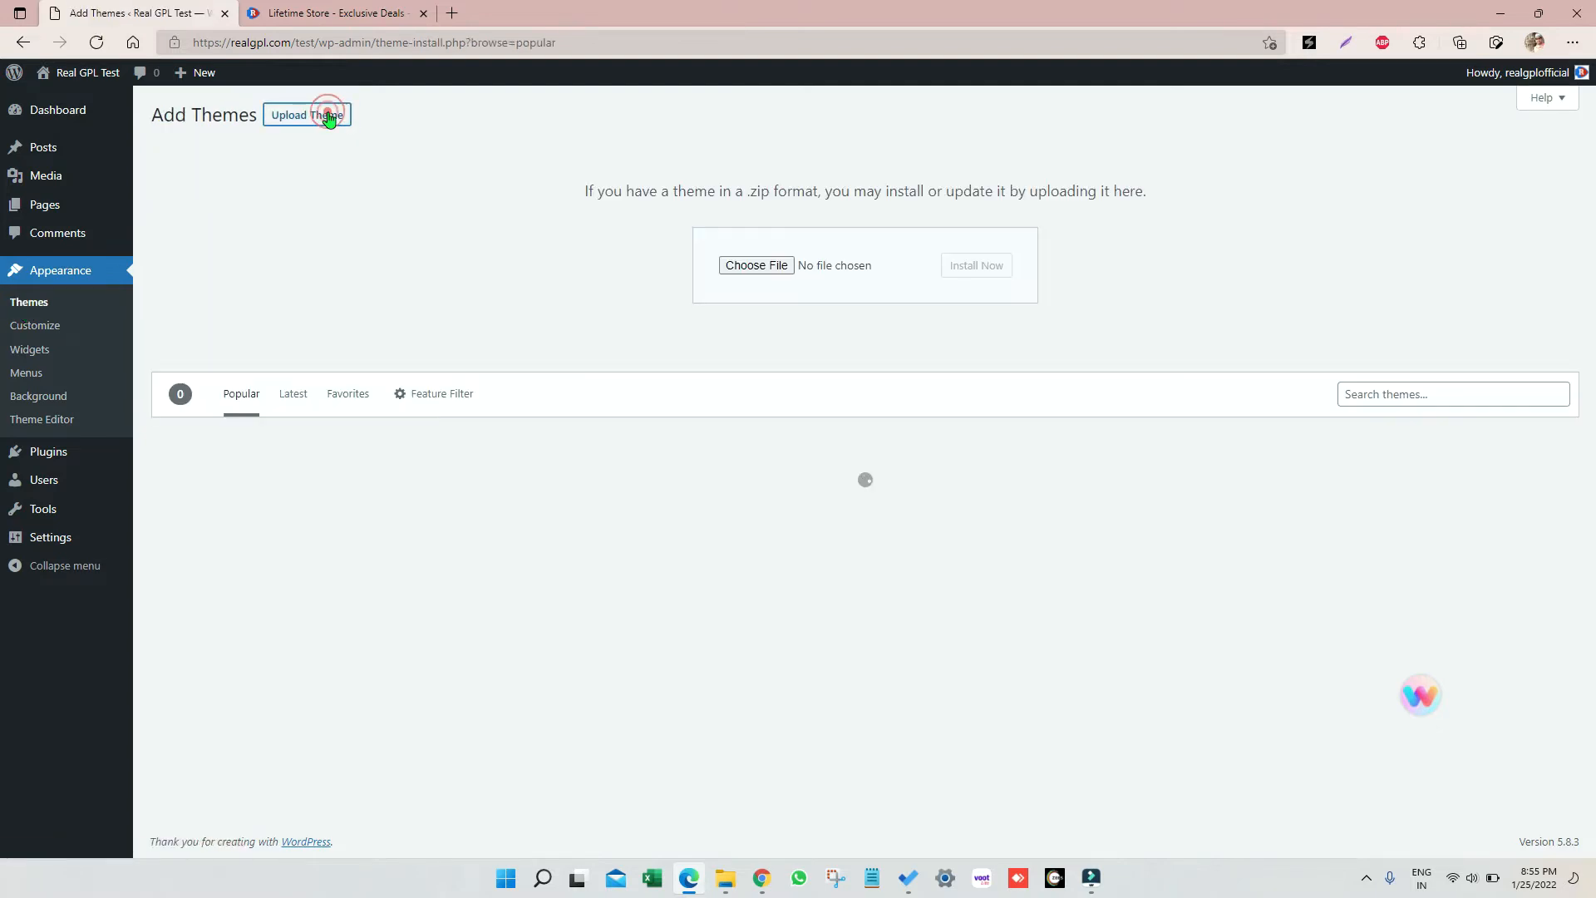
click(756, 264)
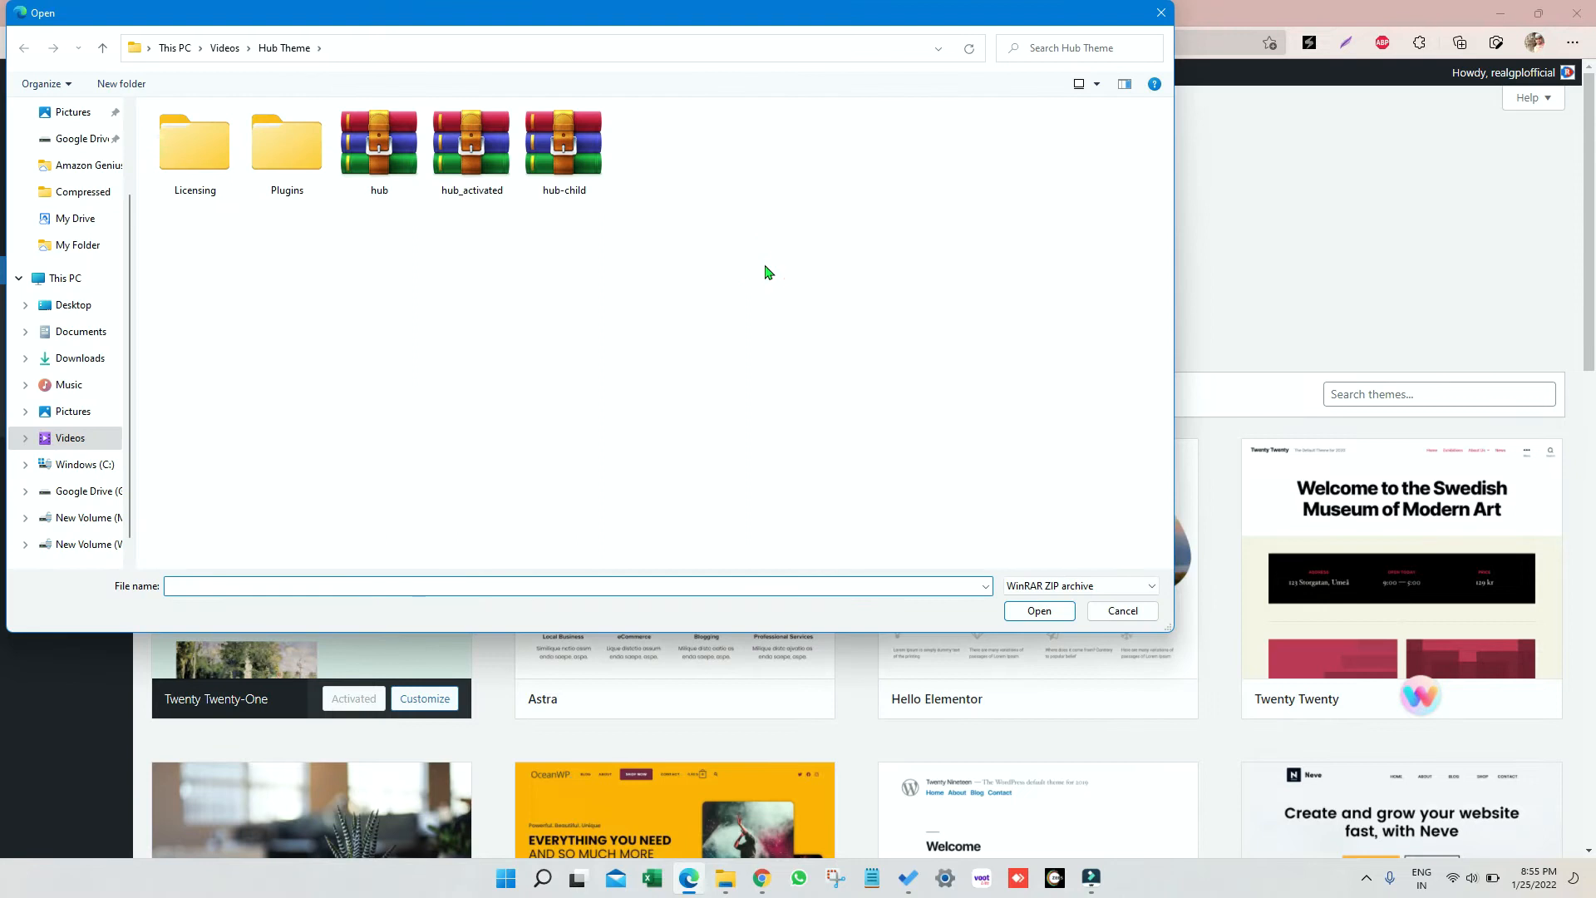
click(563, 142)
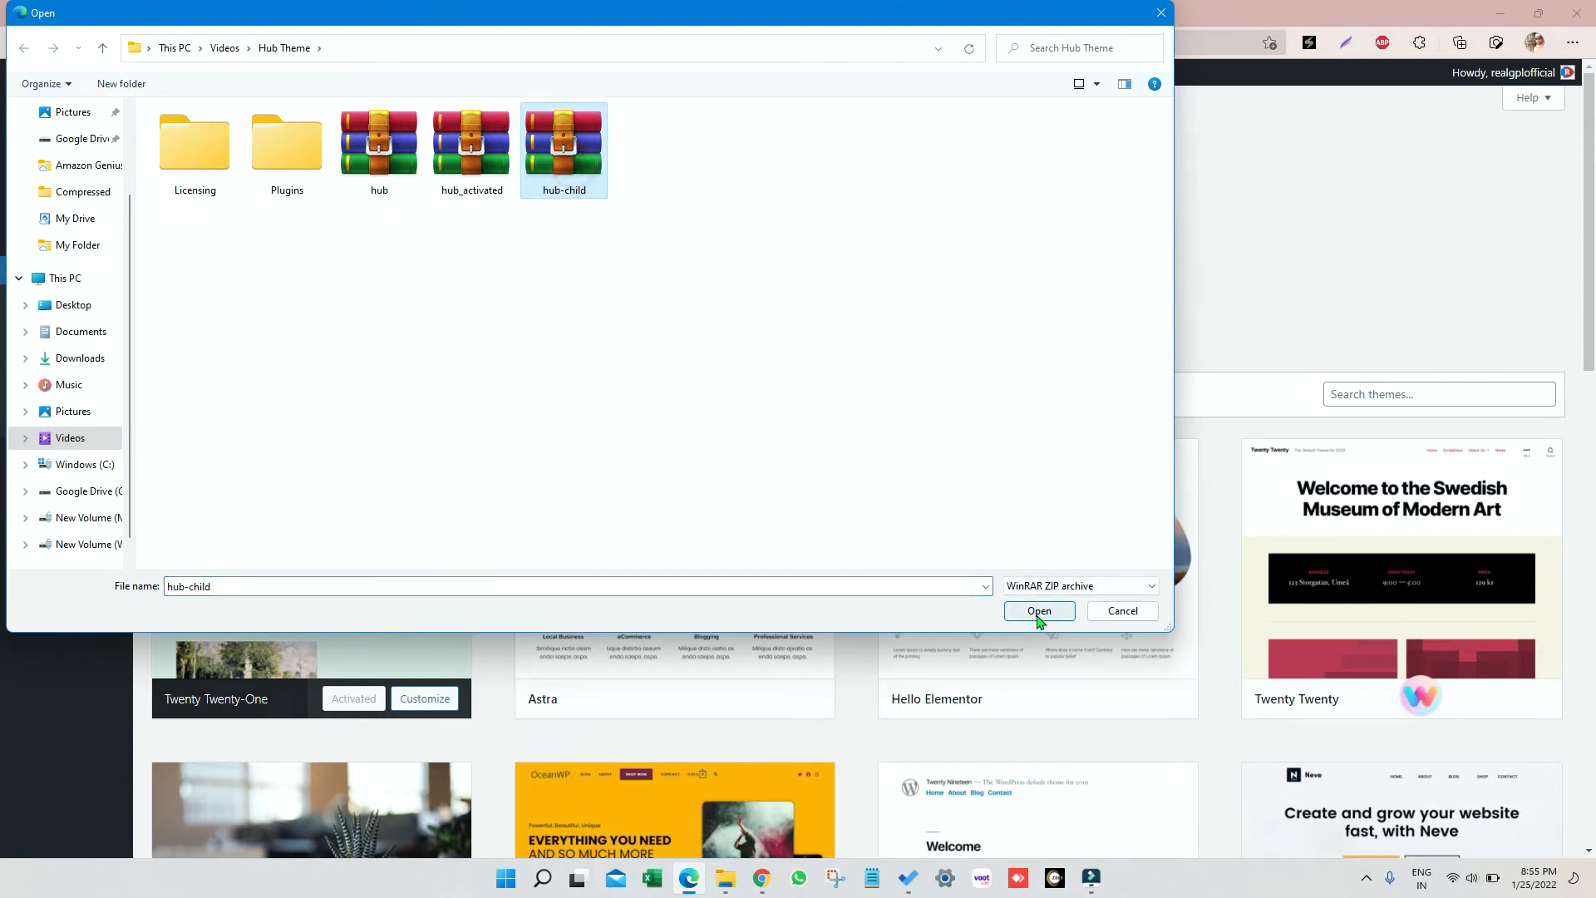
click(1038, 611)
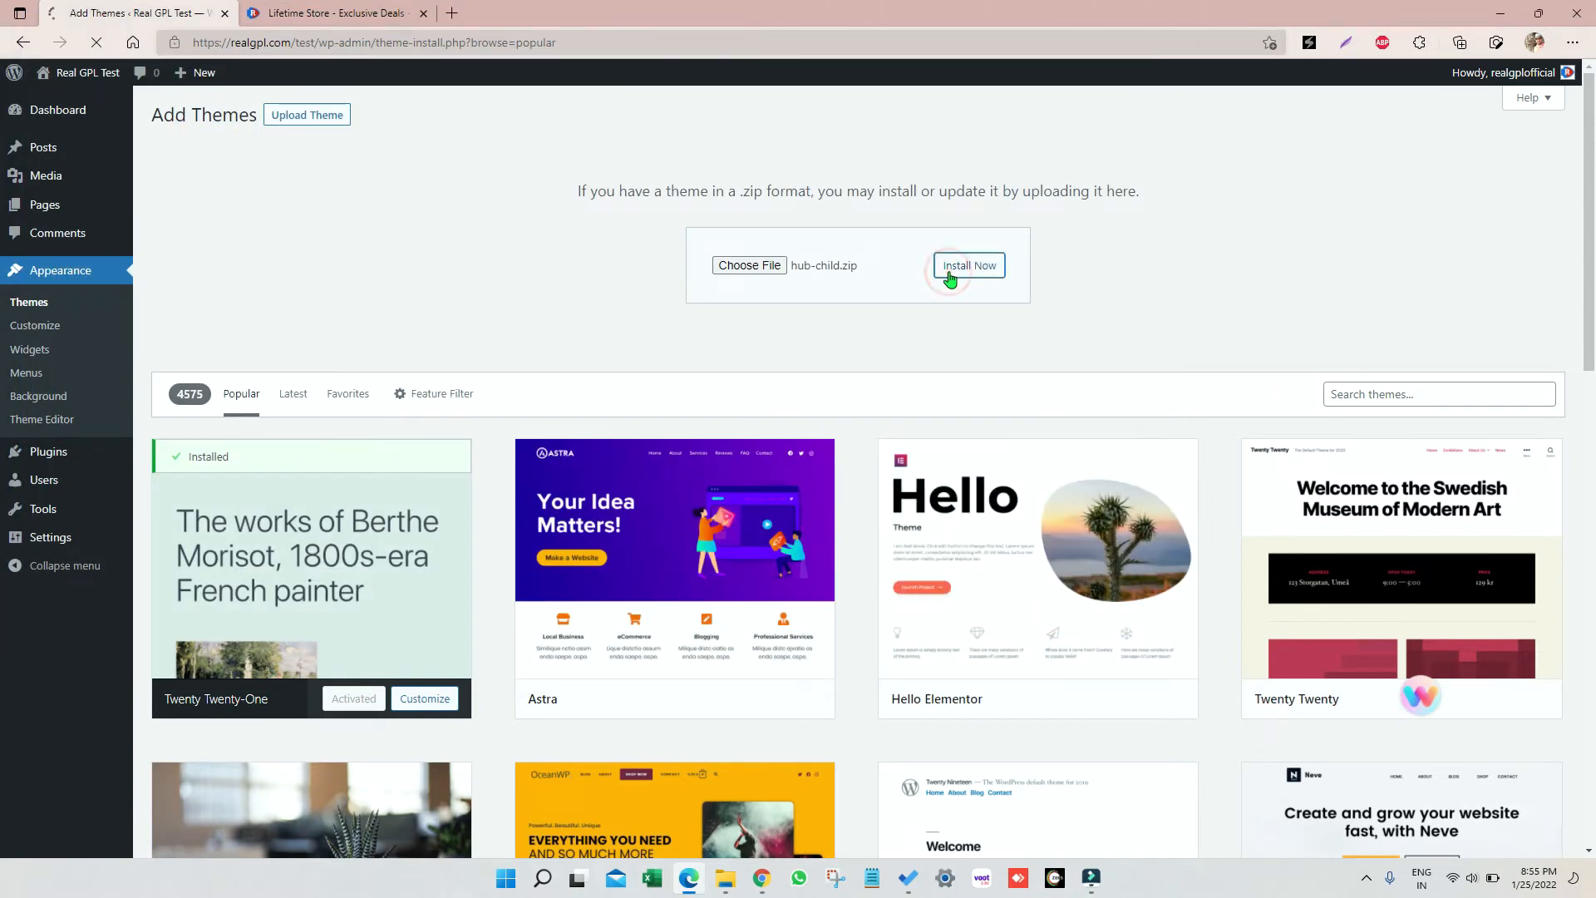
click(968, 264)
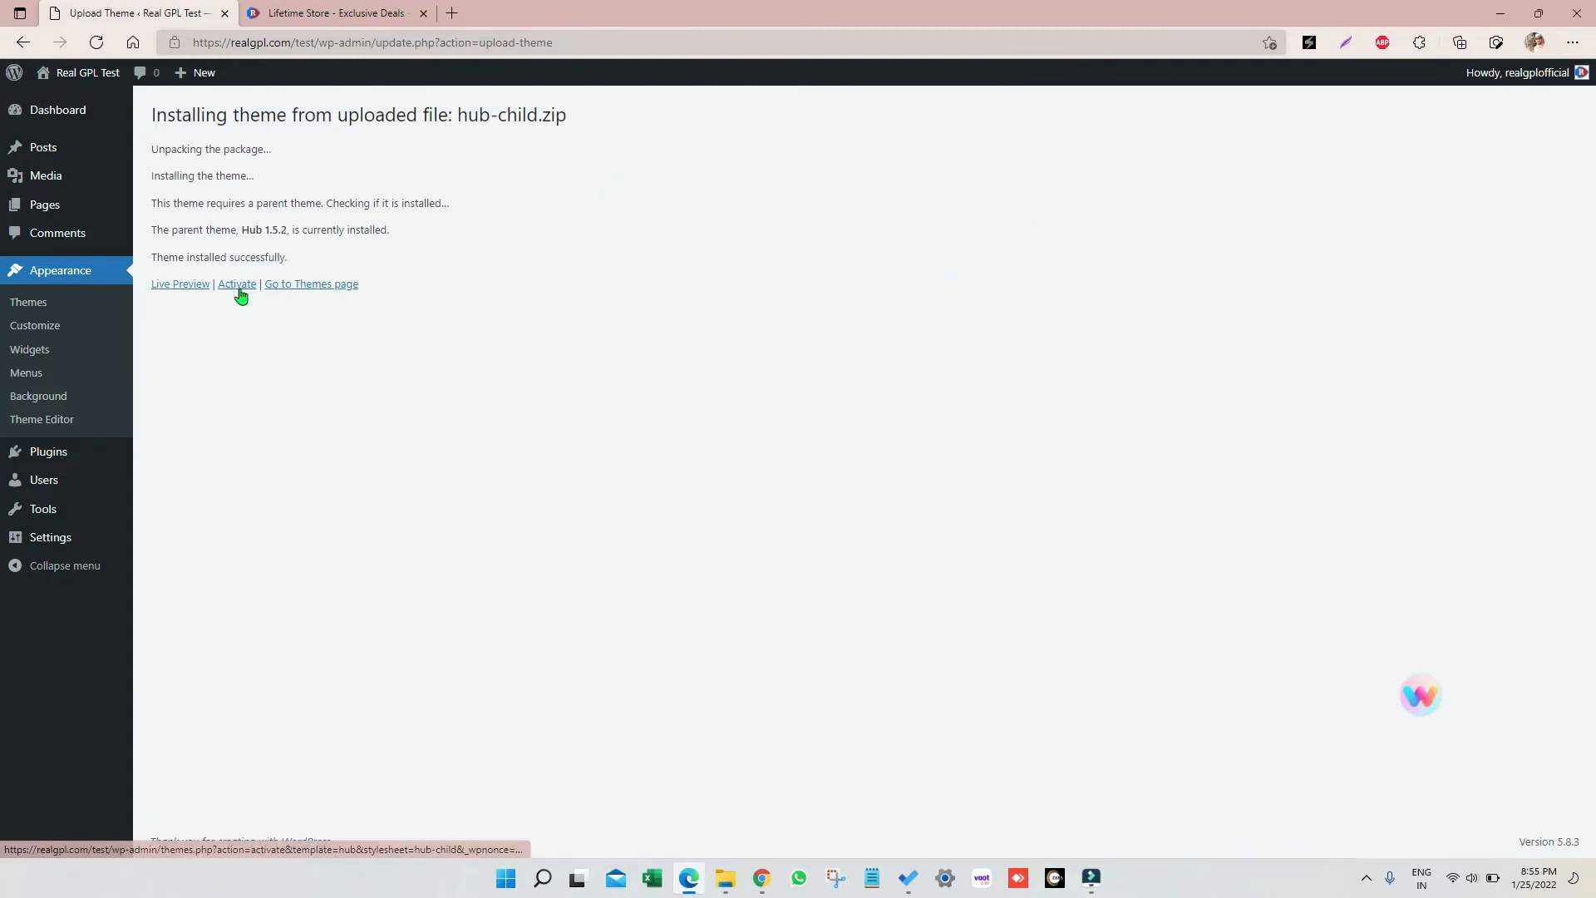
click(236, 282)
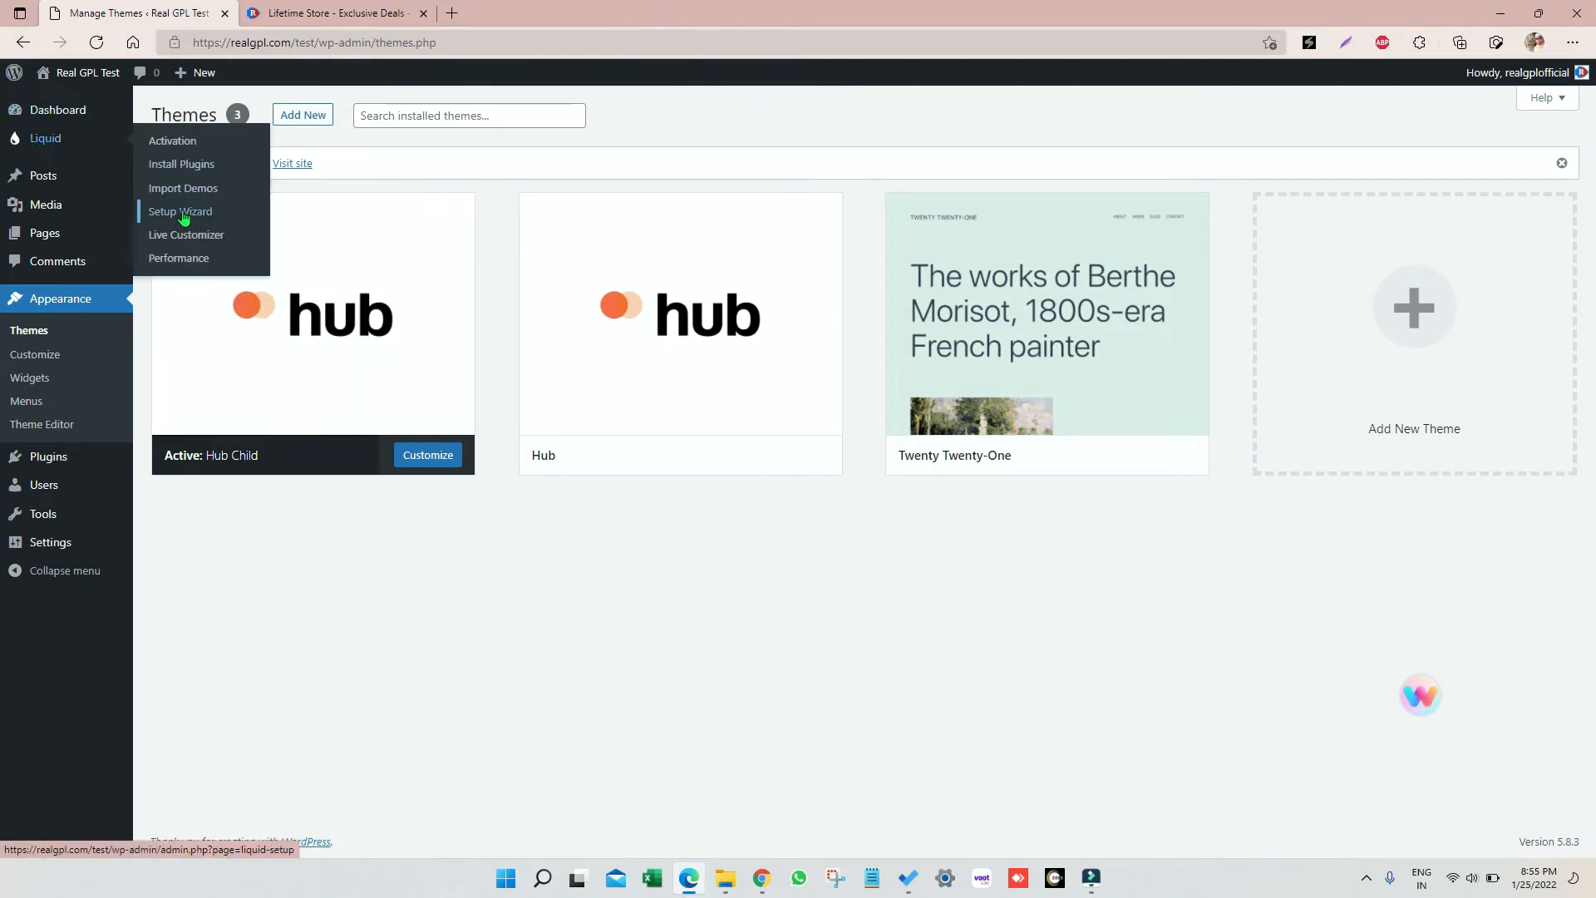
Start the Liquid Setup Wizard and advance past 'Hub is Activated' to Install Plugins
click(181, 210)
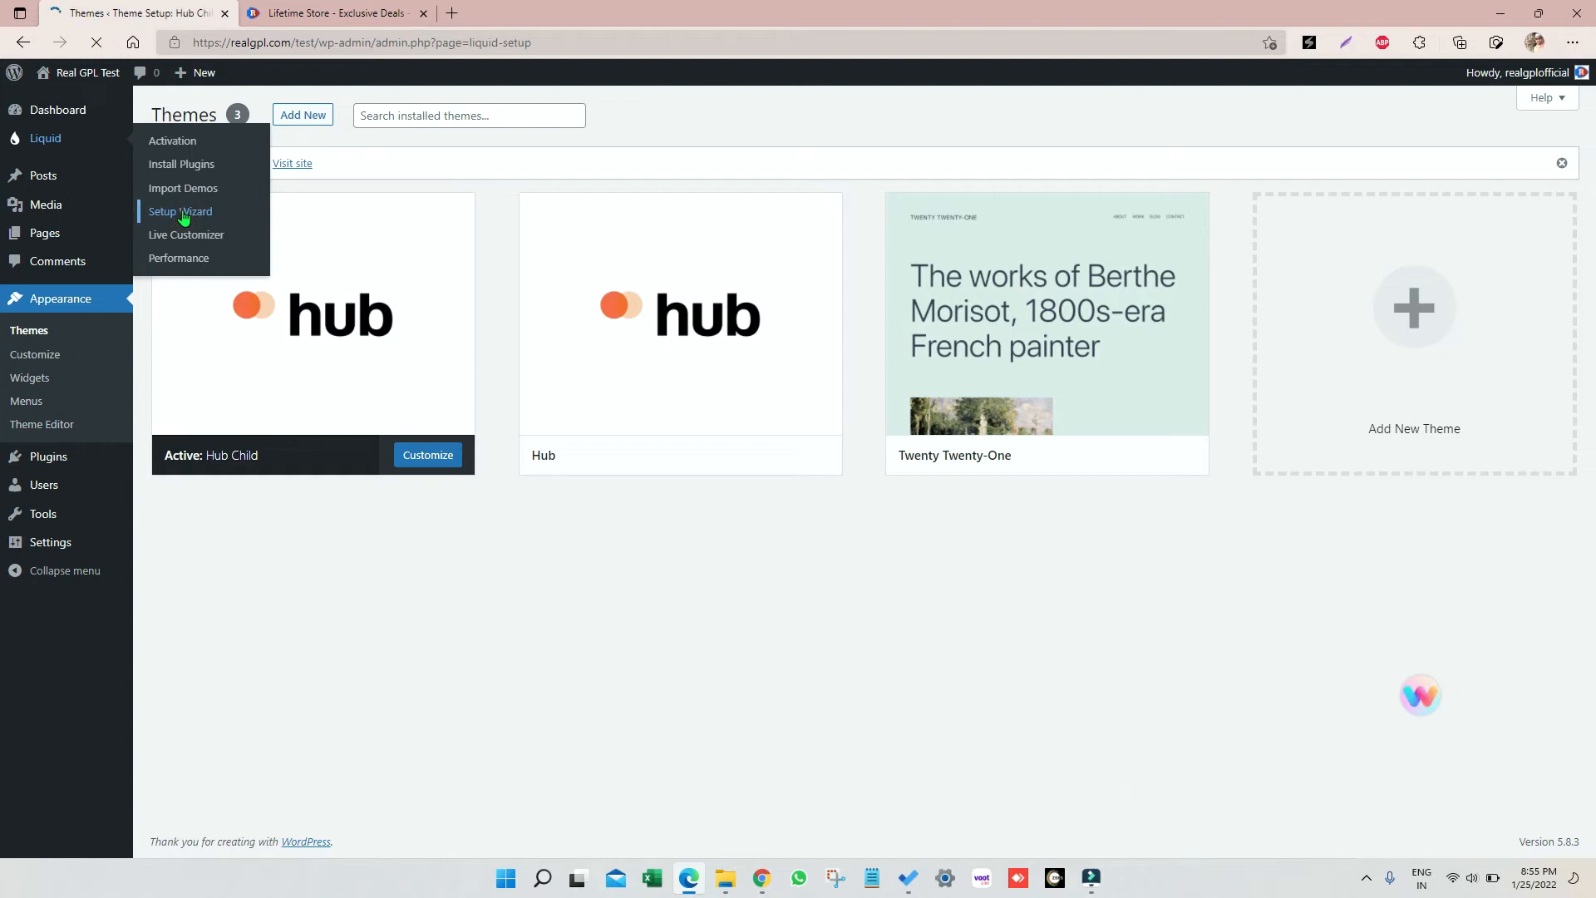
click(181, 210)
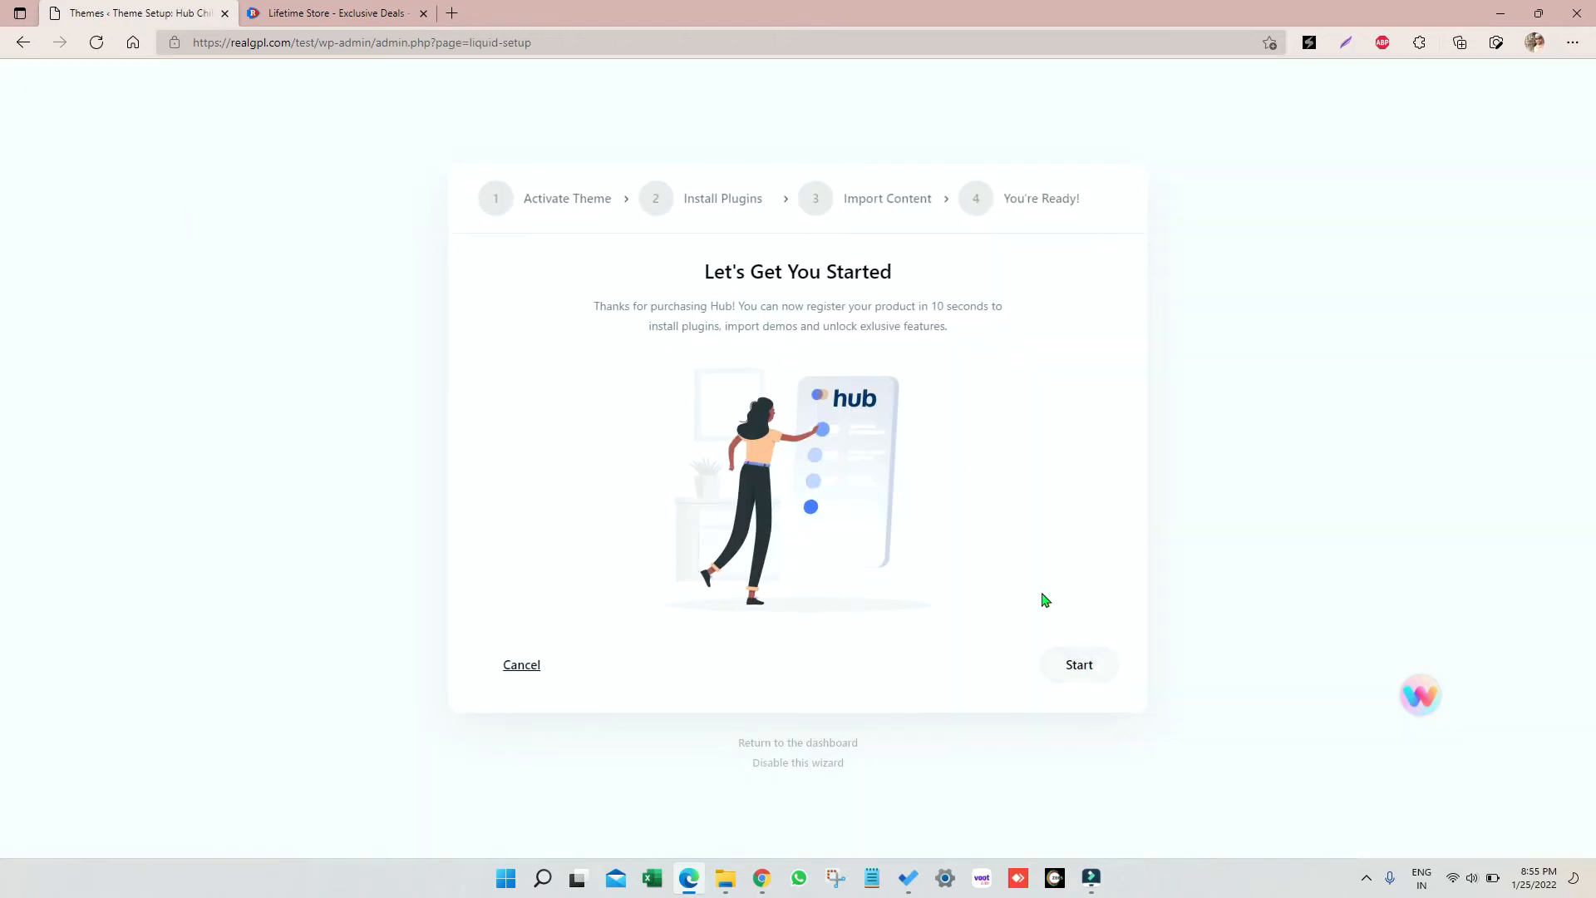
click(1078, 663)
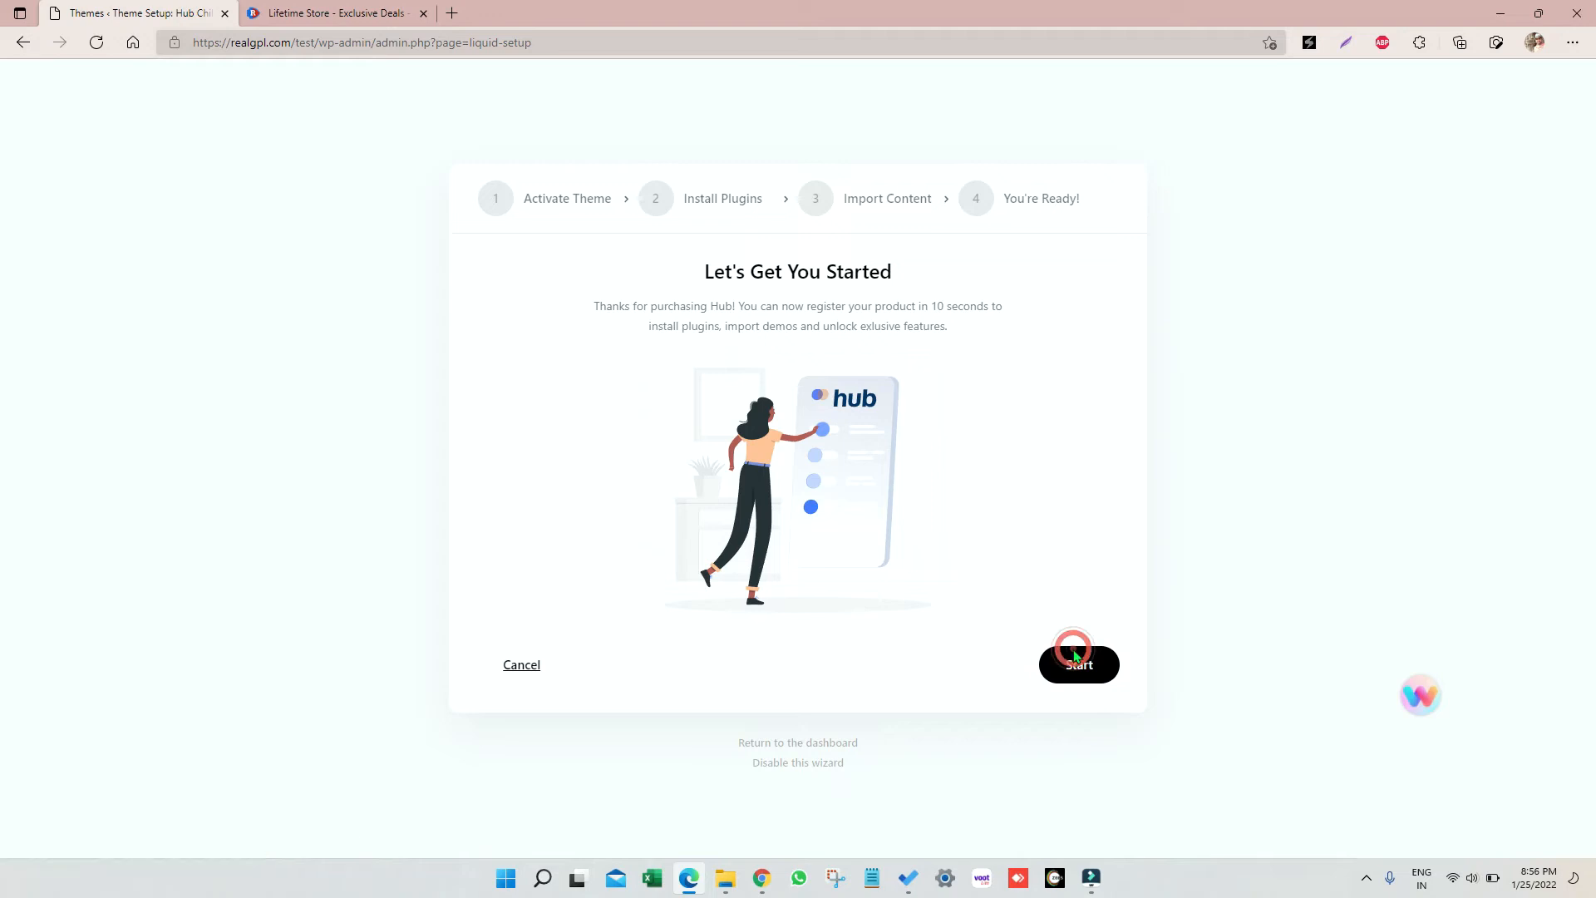
click(1078, 663)
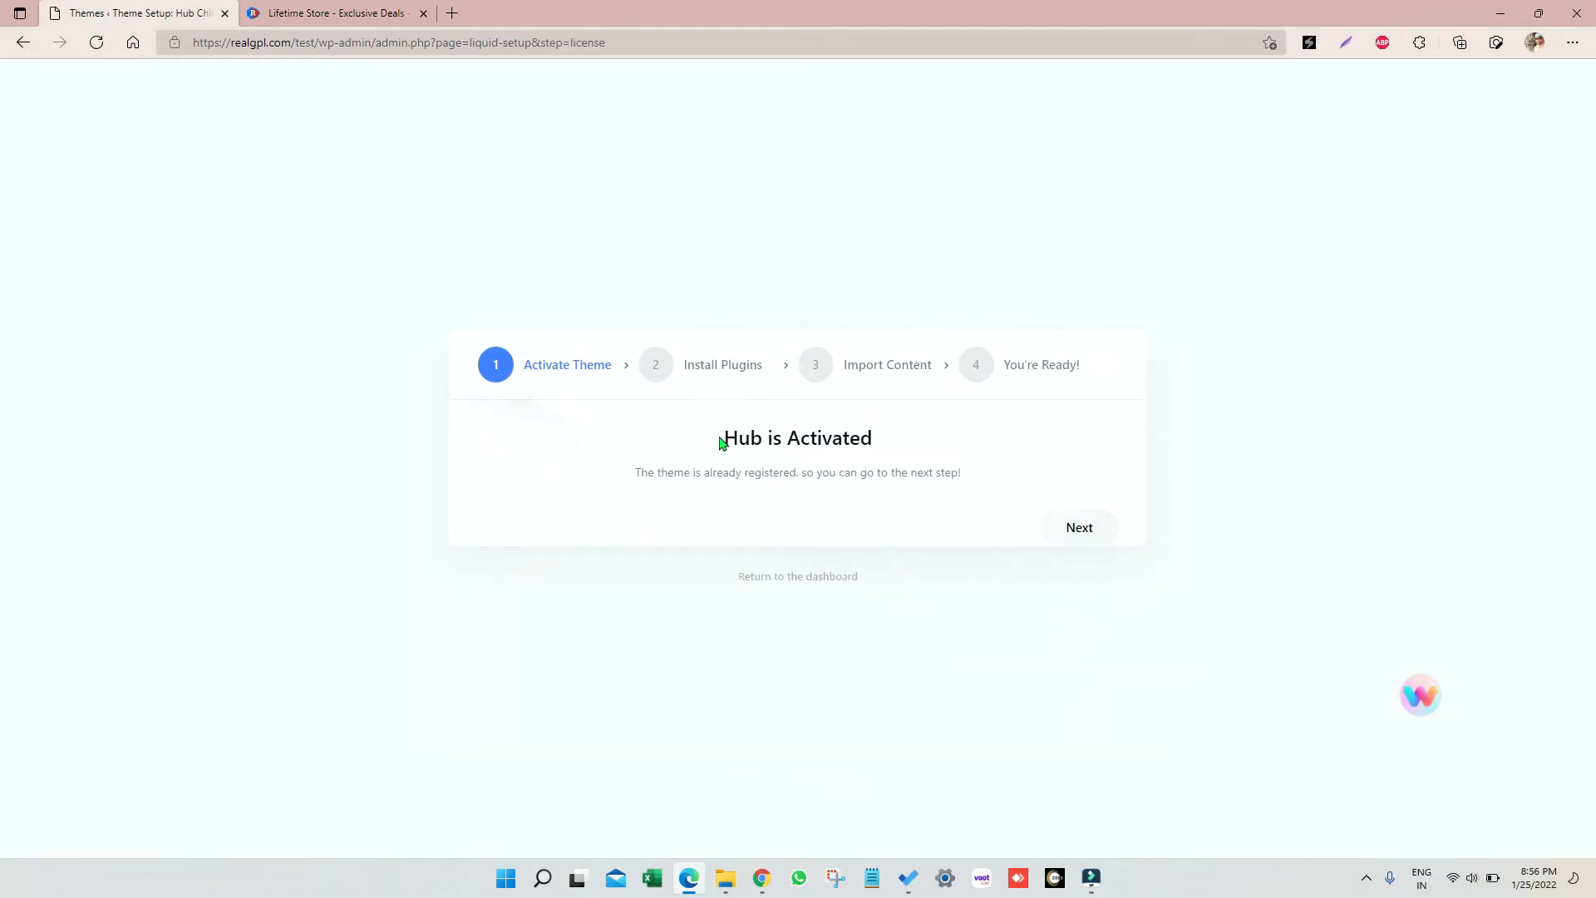
drag(720, 438, 875, 472)
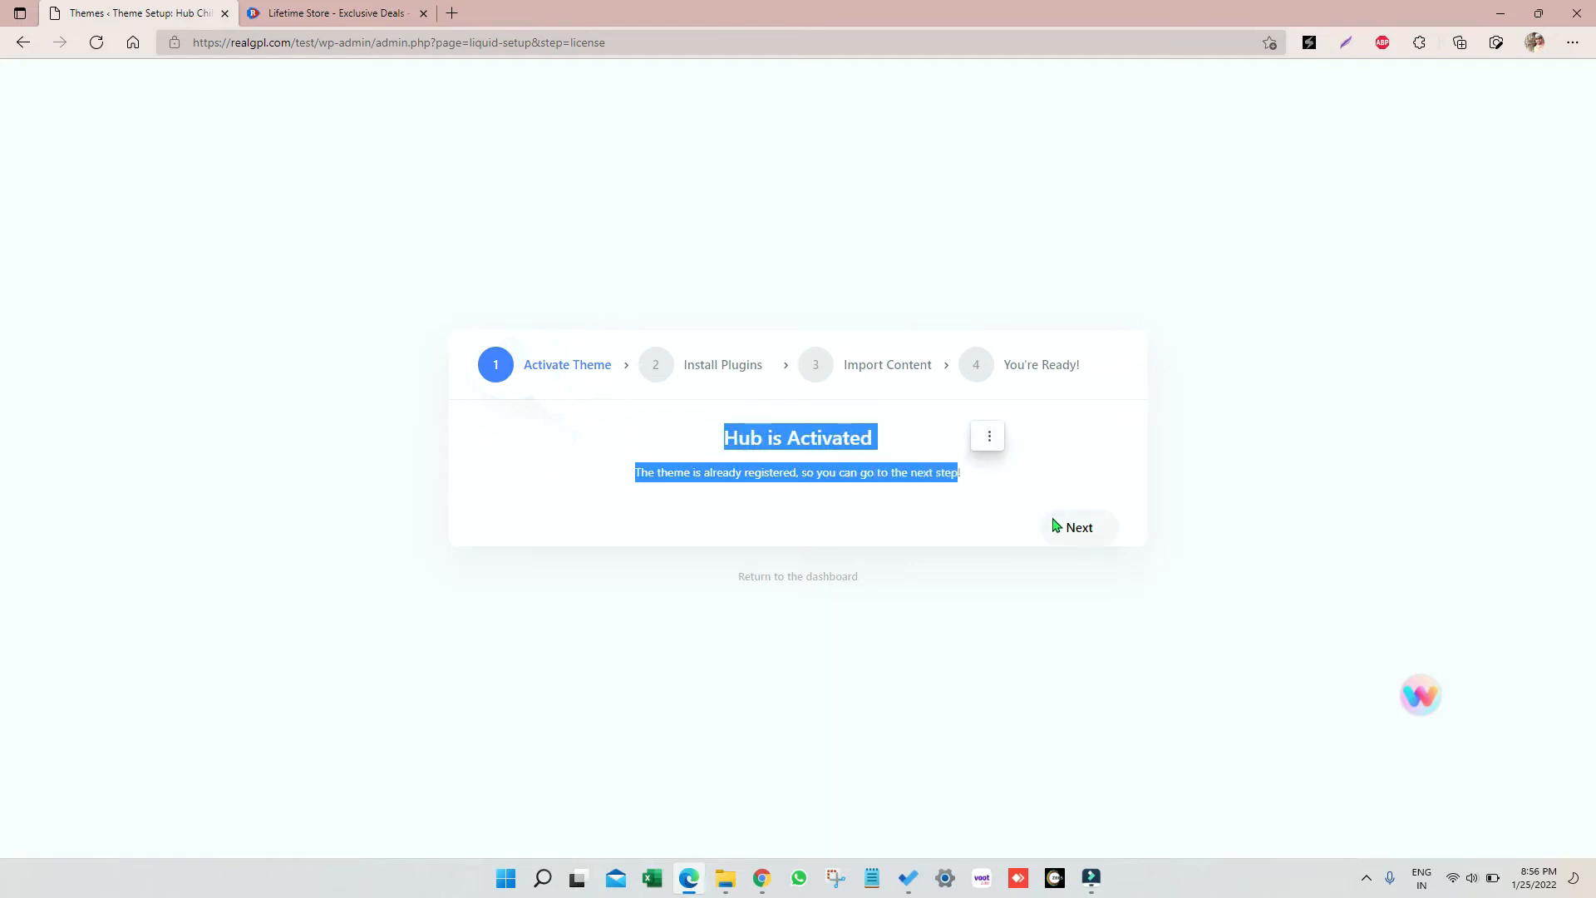
click(1078, 527)
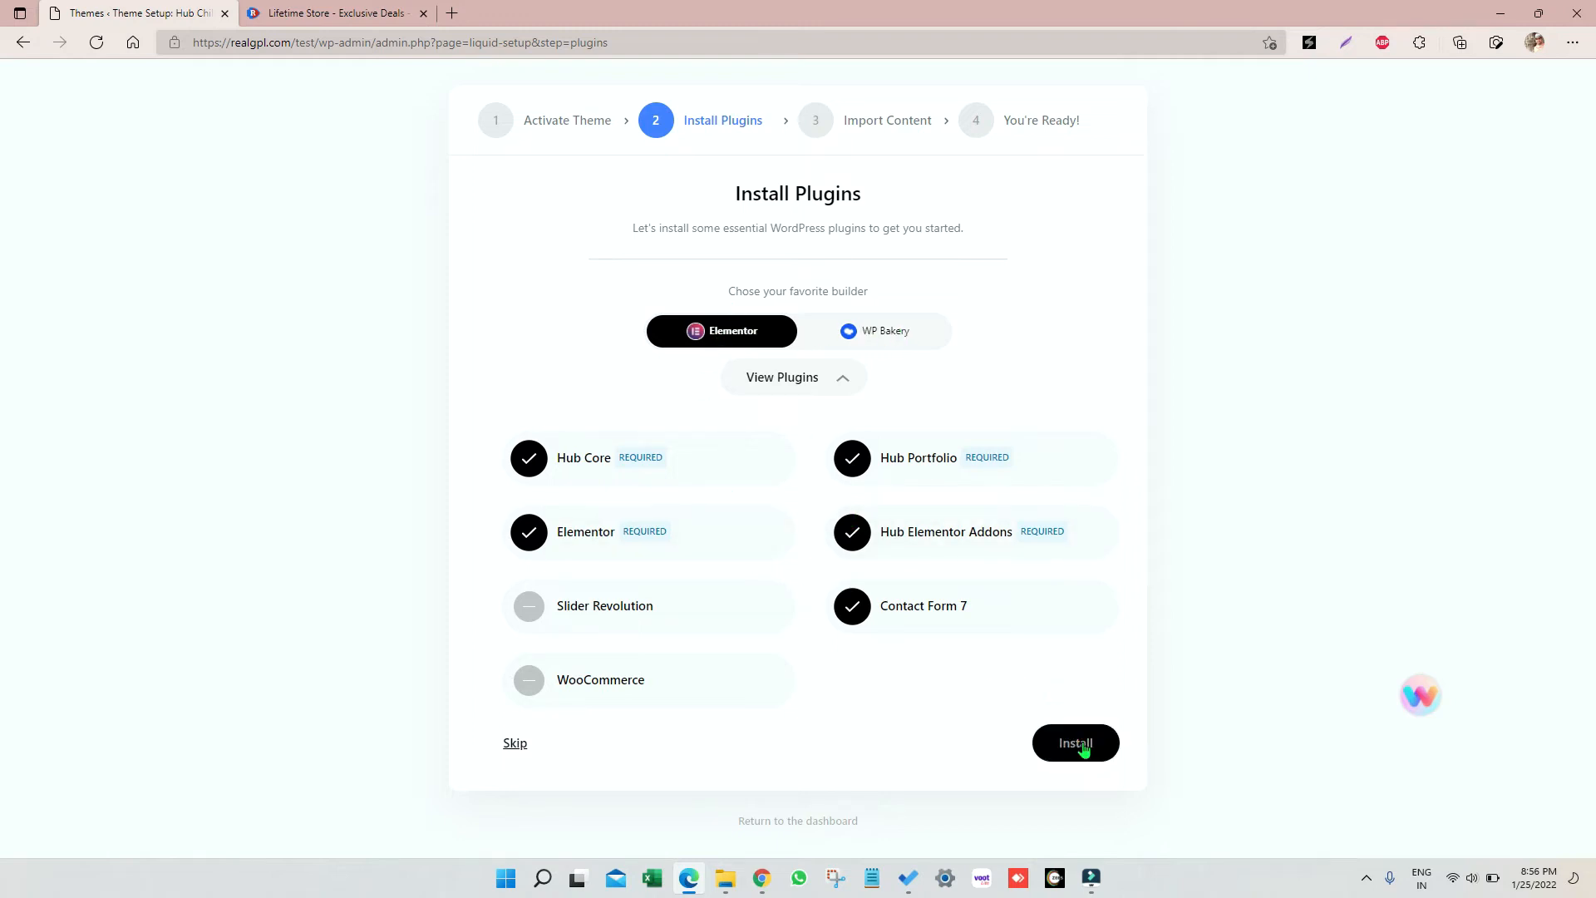
Install Hub Core, Elementor, Hub Portfolio, Hub Elementor Addons and Contact Form 7, then continue to Import Content
click(1074, 742)
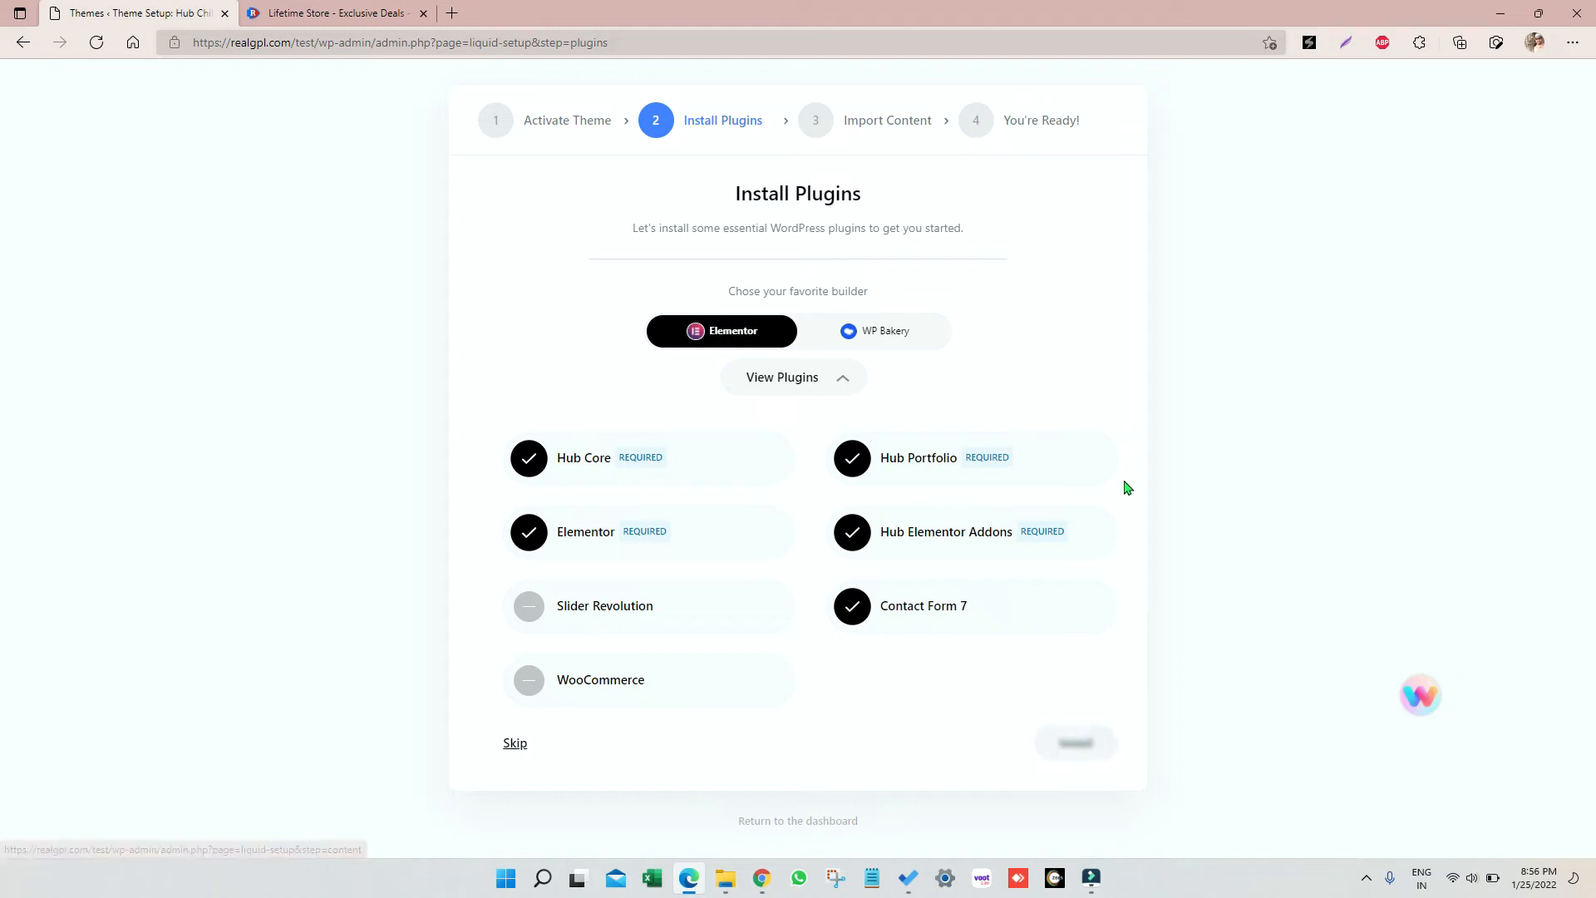
click(529, 457)
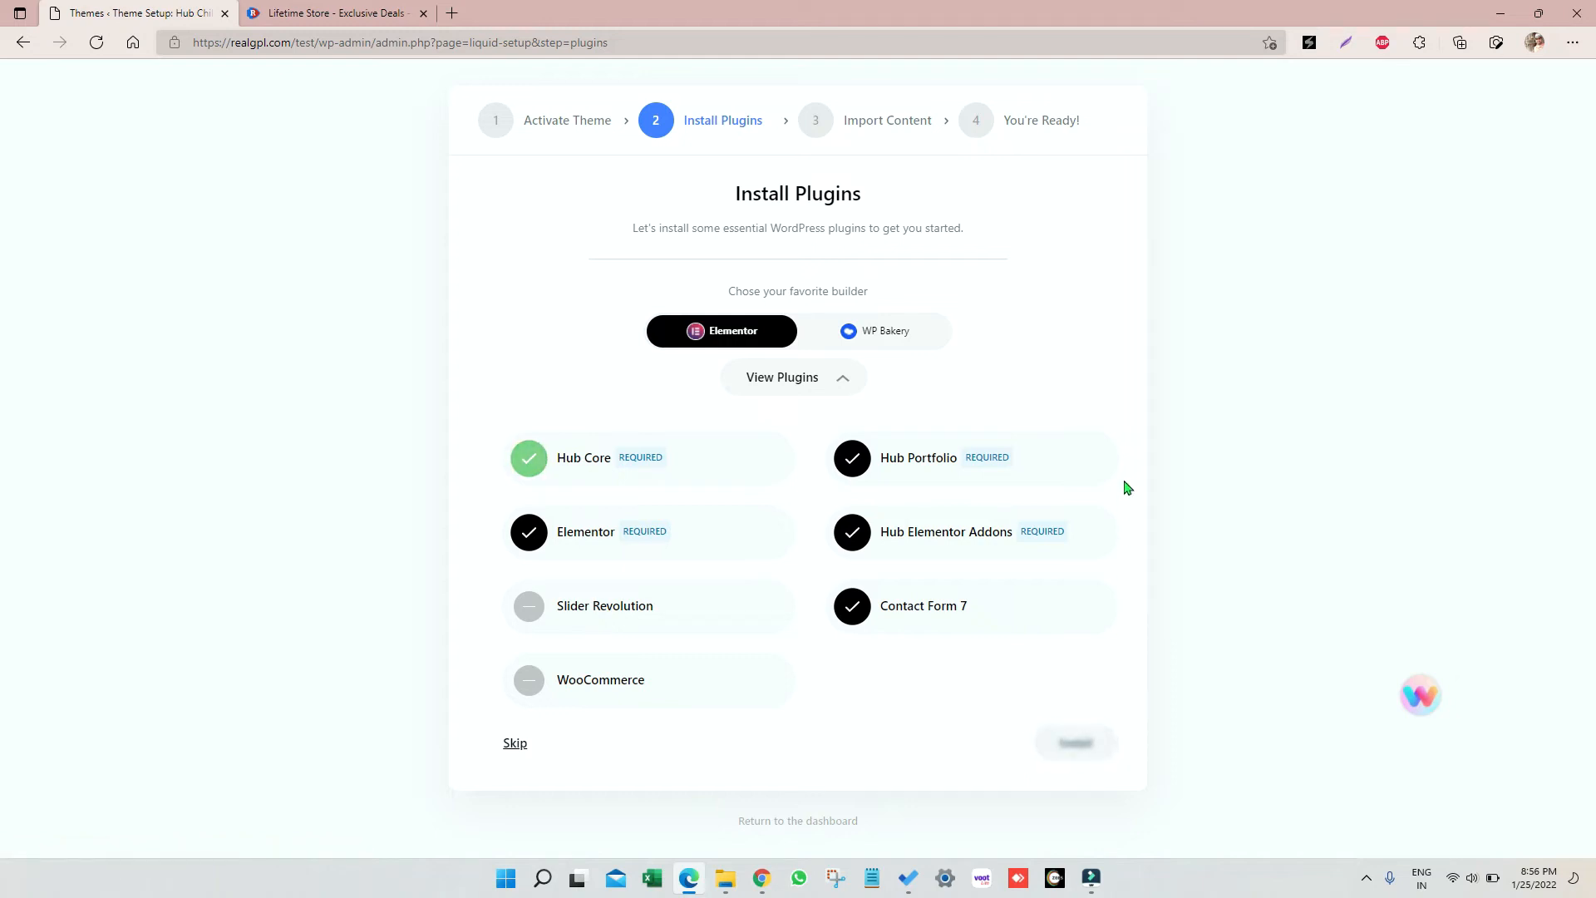
mouse_move(884, 503)
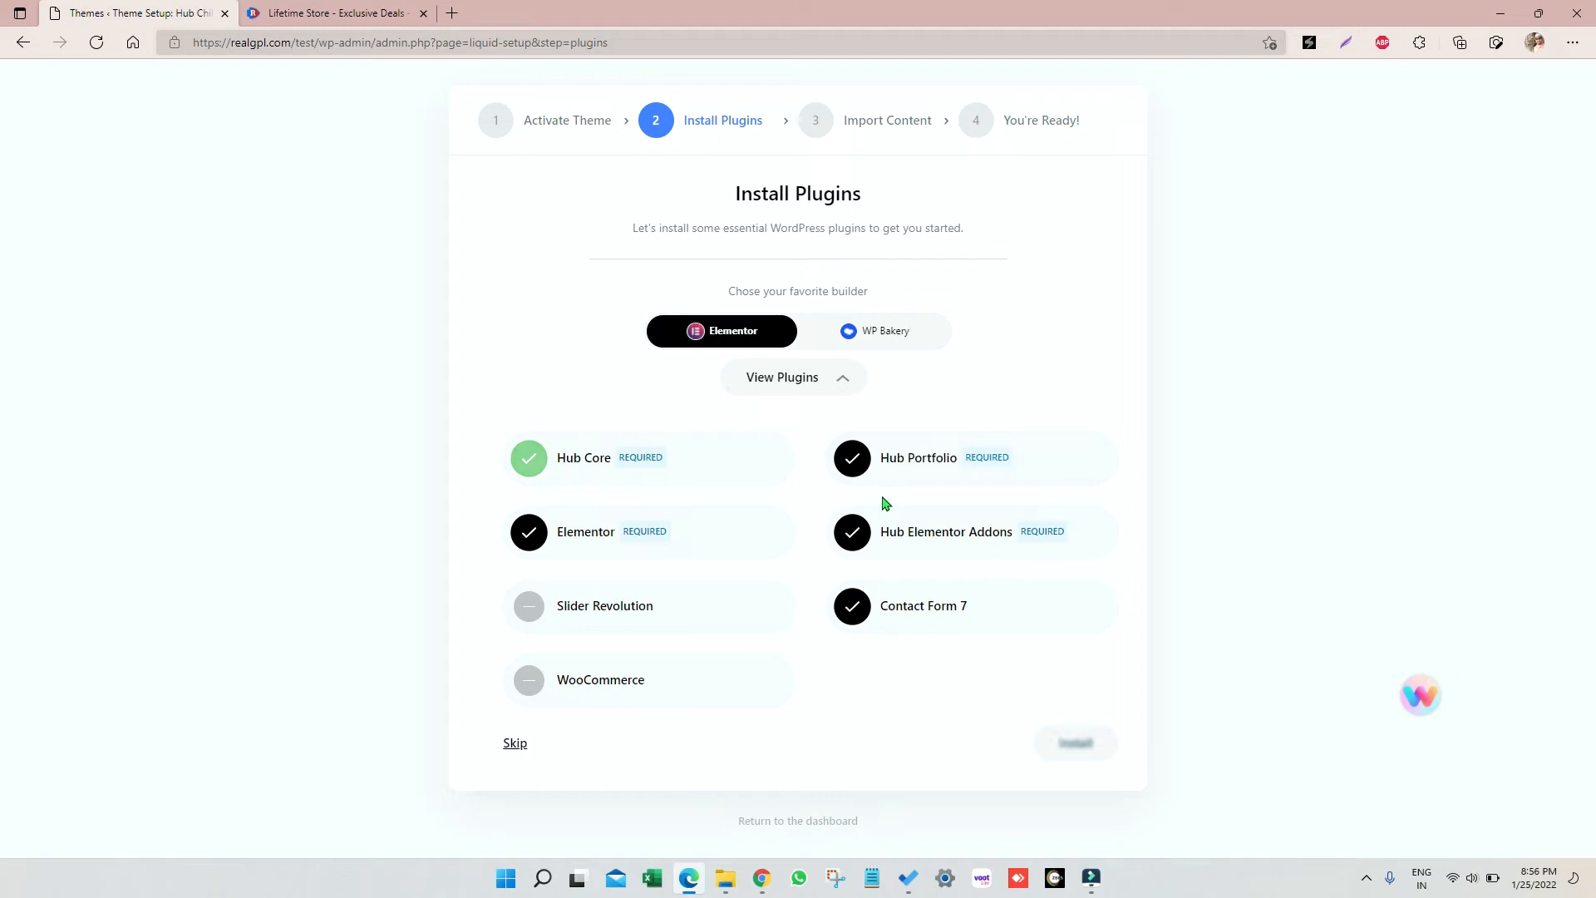
mouse_move(912, 124)
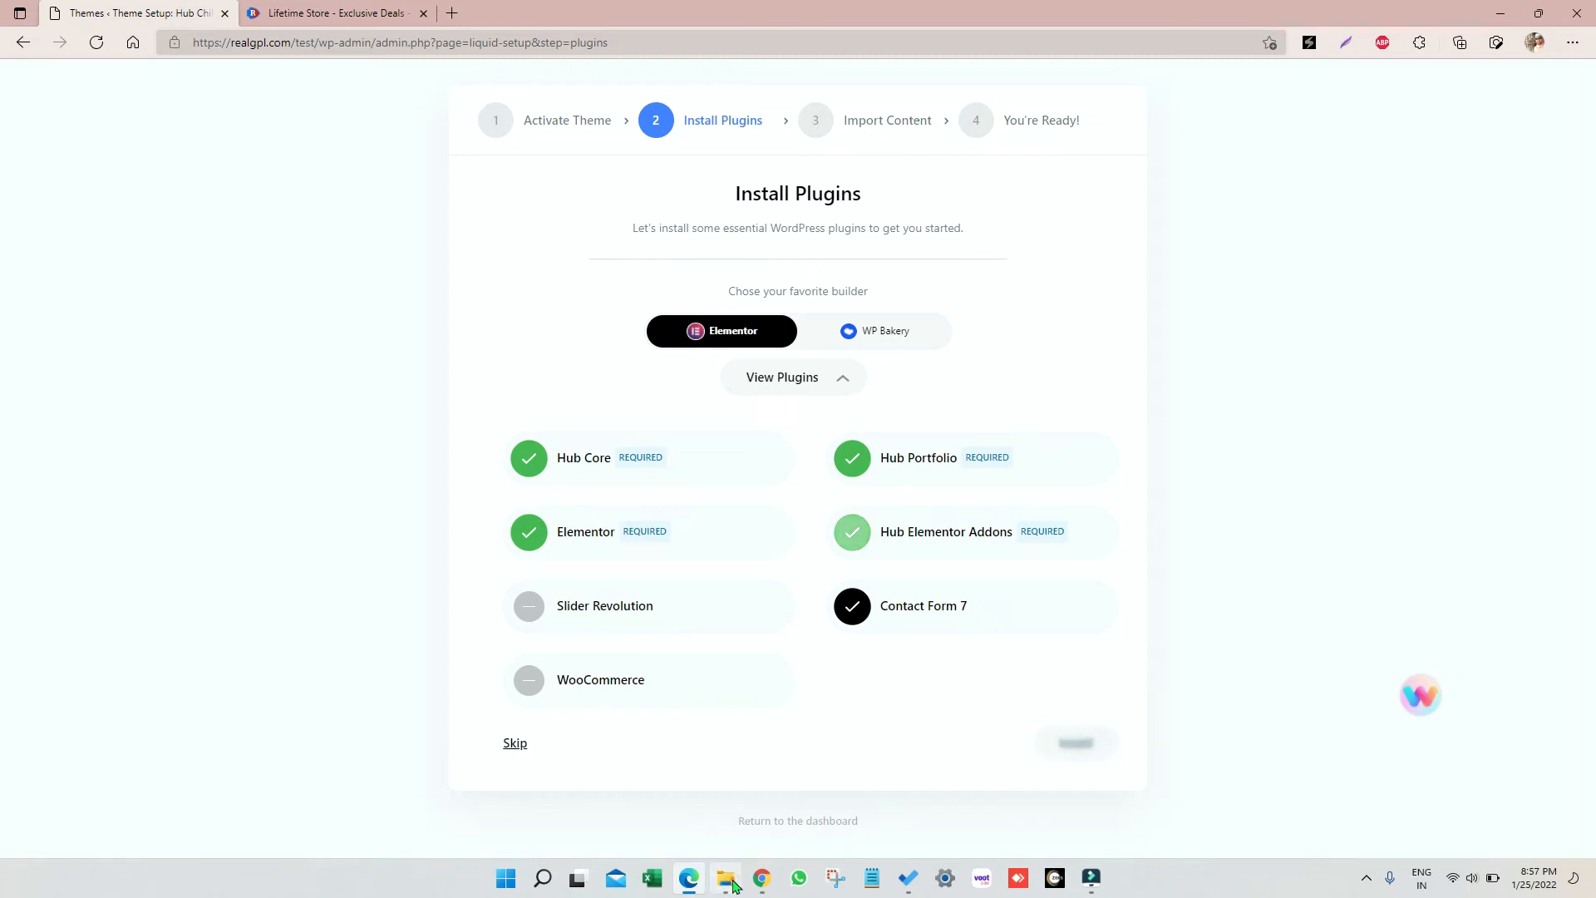
click(725, 878)
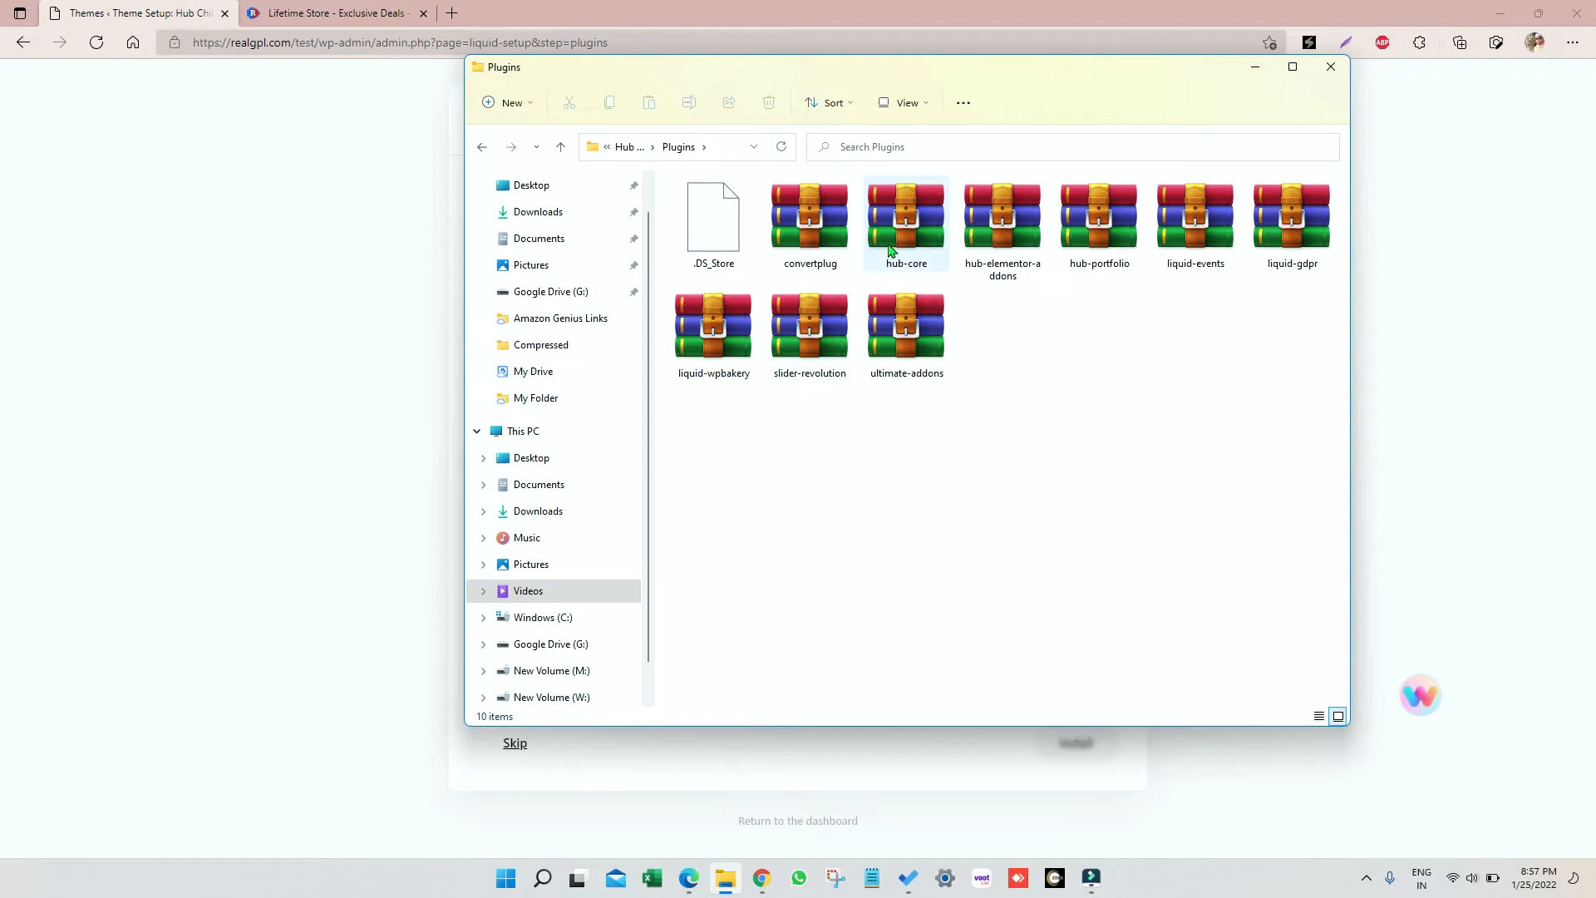
click(905, 217)
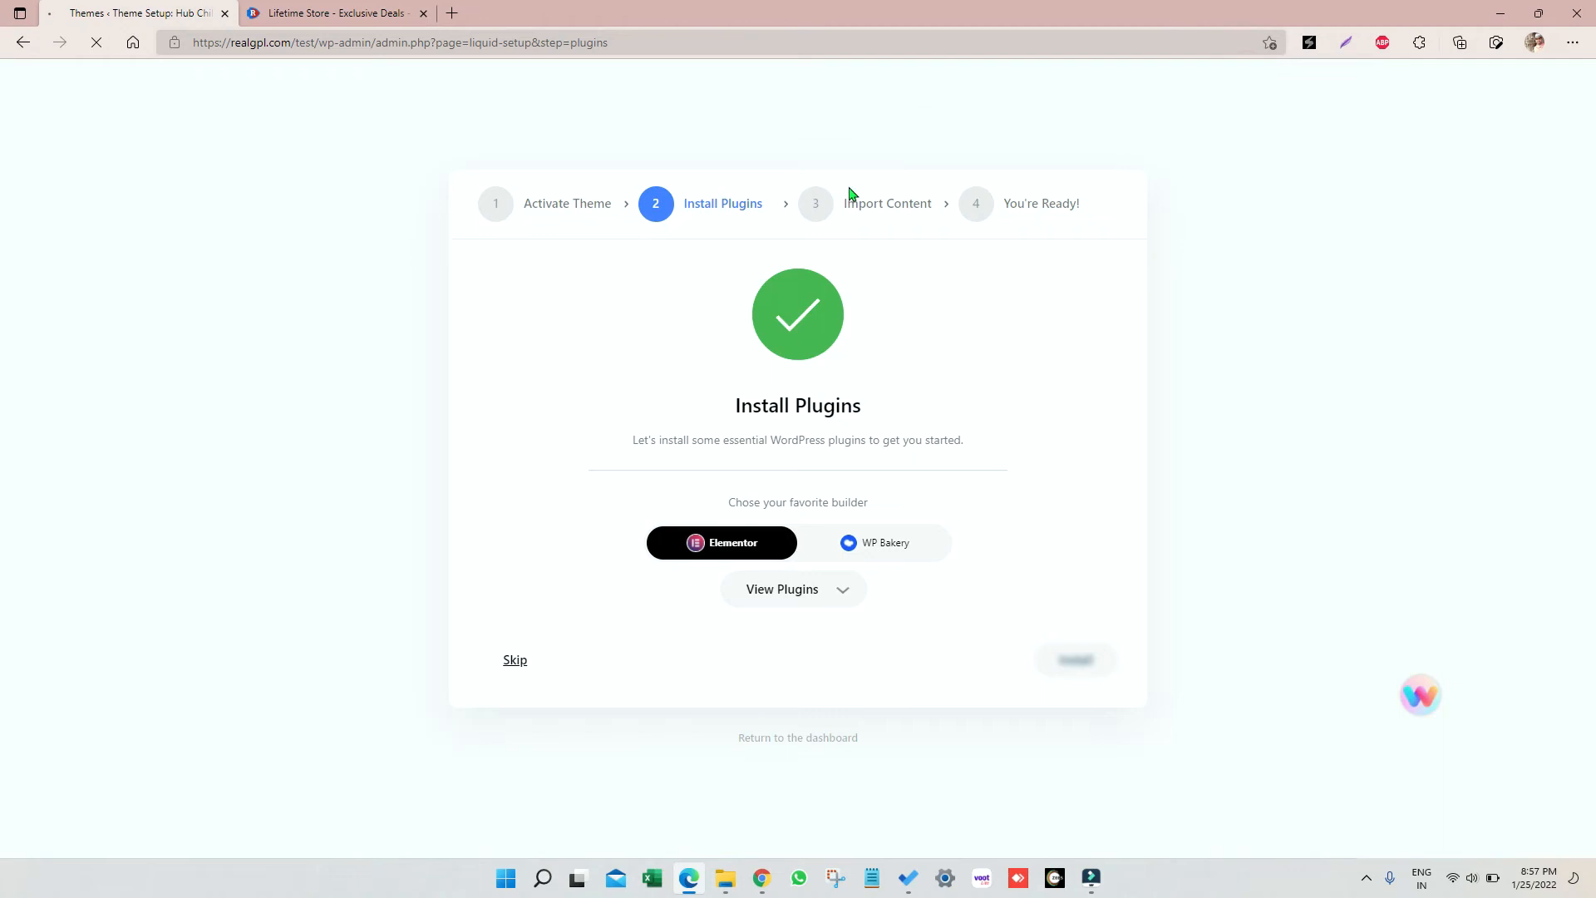
click(1075, 659)
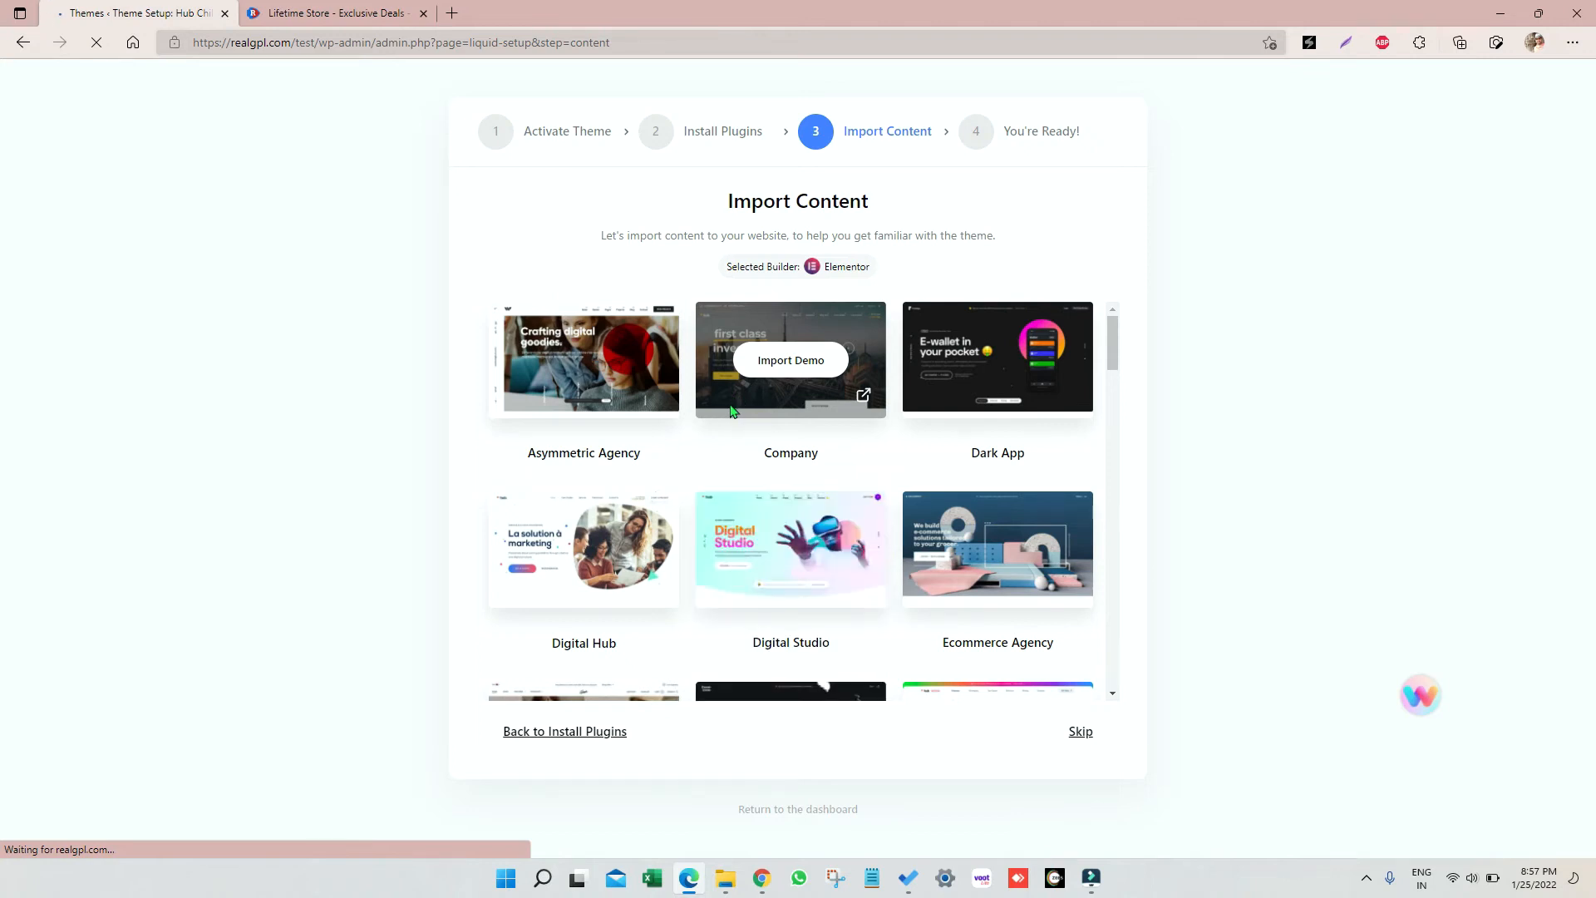
Select the Digital Studio demo and begin importing all its content, media and options
scroll(down, 3)
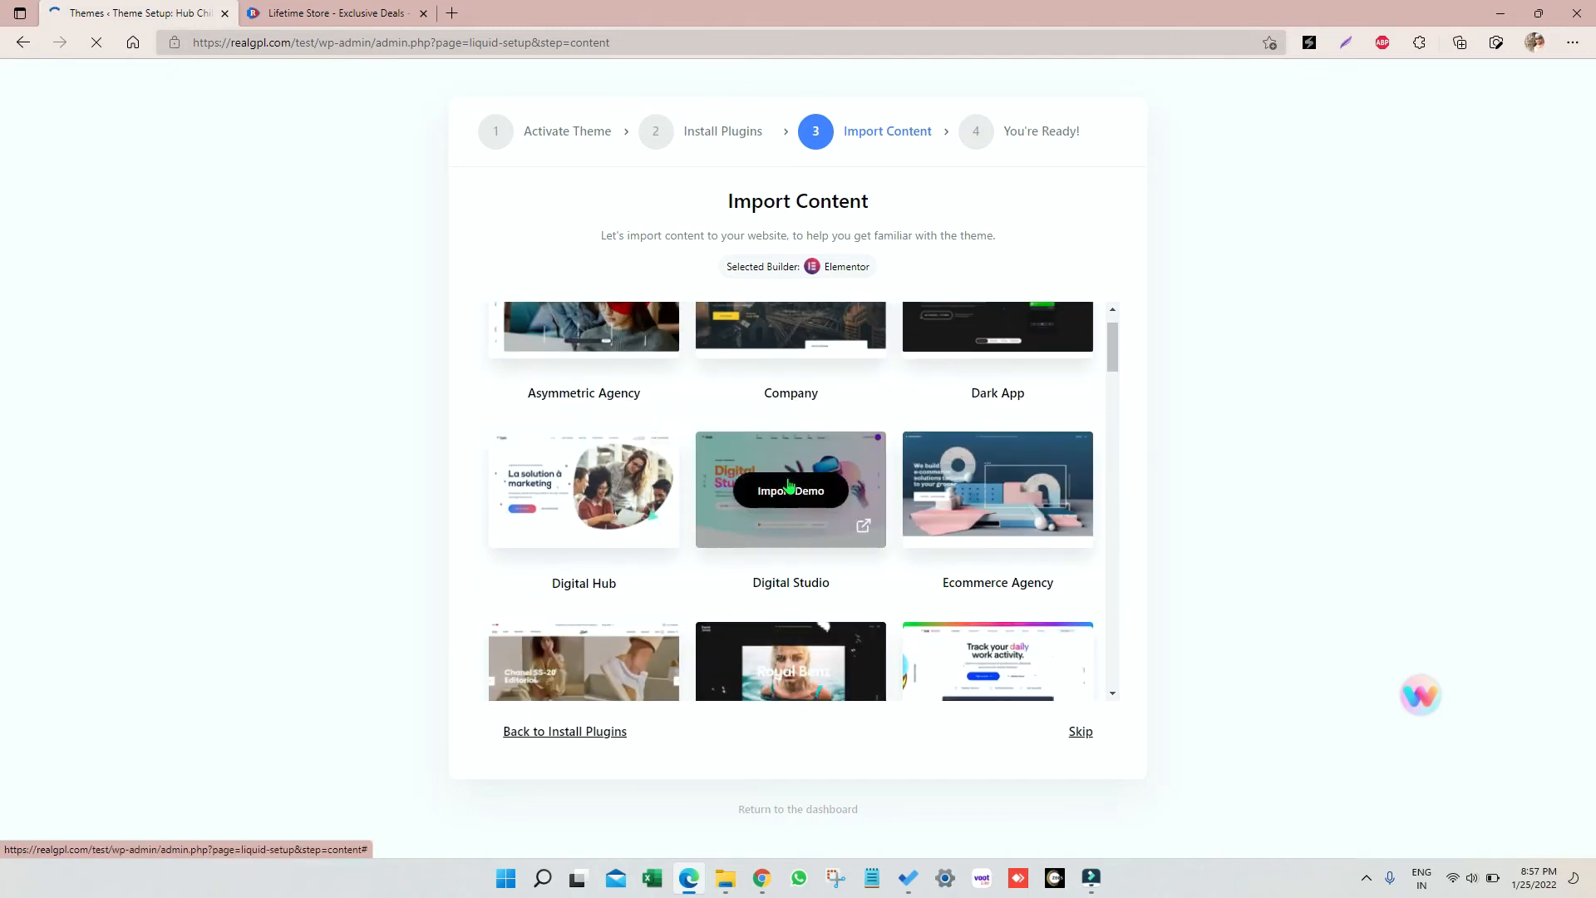
click(790, 489)
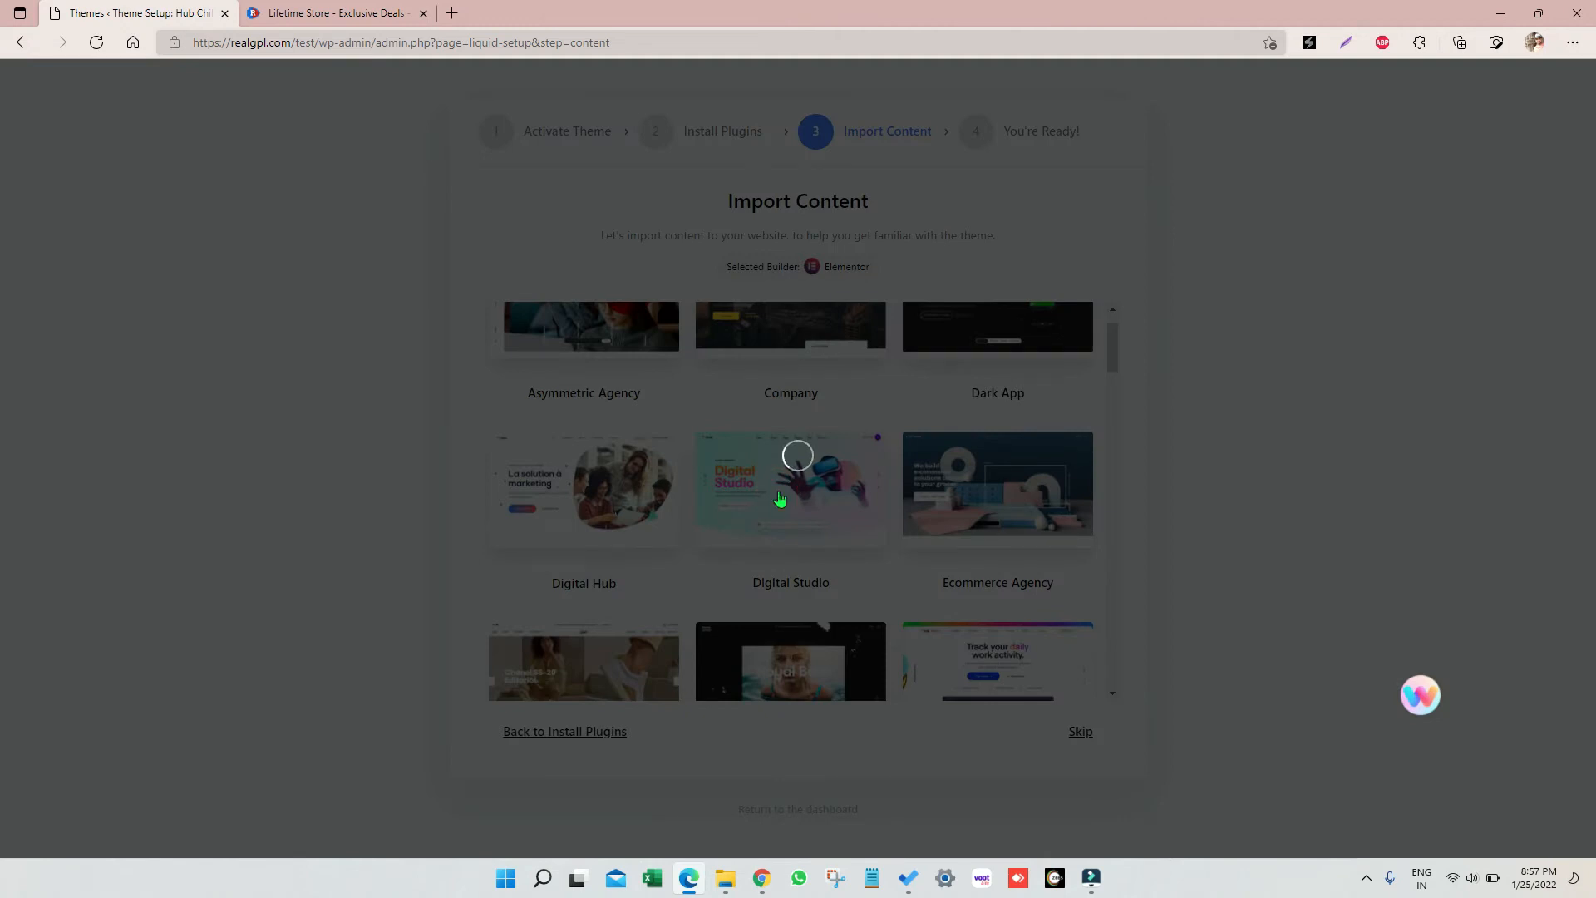
click(790, 484)
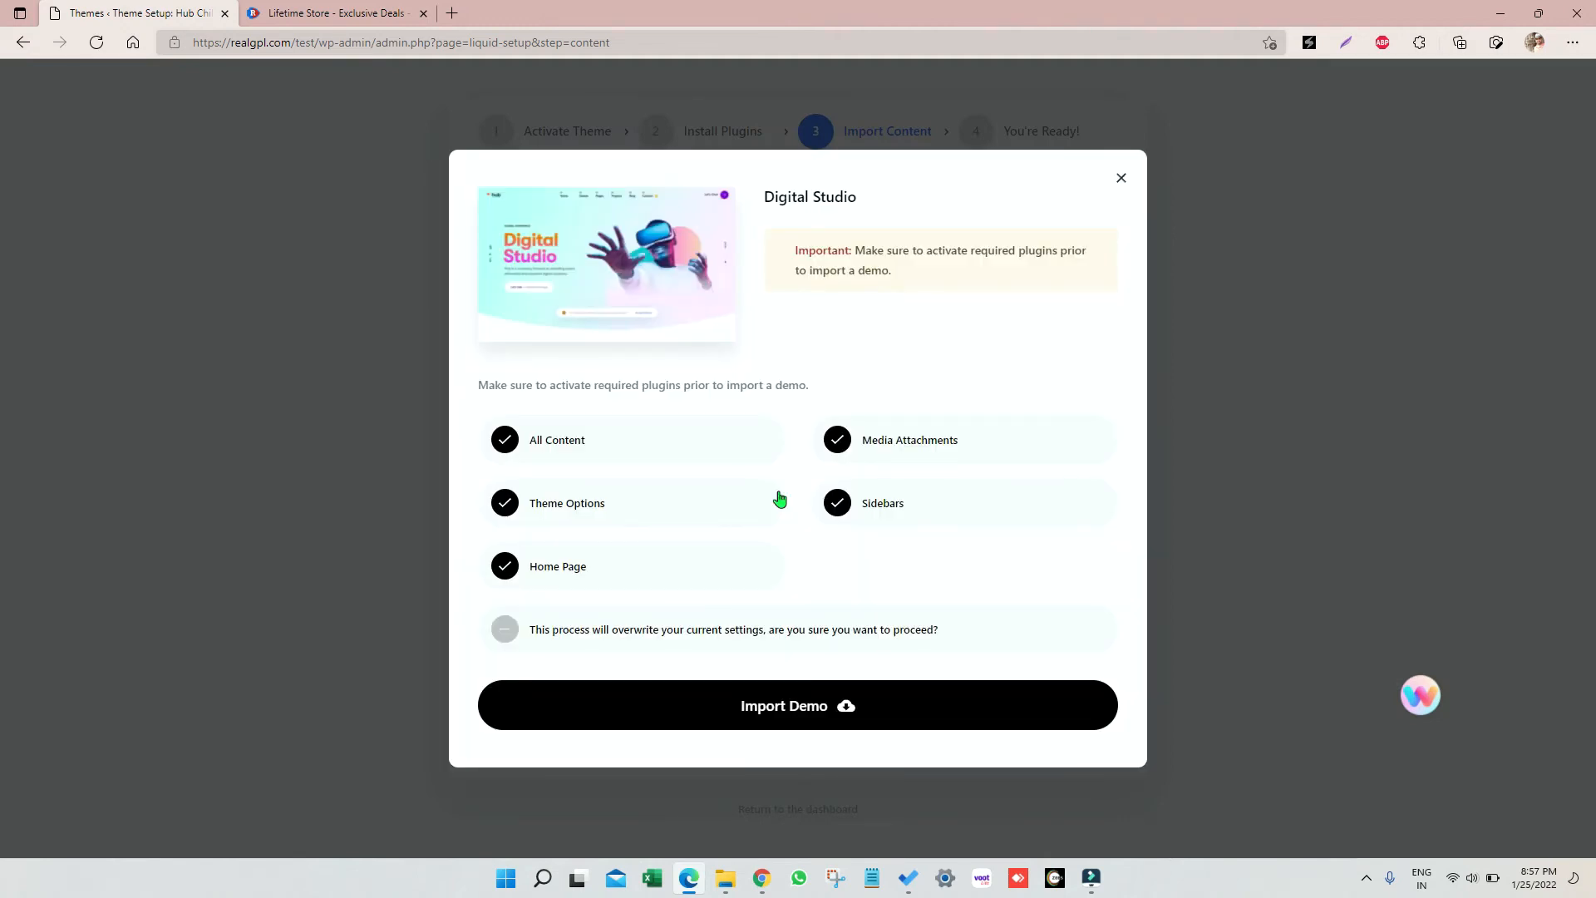
click(797, 704)
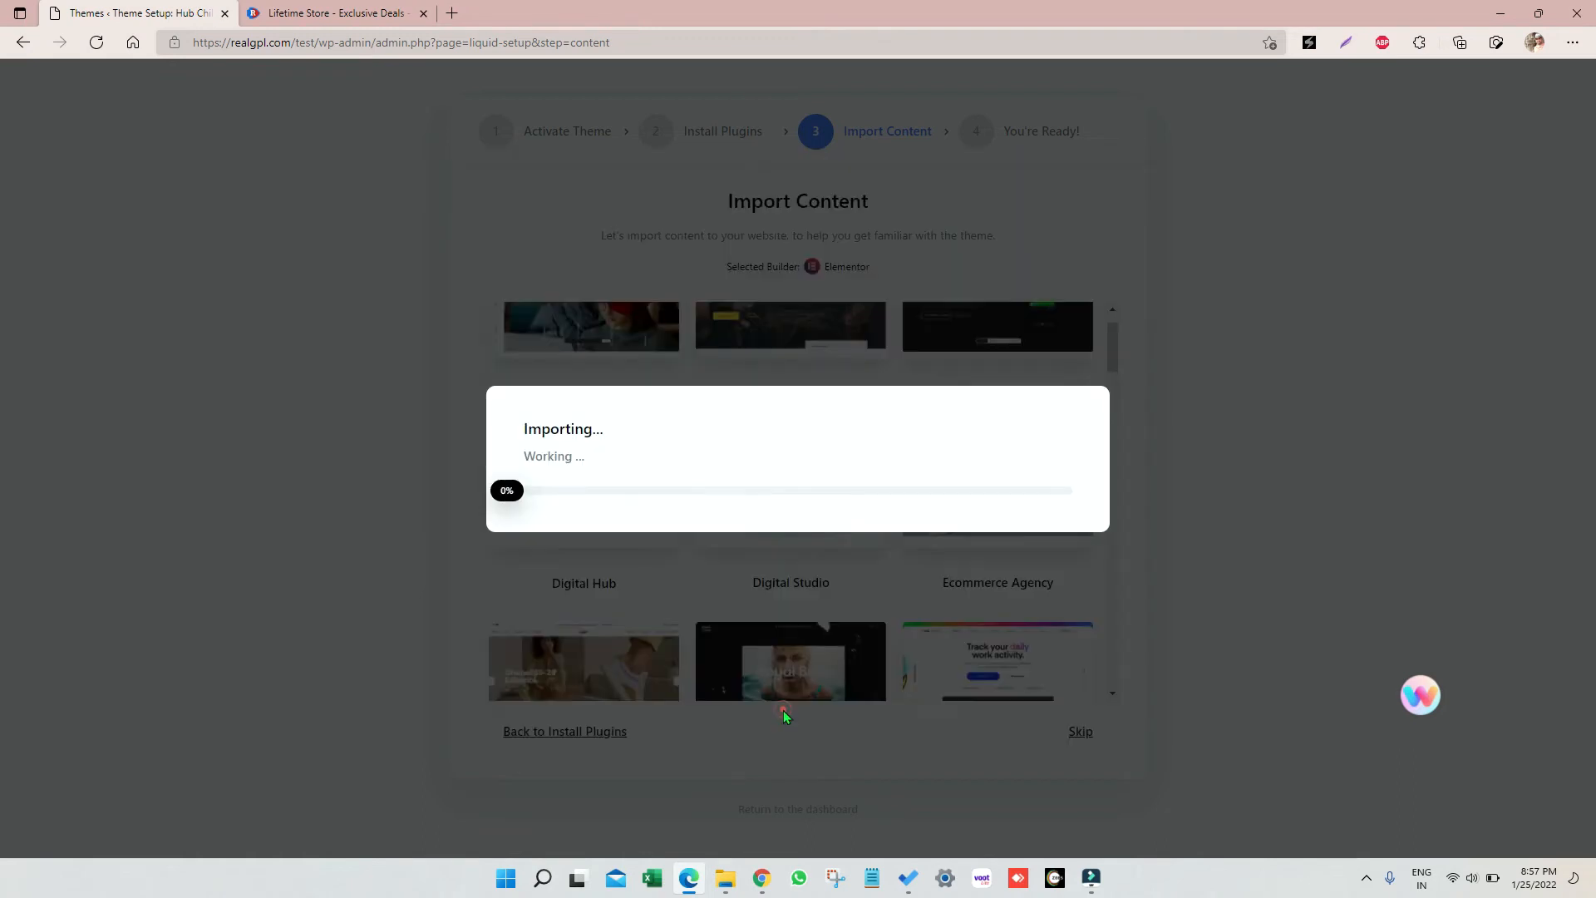
mouse_move(765, 544)
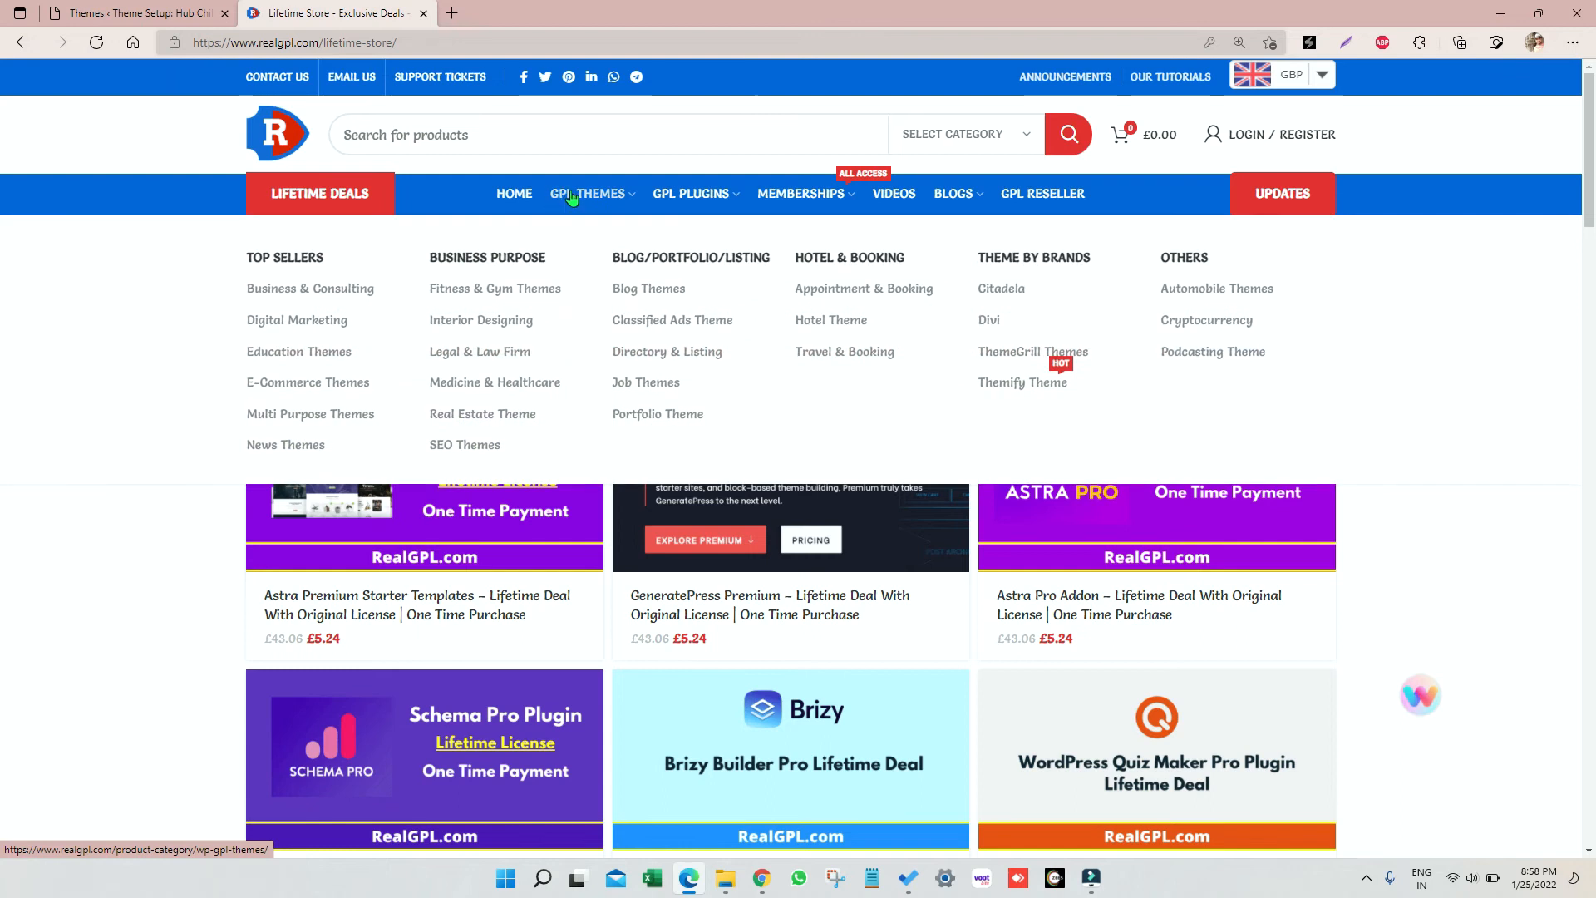
Browse GPL Themes to the Newspaper Theme GPL v11.4 page and show its Update Notification section
click(588, 194)
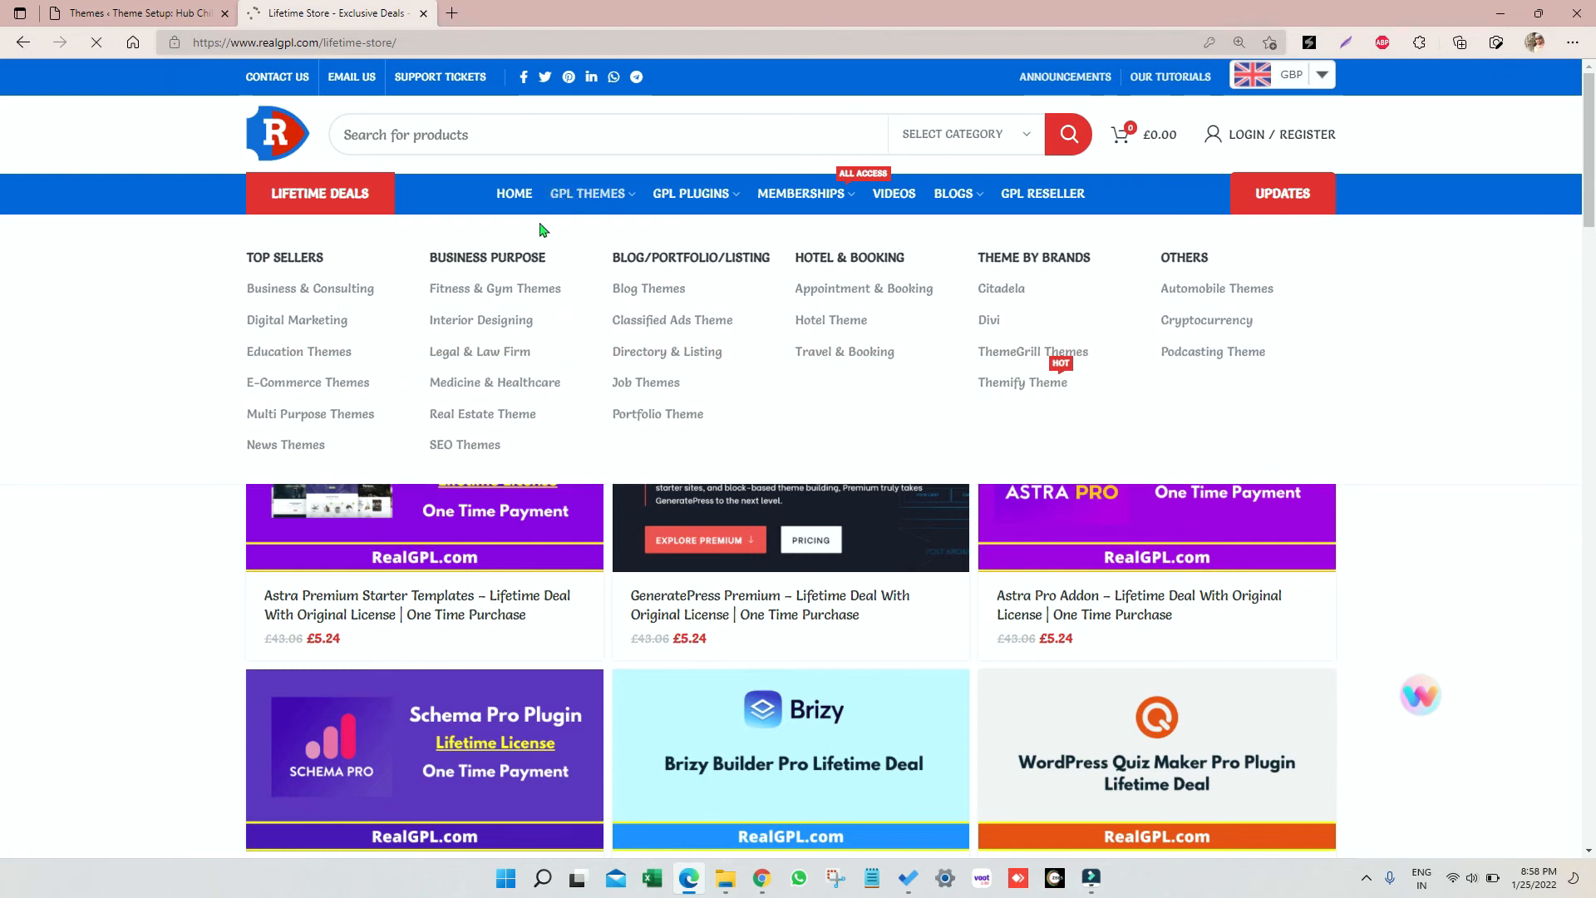
click(586, 194)
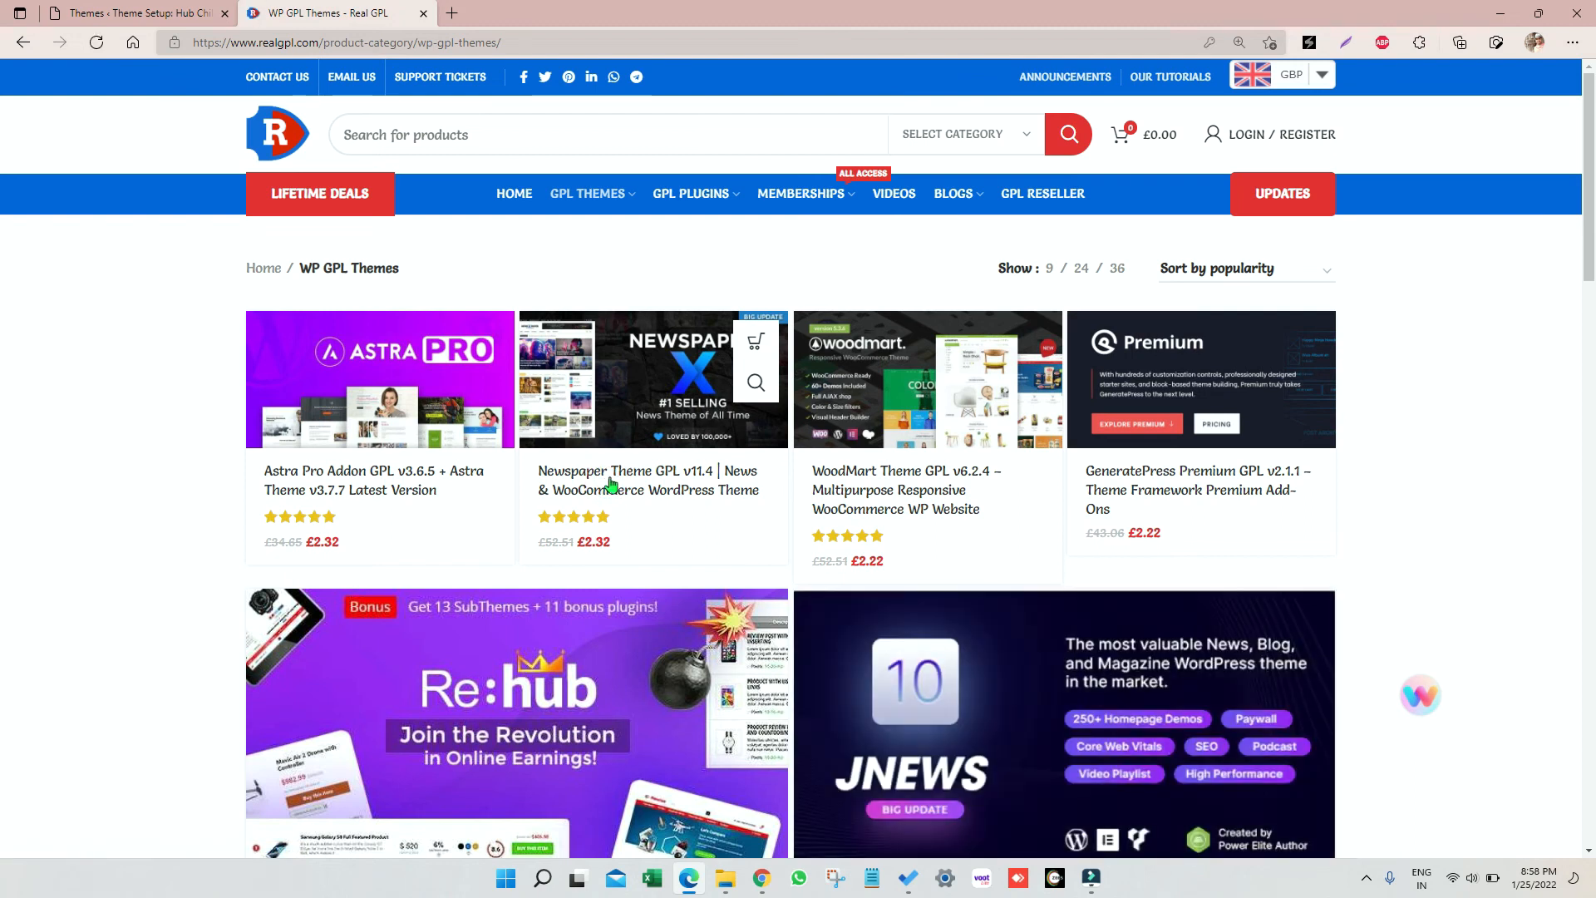
click(647, 480)
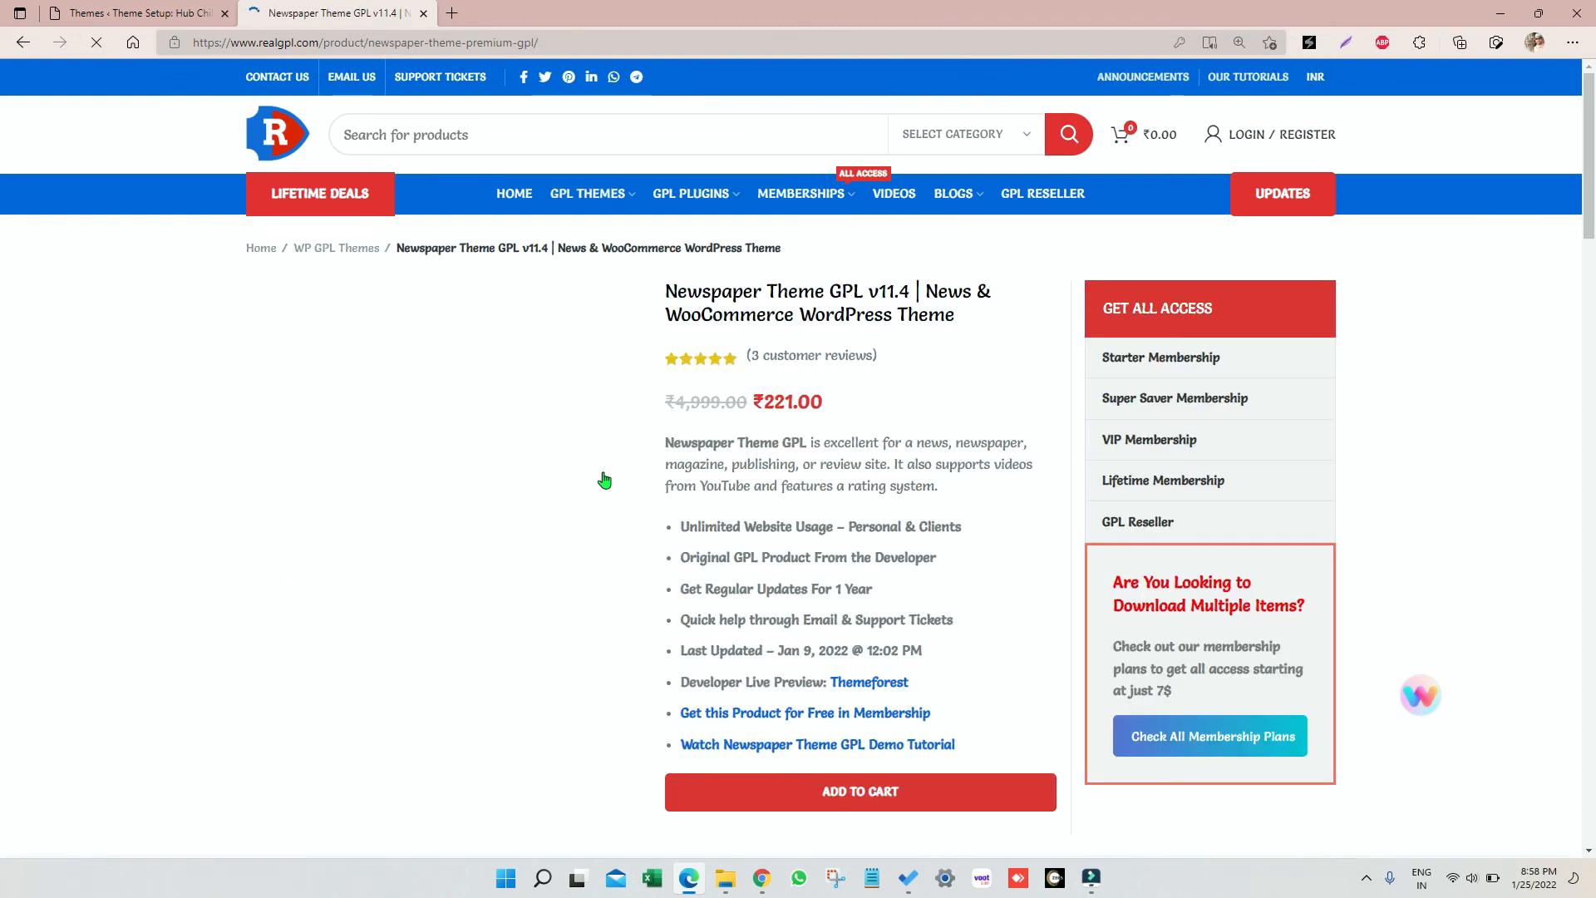
scroll(down, 3)
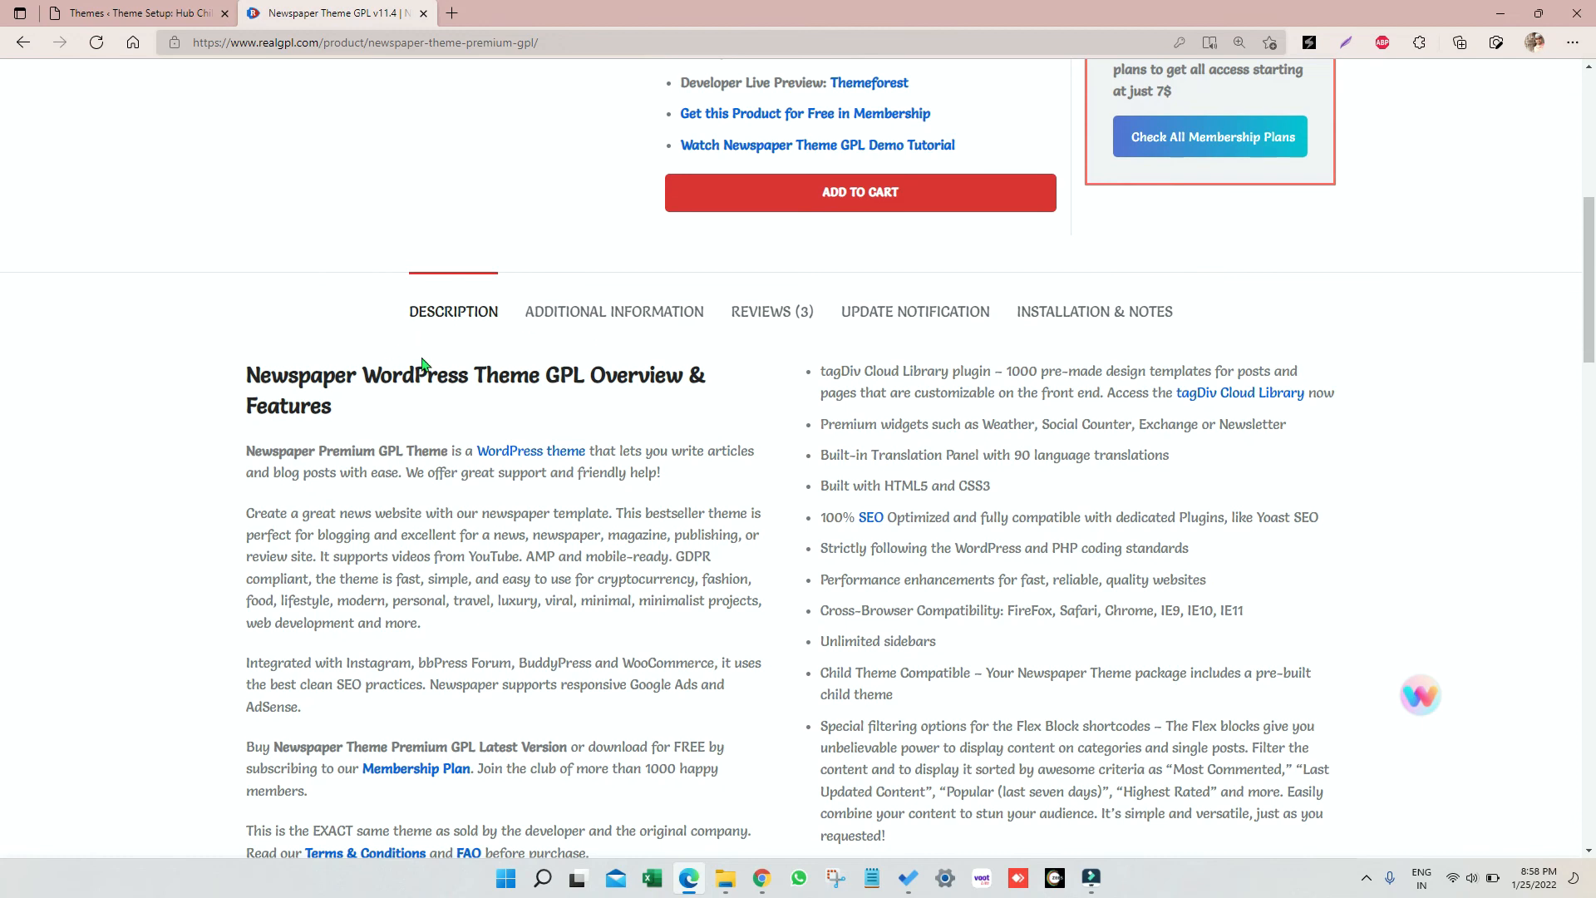
mouse_move(912, 312)
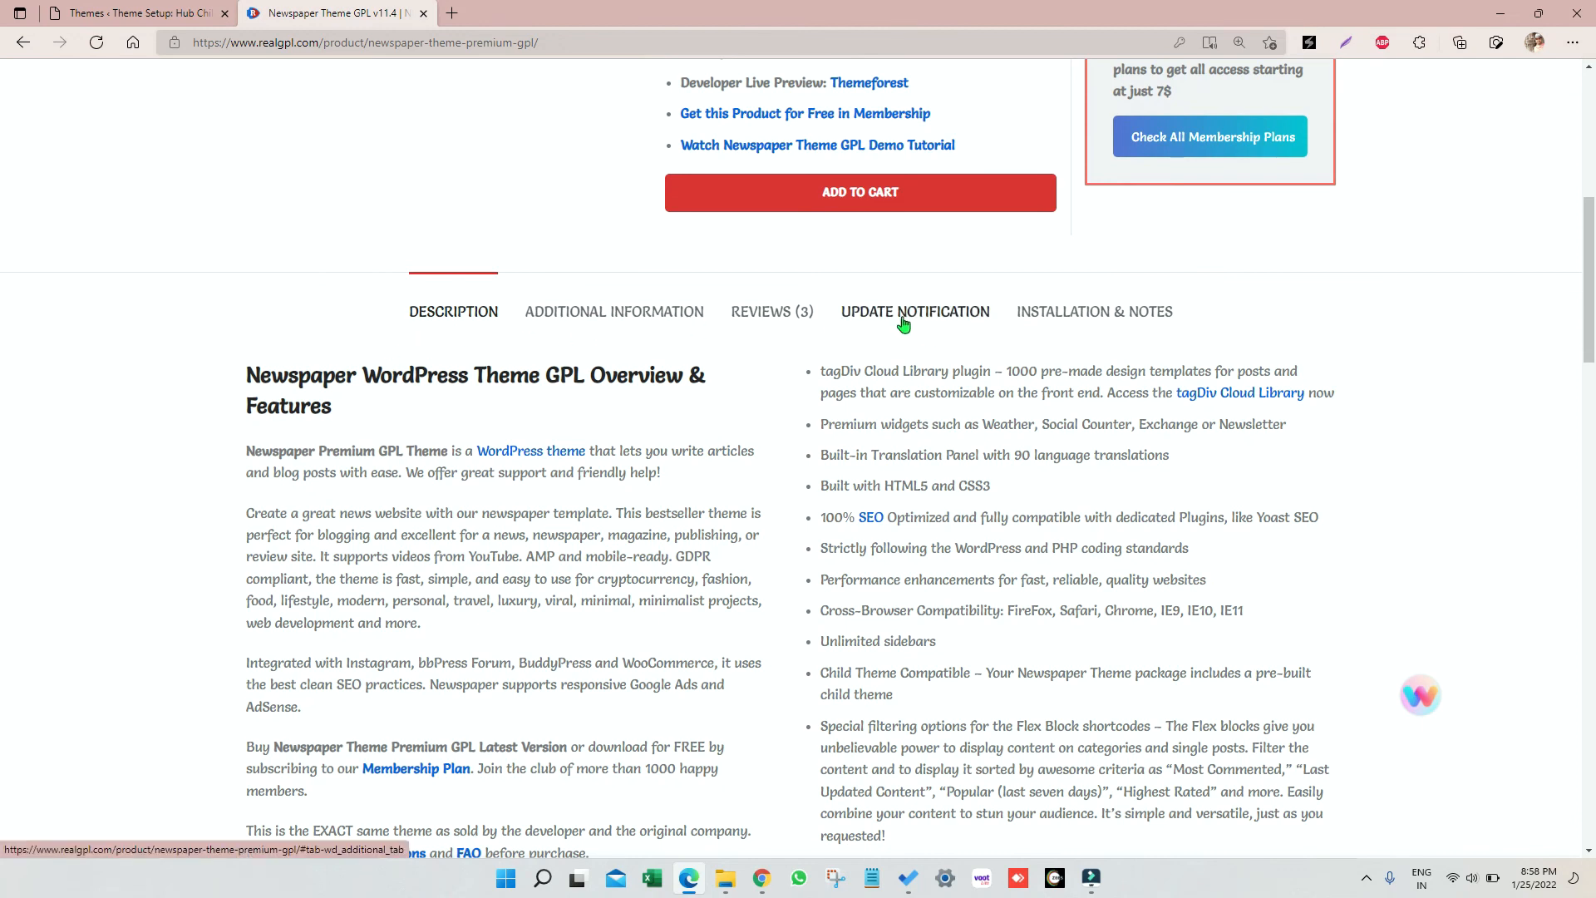
click(914, 311)
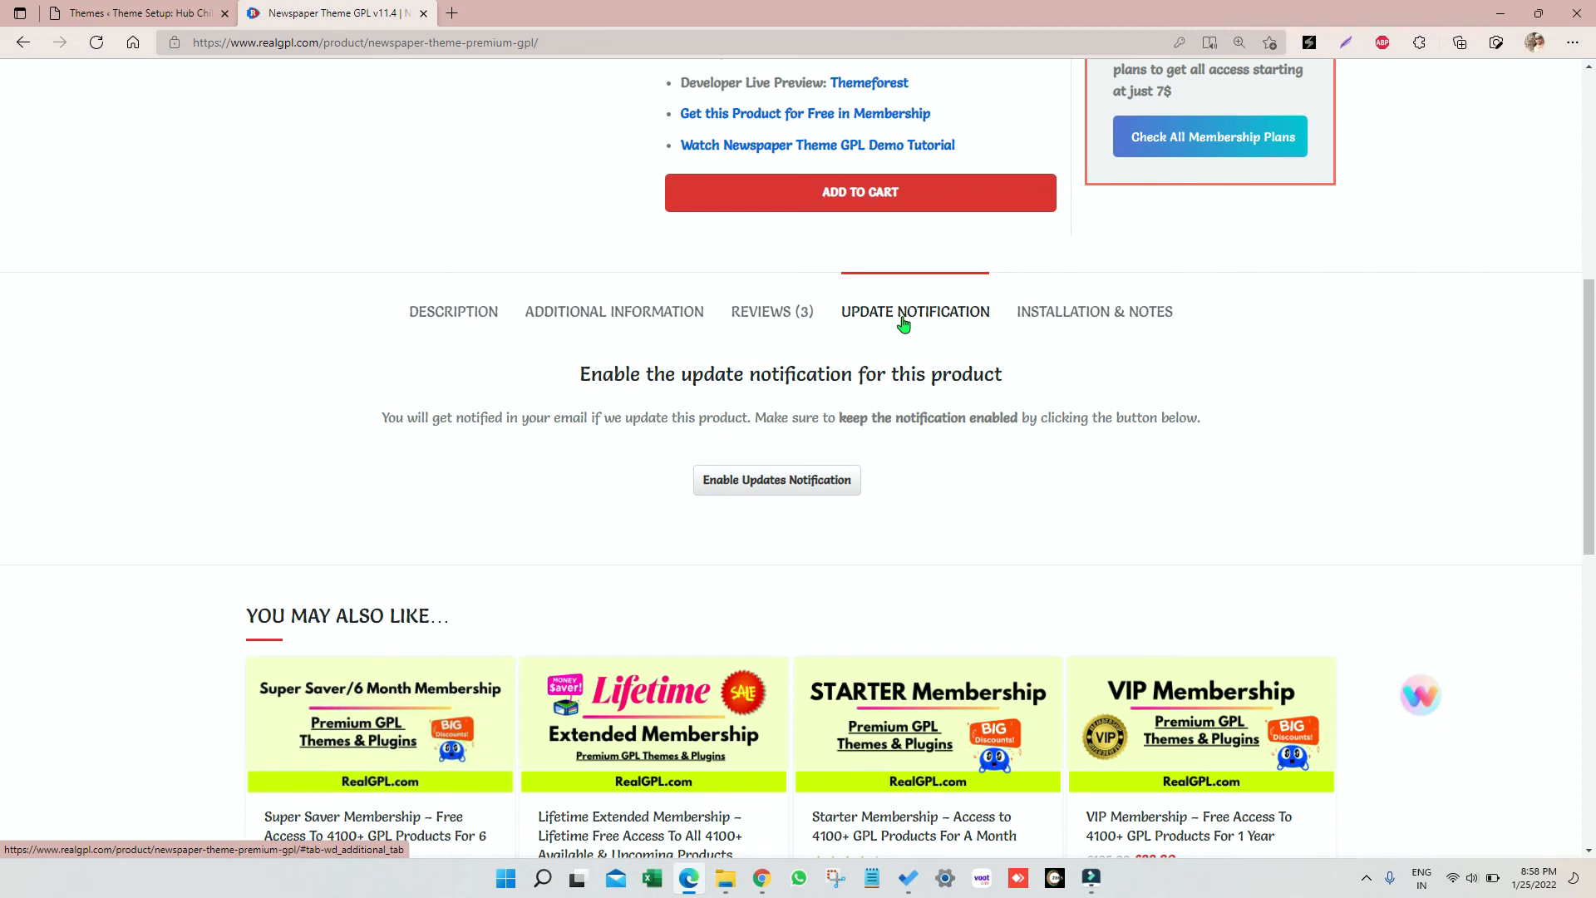
mouse_move(888, 344)
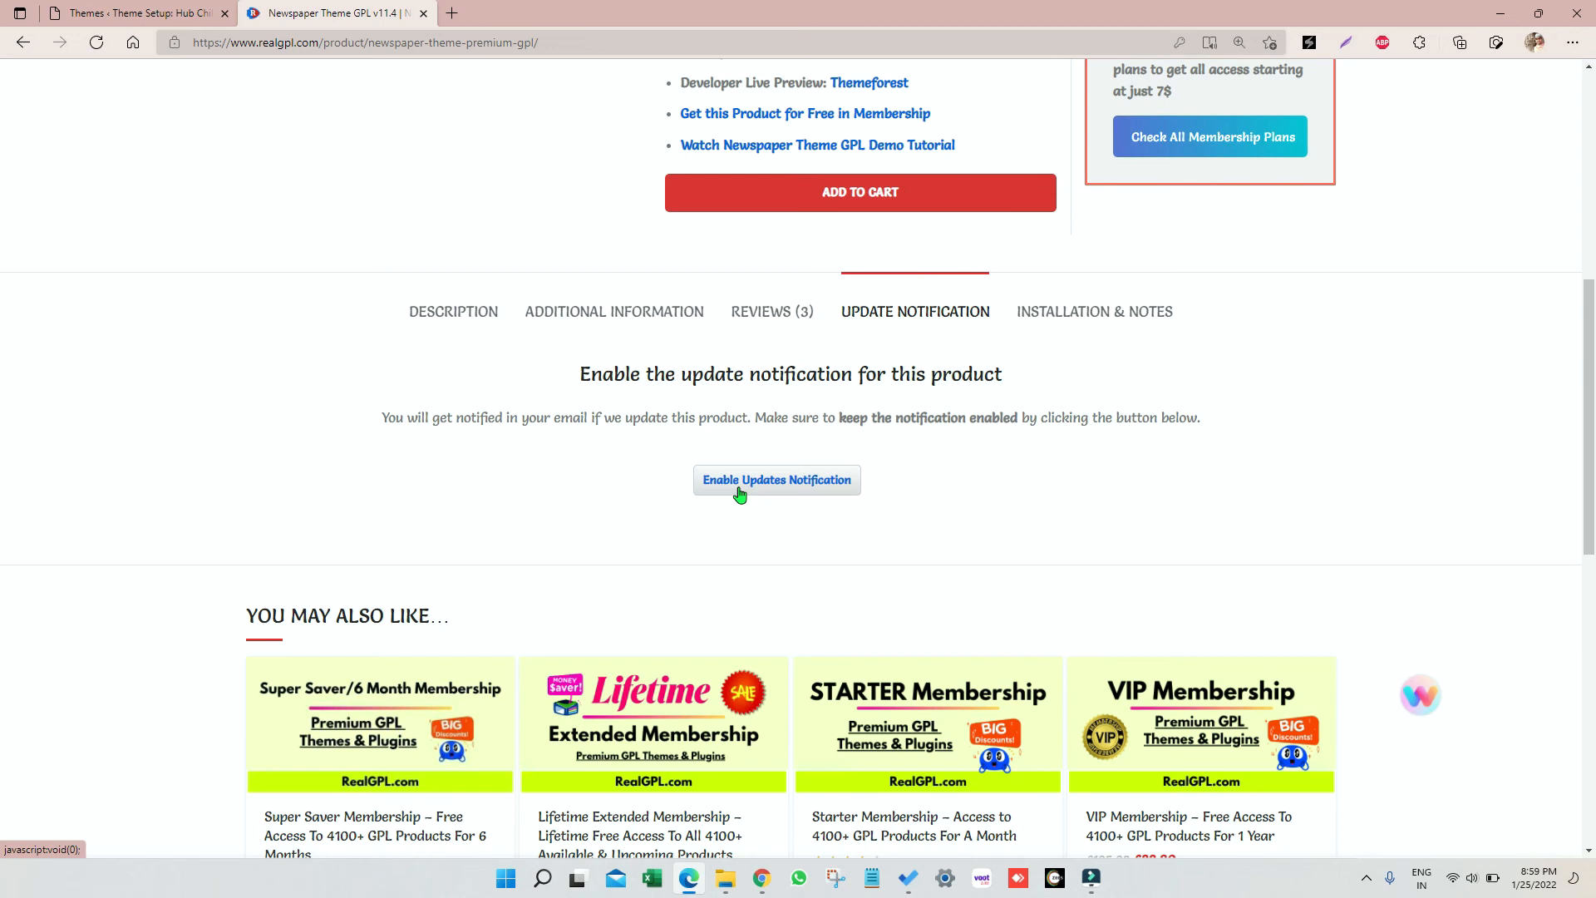
mouse_move(540, 464)
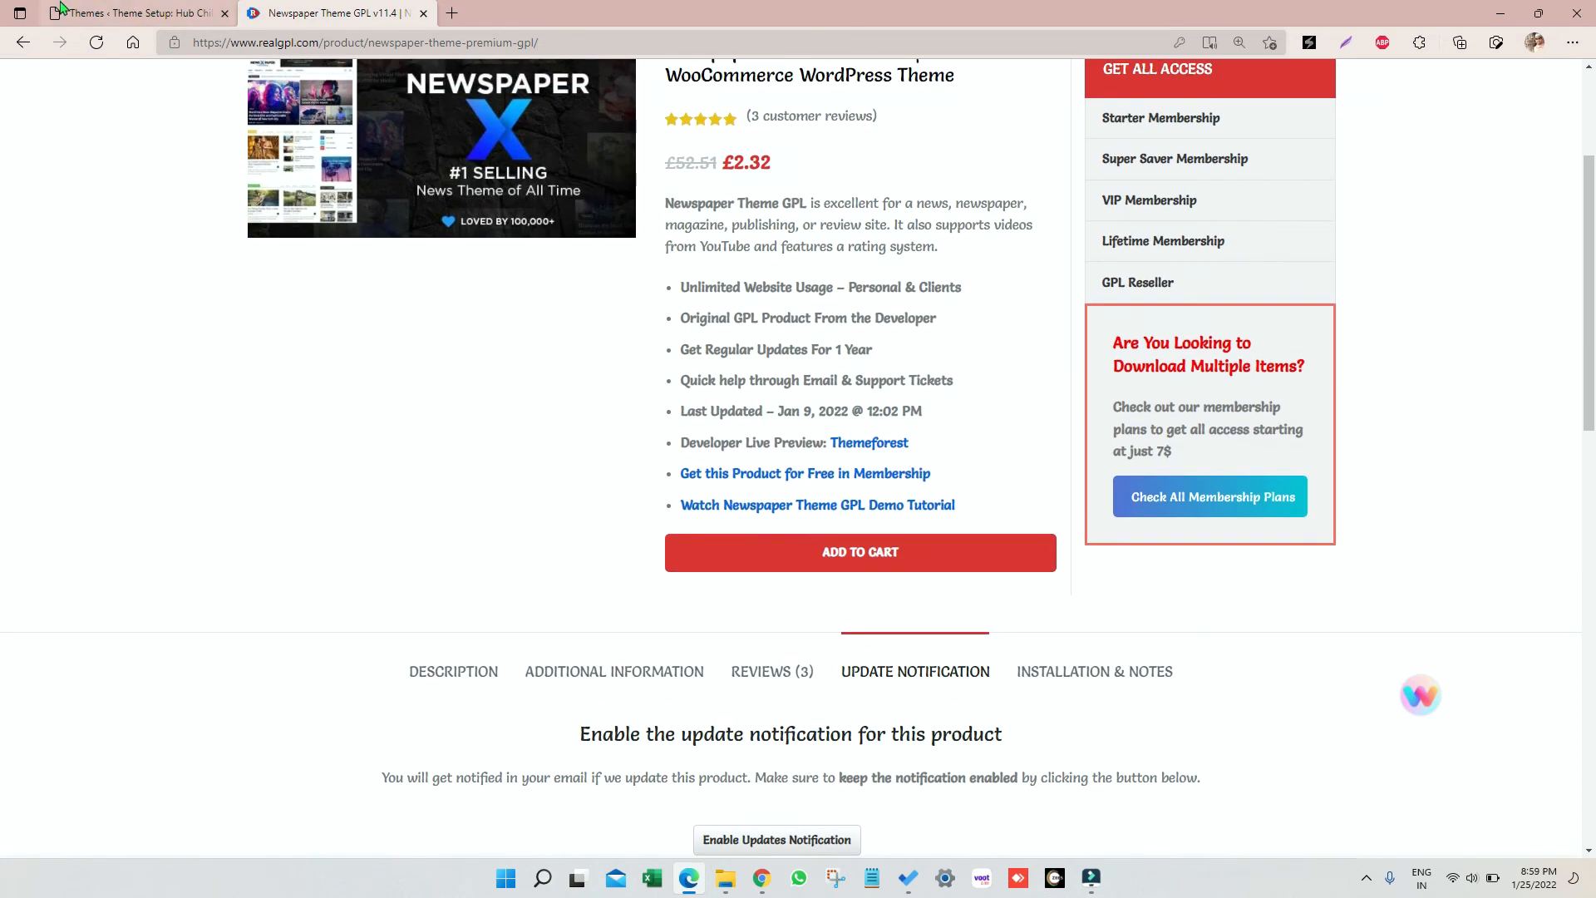
From the wizard's You're Ready screen, view the live Digital Studio home page, then return to the Newspaper tab
click(137, 12)
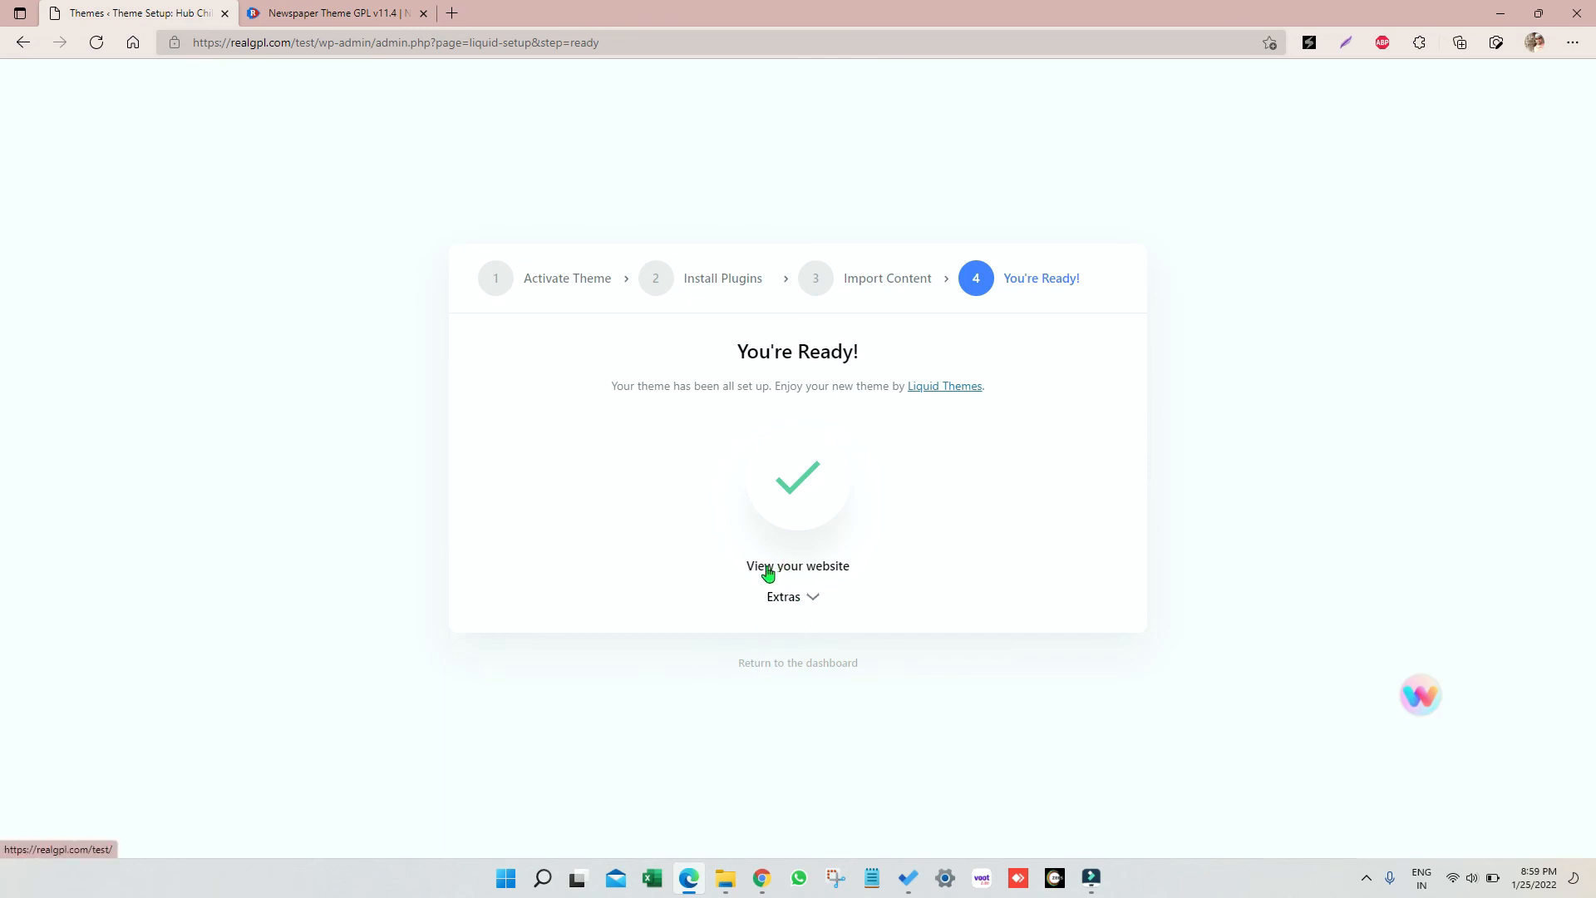
click(797, 566)
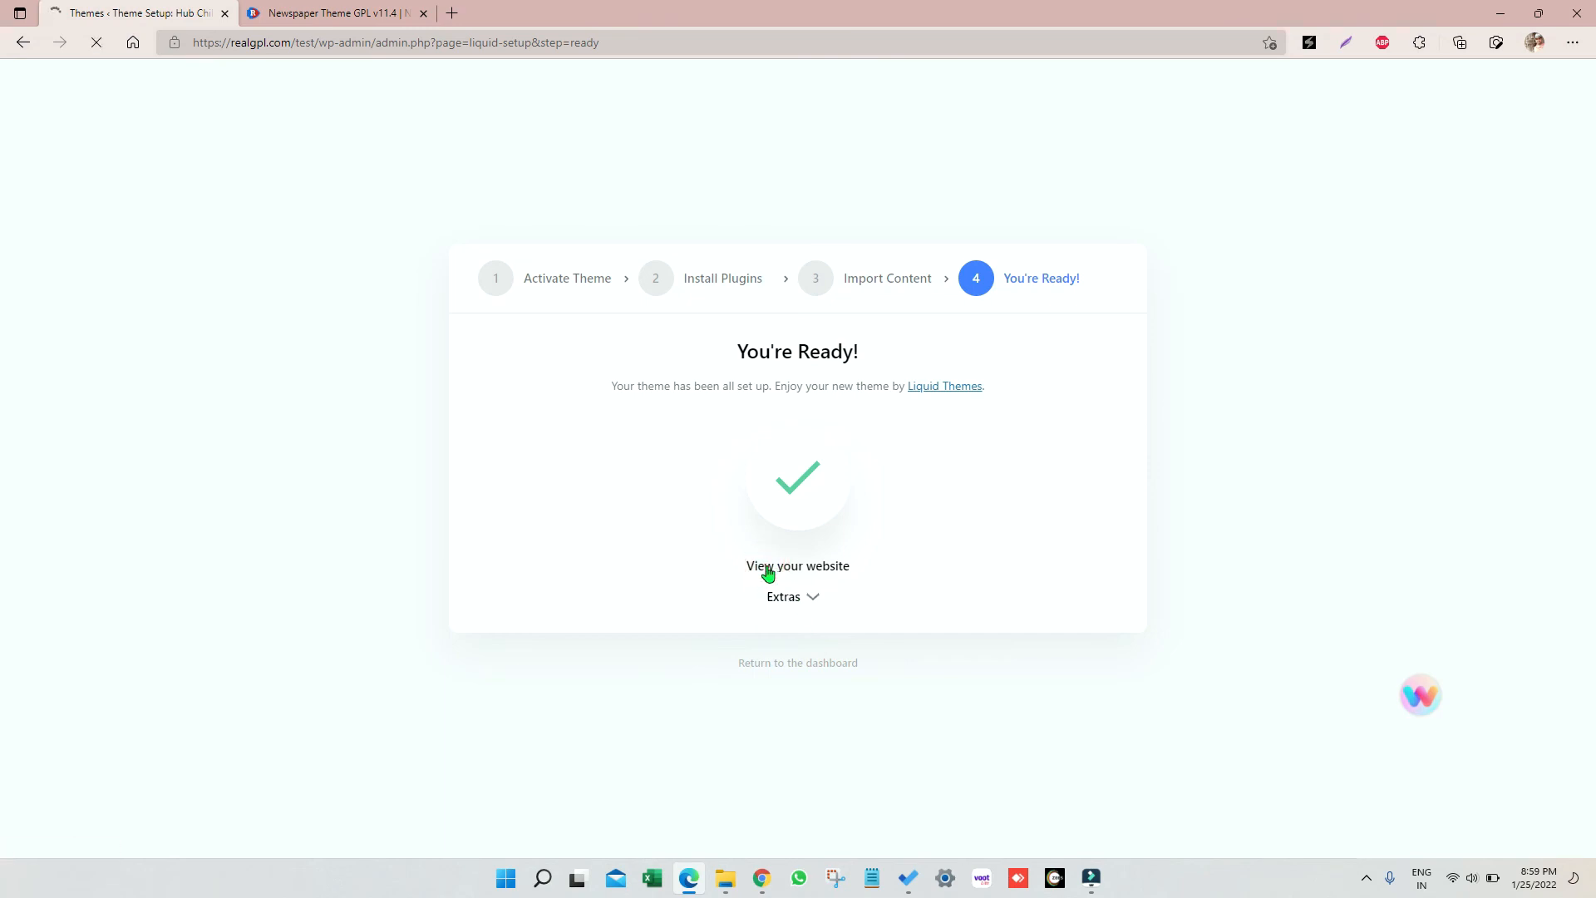
click(797, 566)
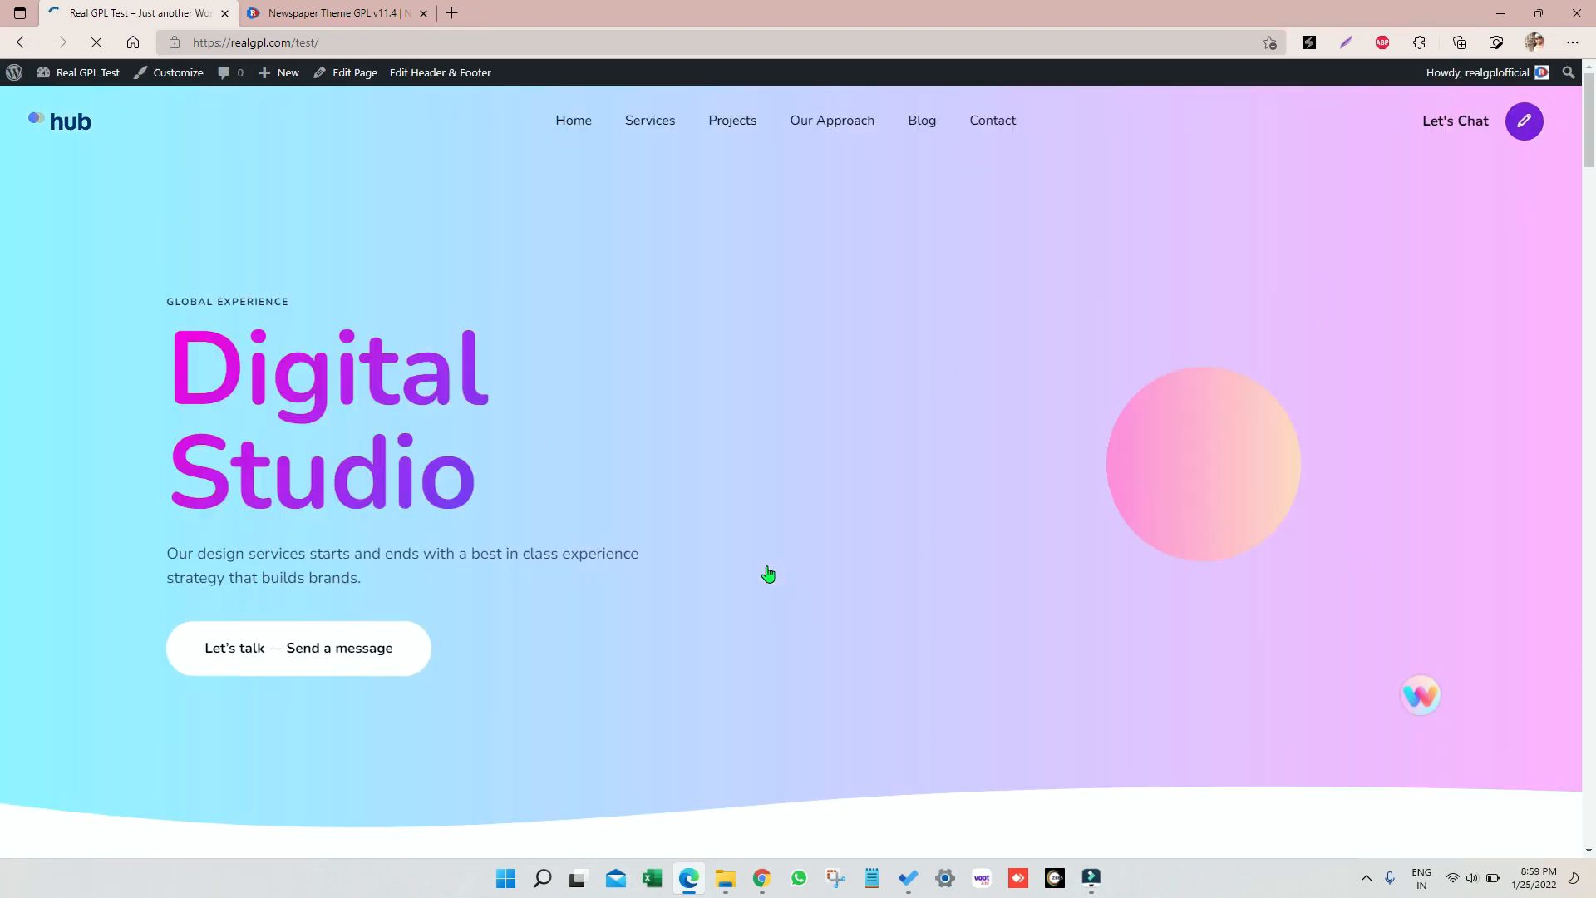
mouse_move(690, 390)
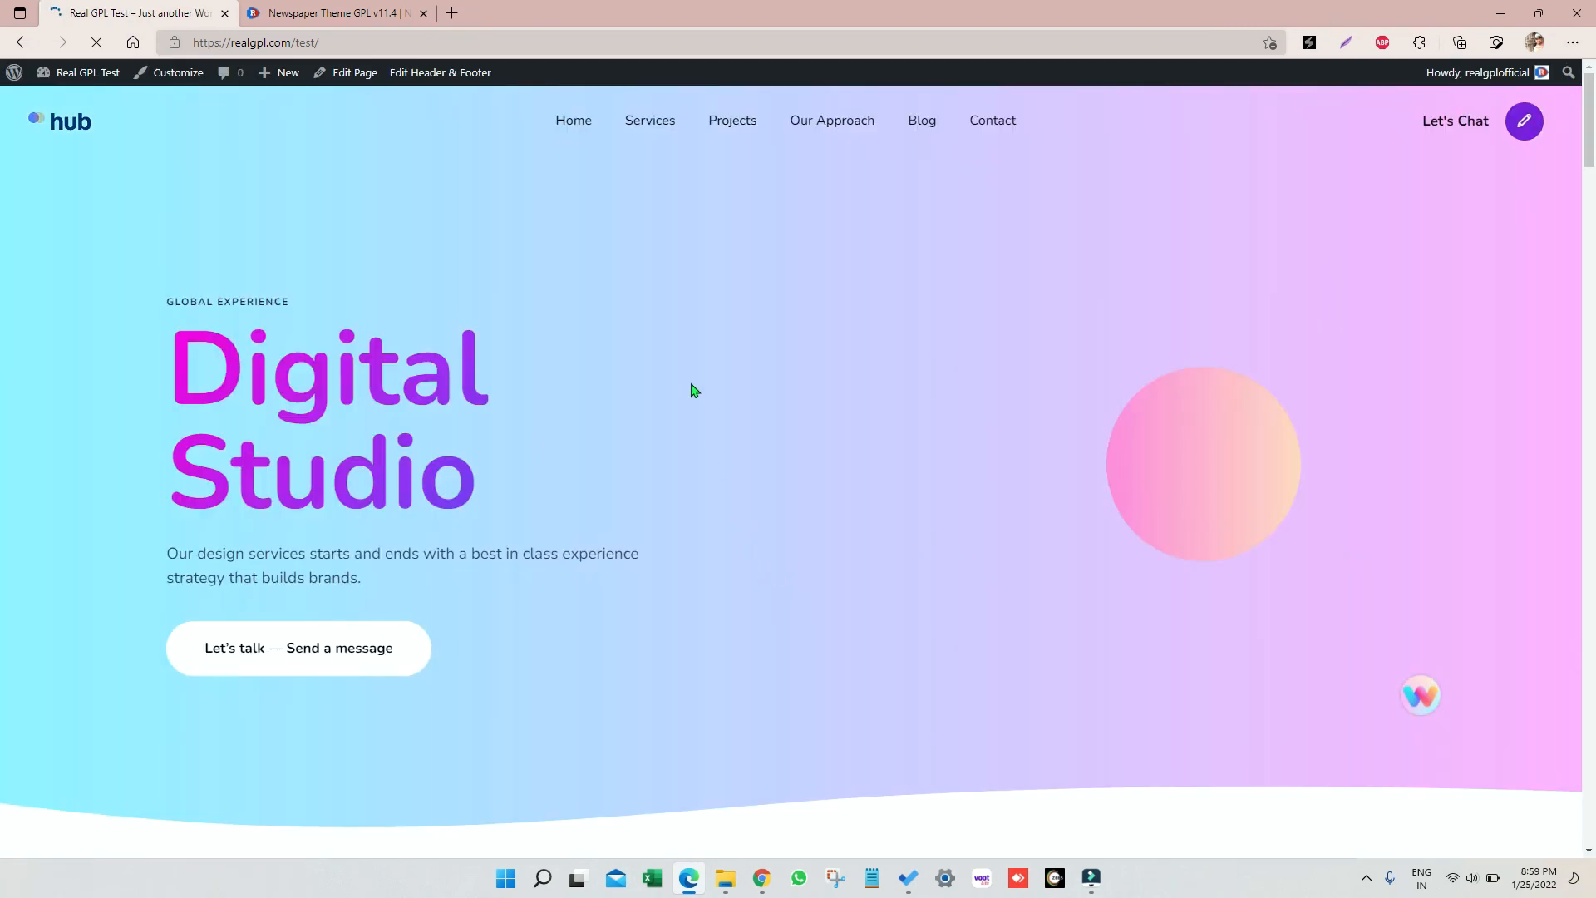
scroll(down, 3)
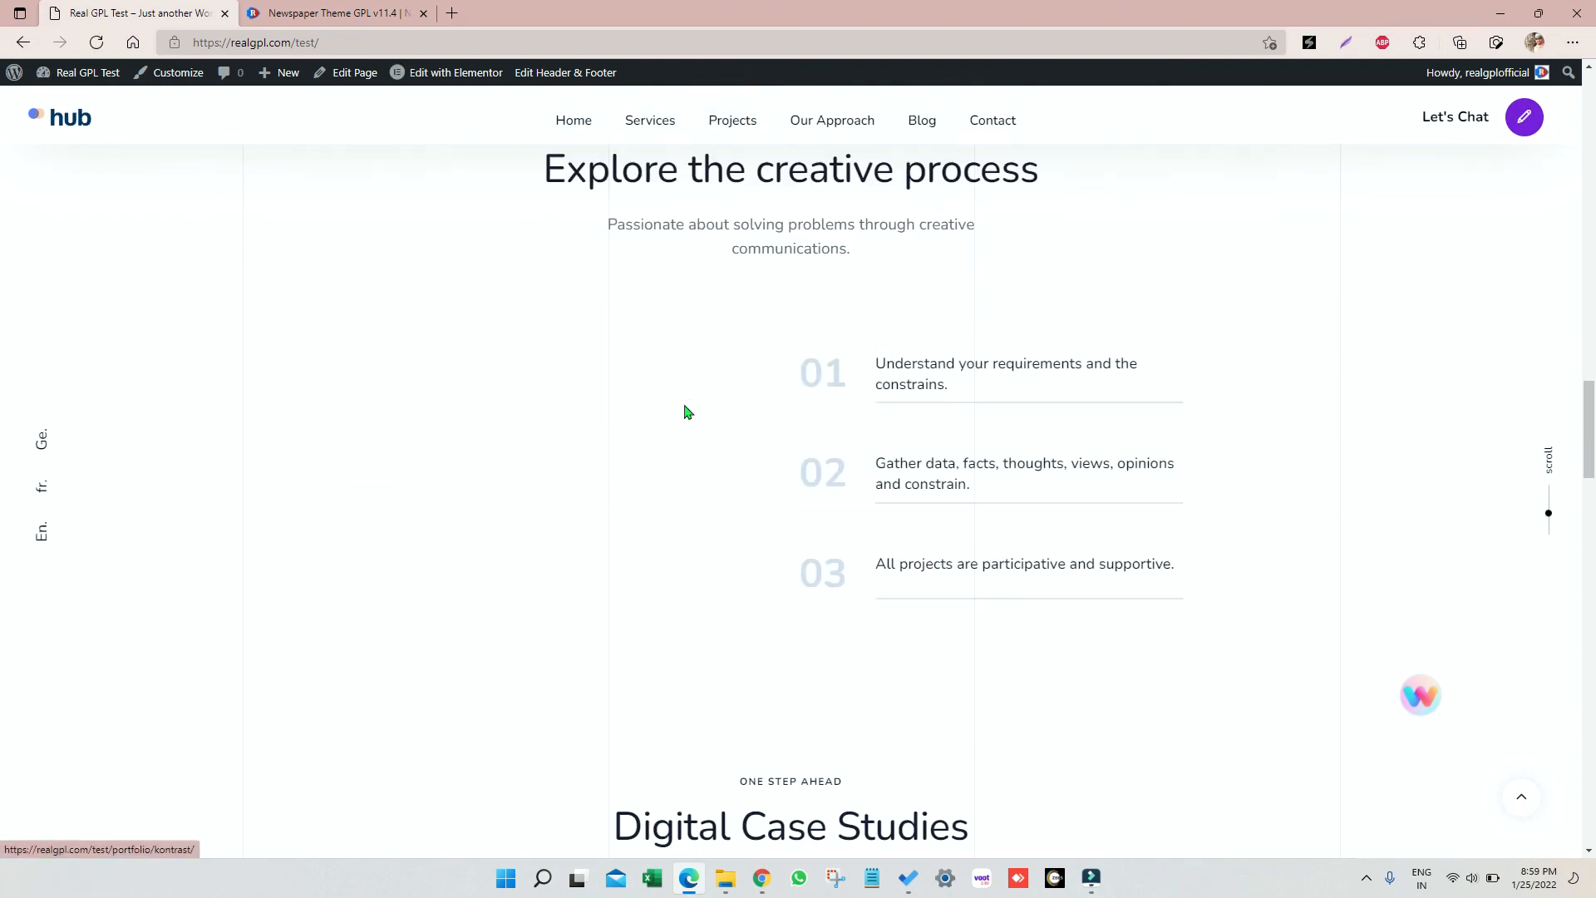
scroll(down, 3)
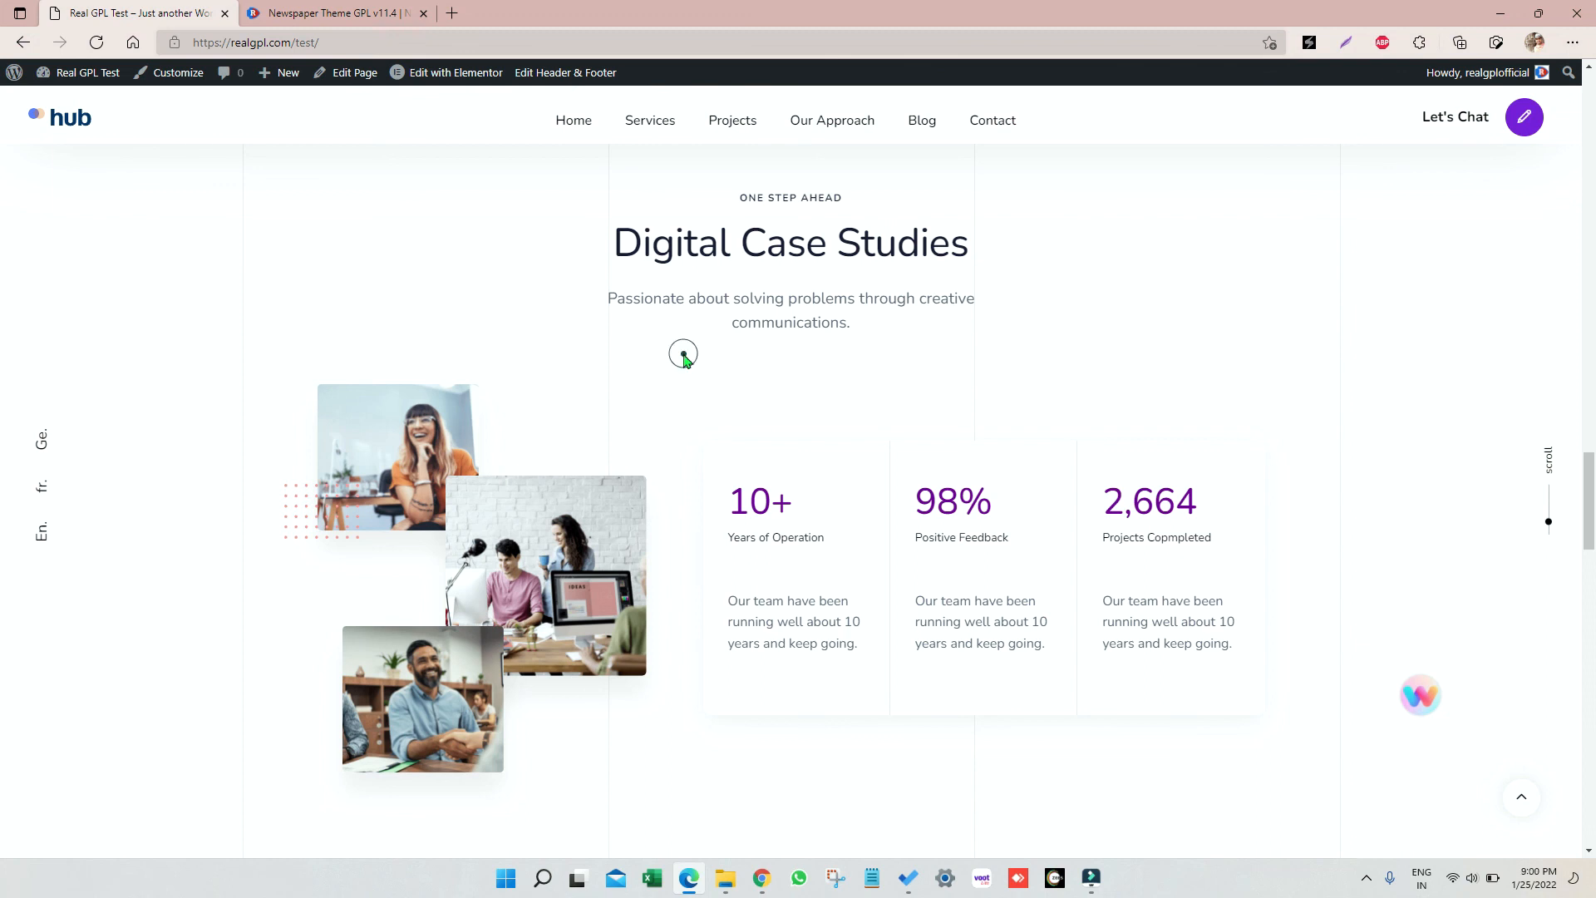
click(336, 12)
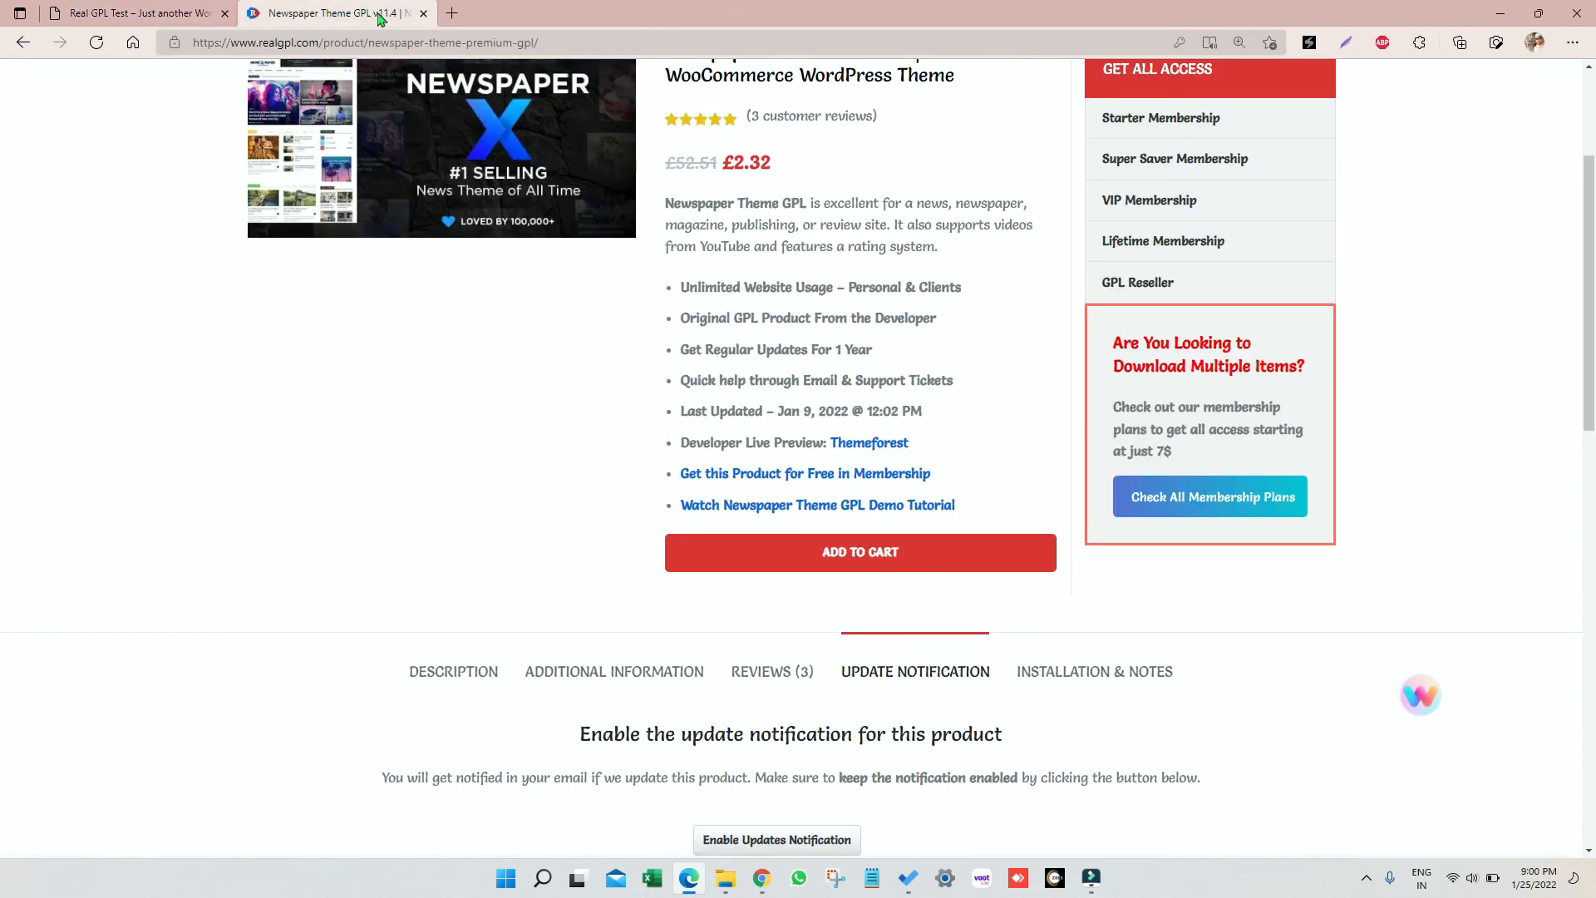